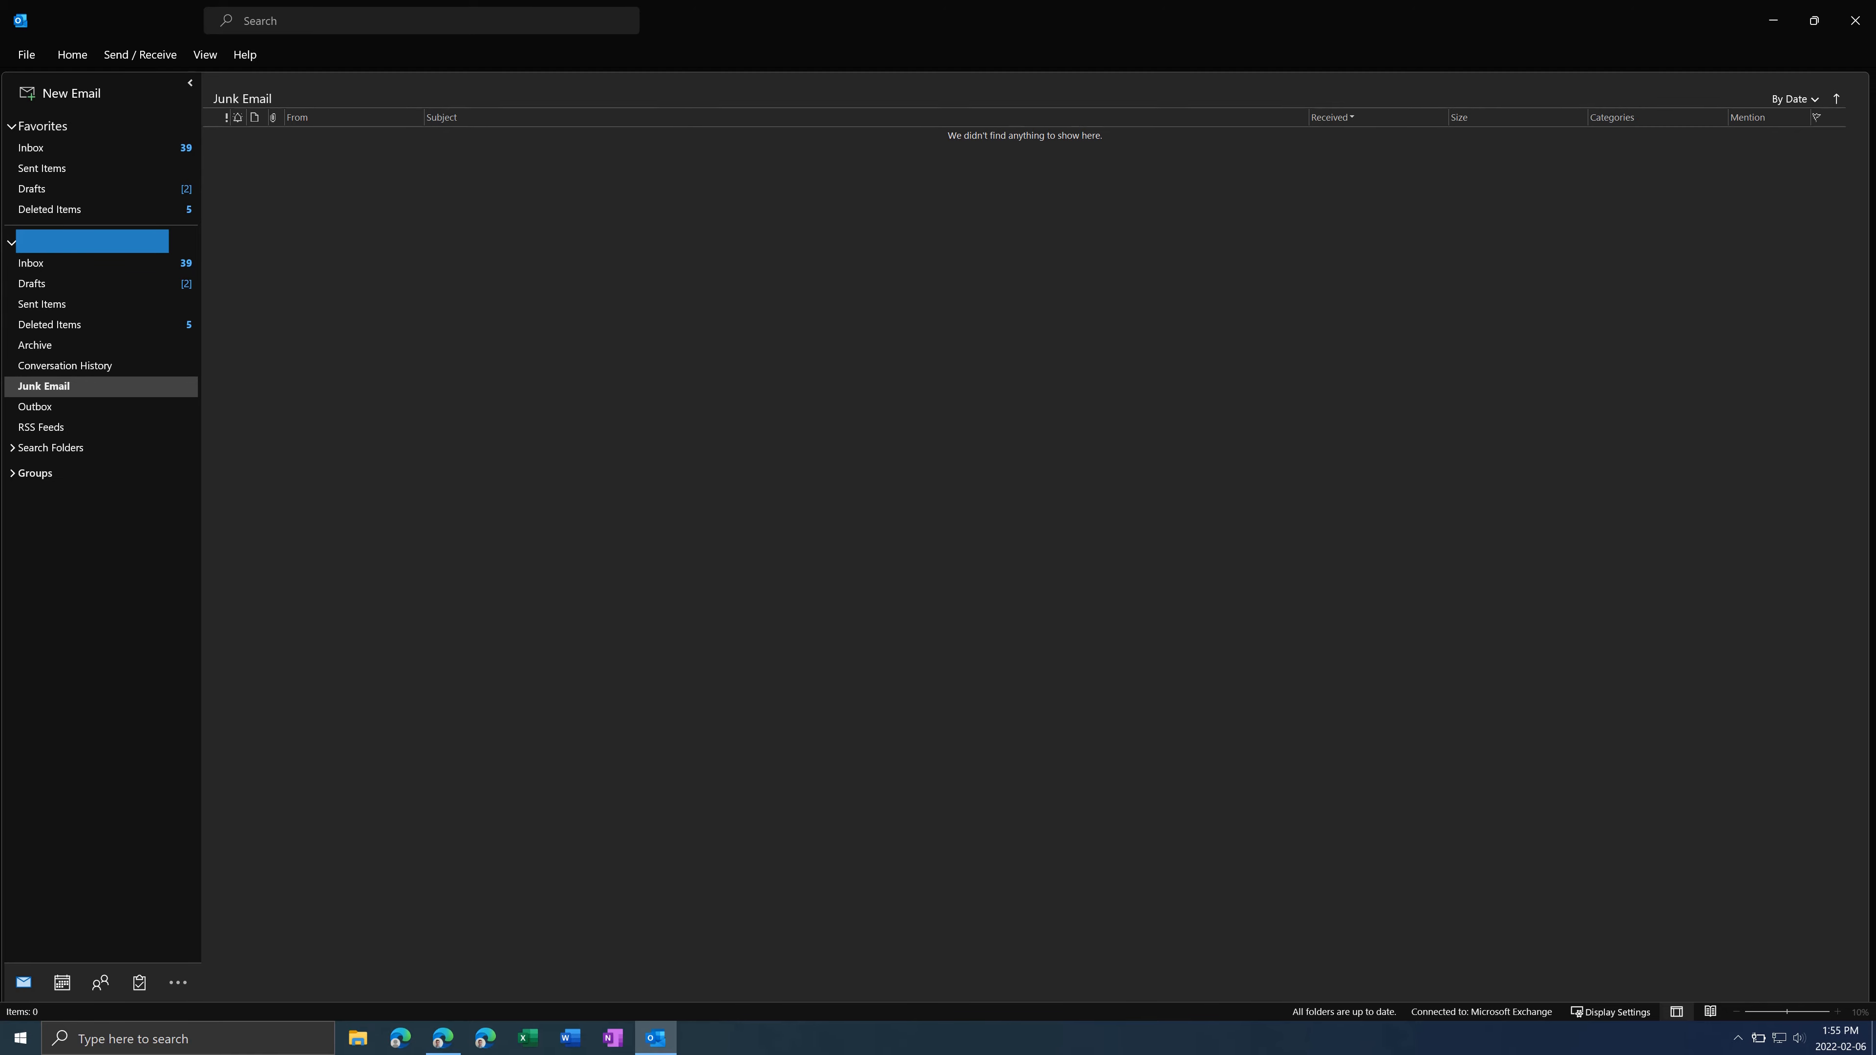
mouse_move(86, 85)
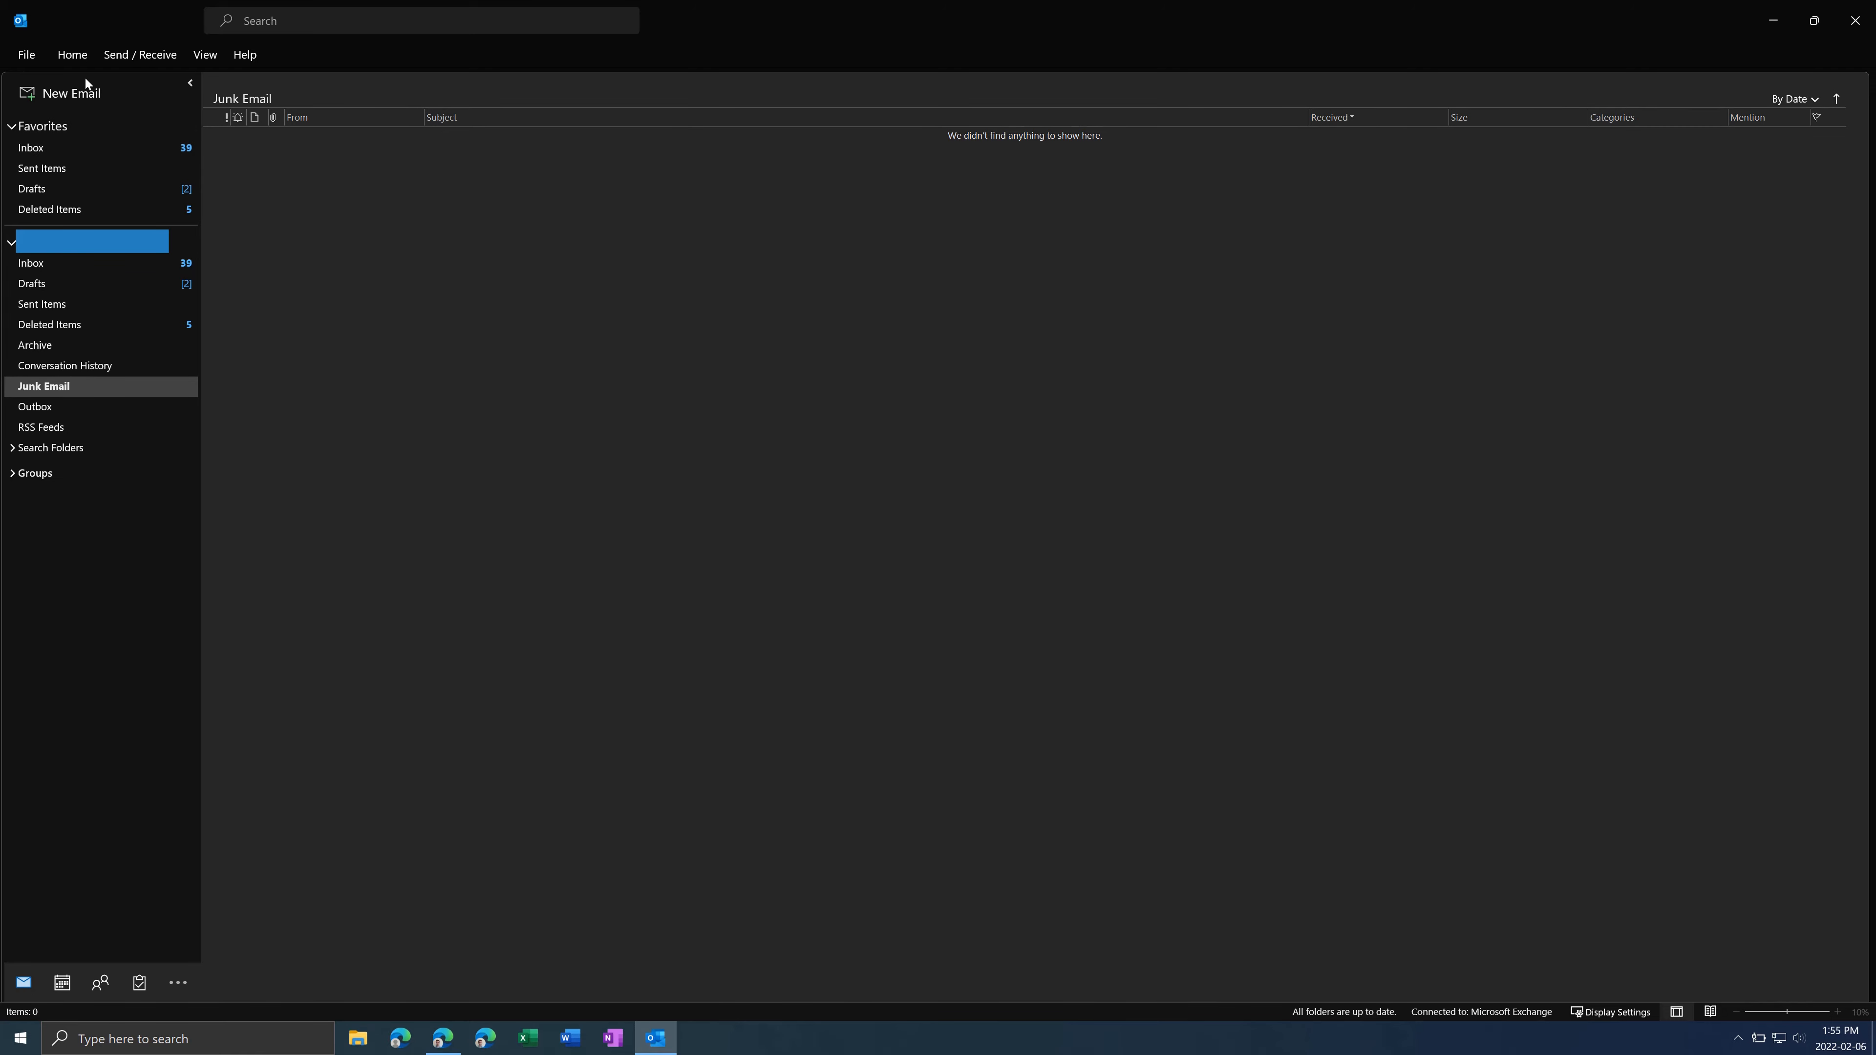
Bring up Account Settings from the File Info page, listing the Exchange account.
left_click(24, 55)
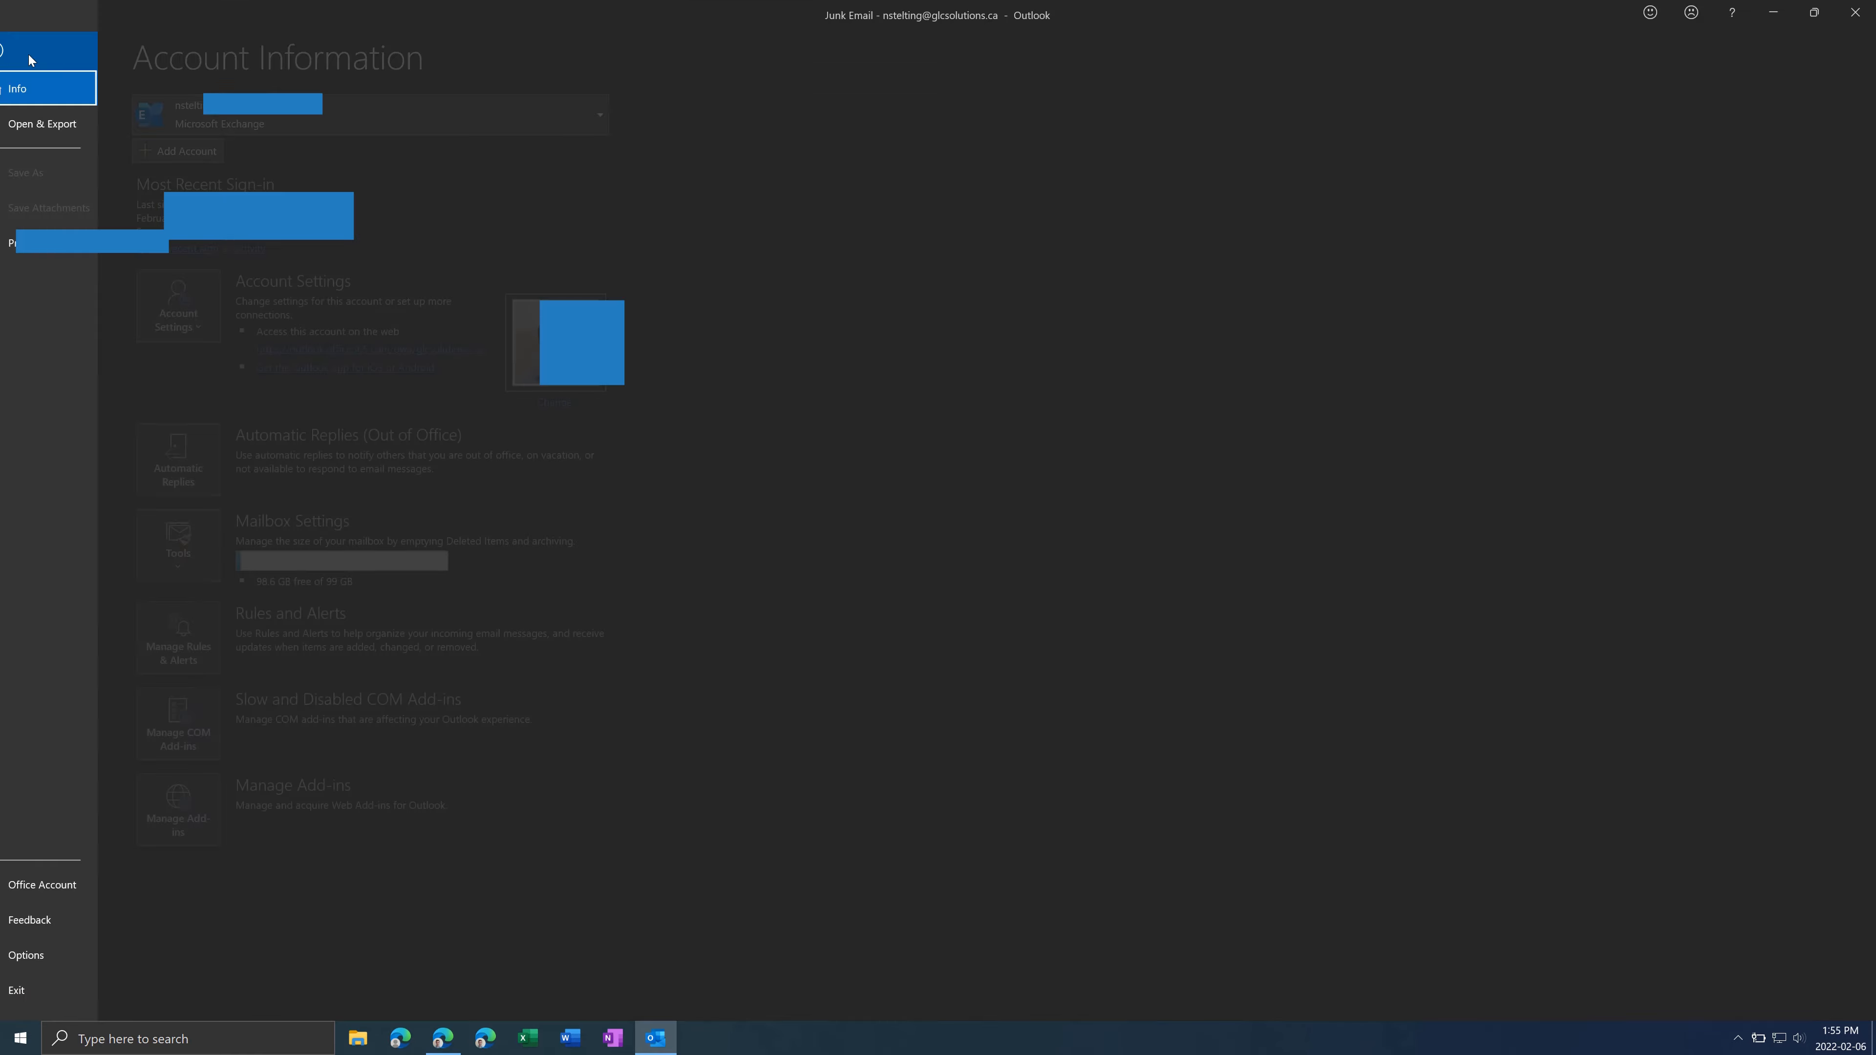
left_click(206, 304)
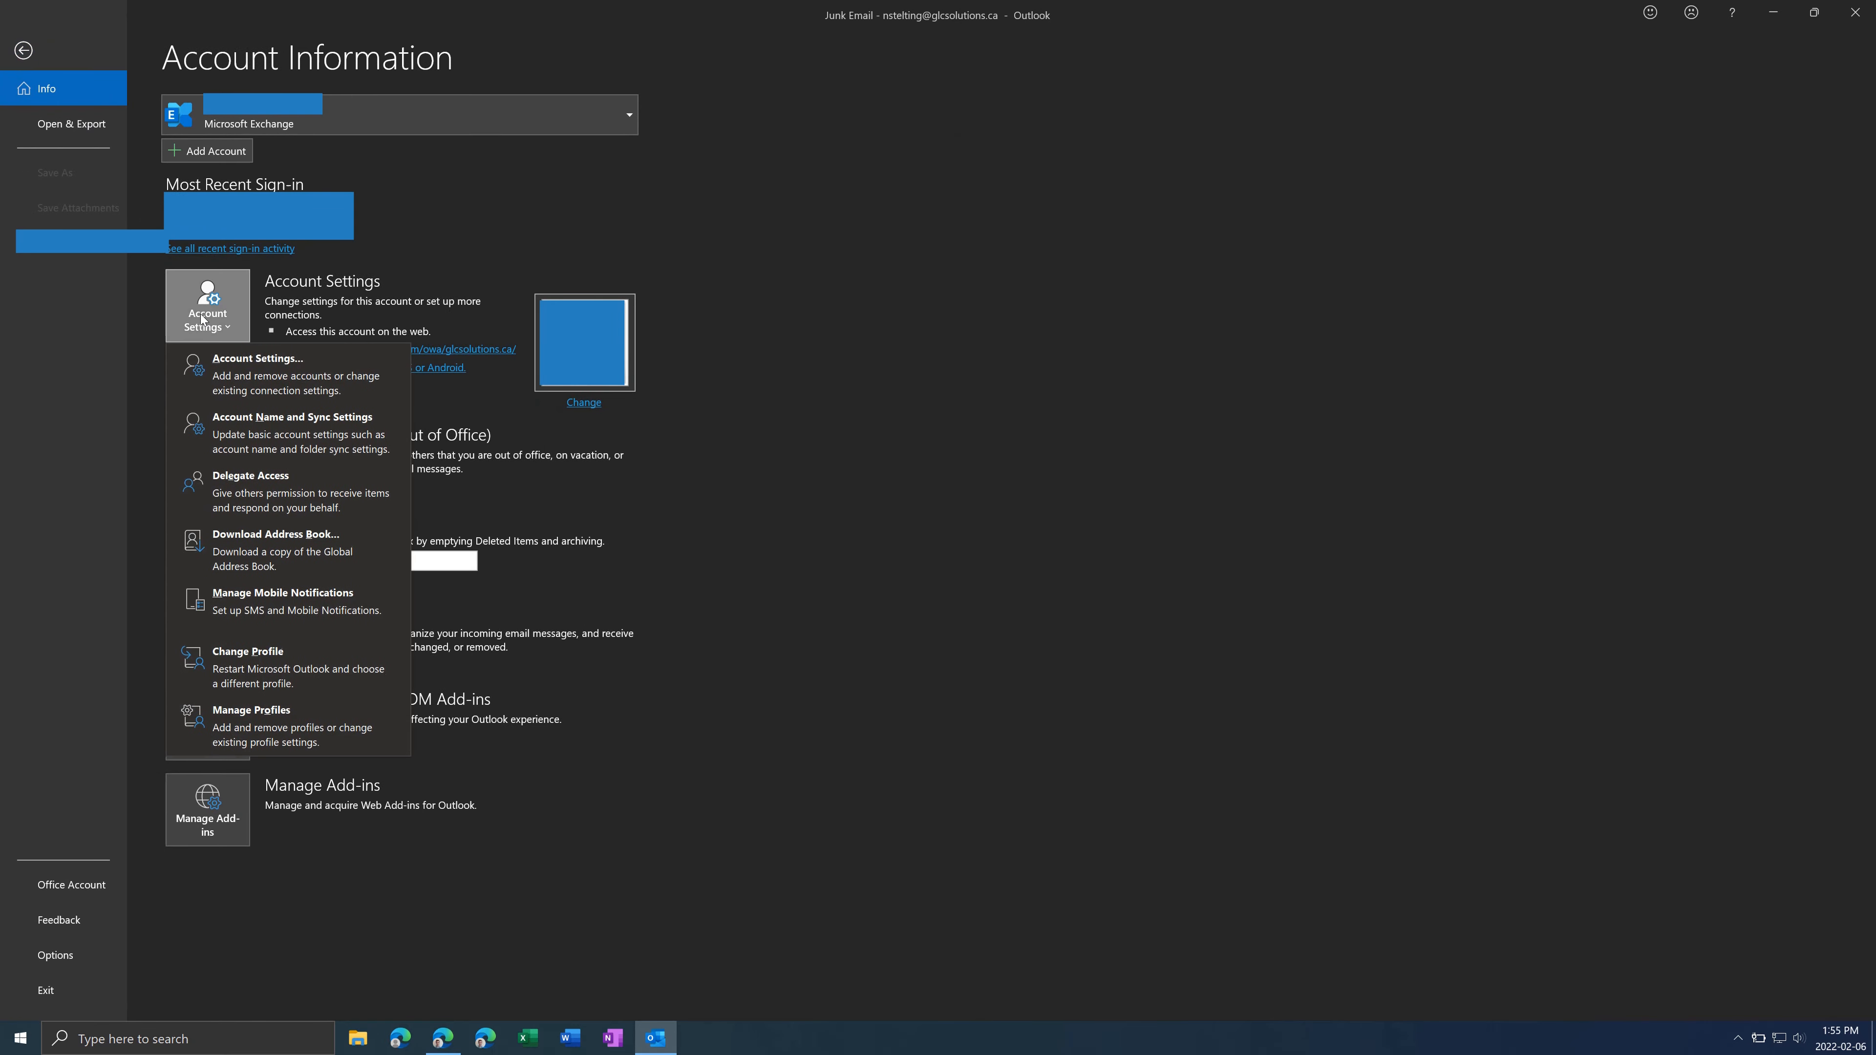
left_click(22, 50)
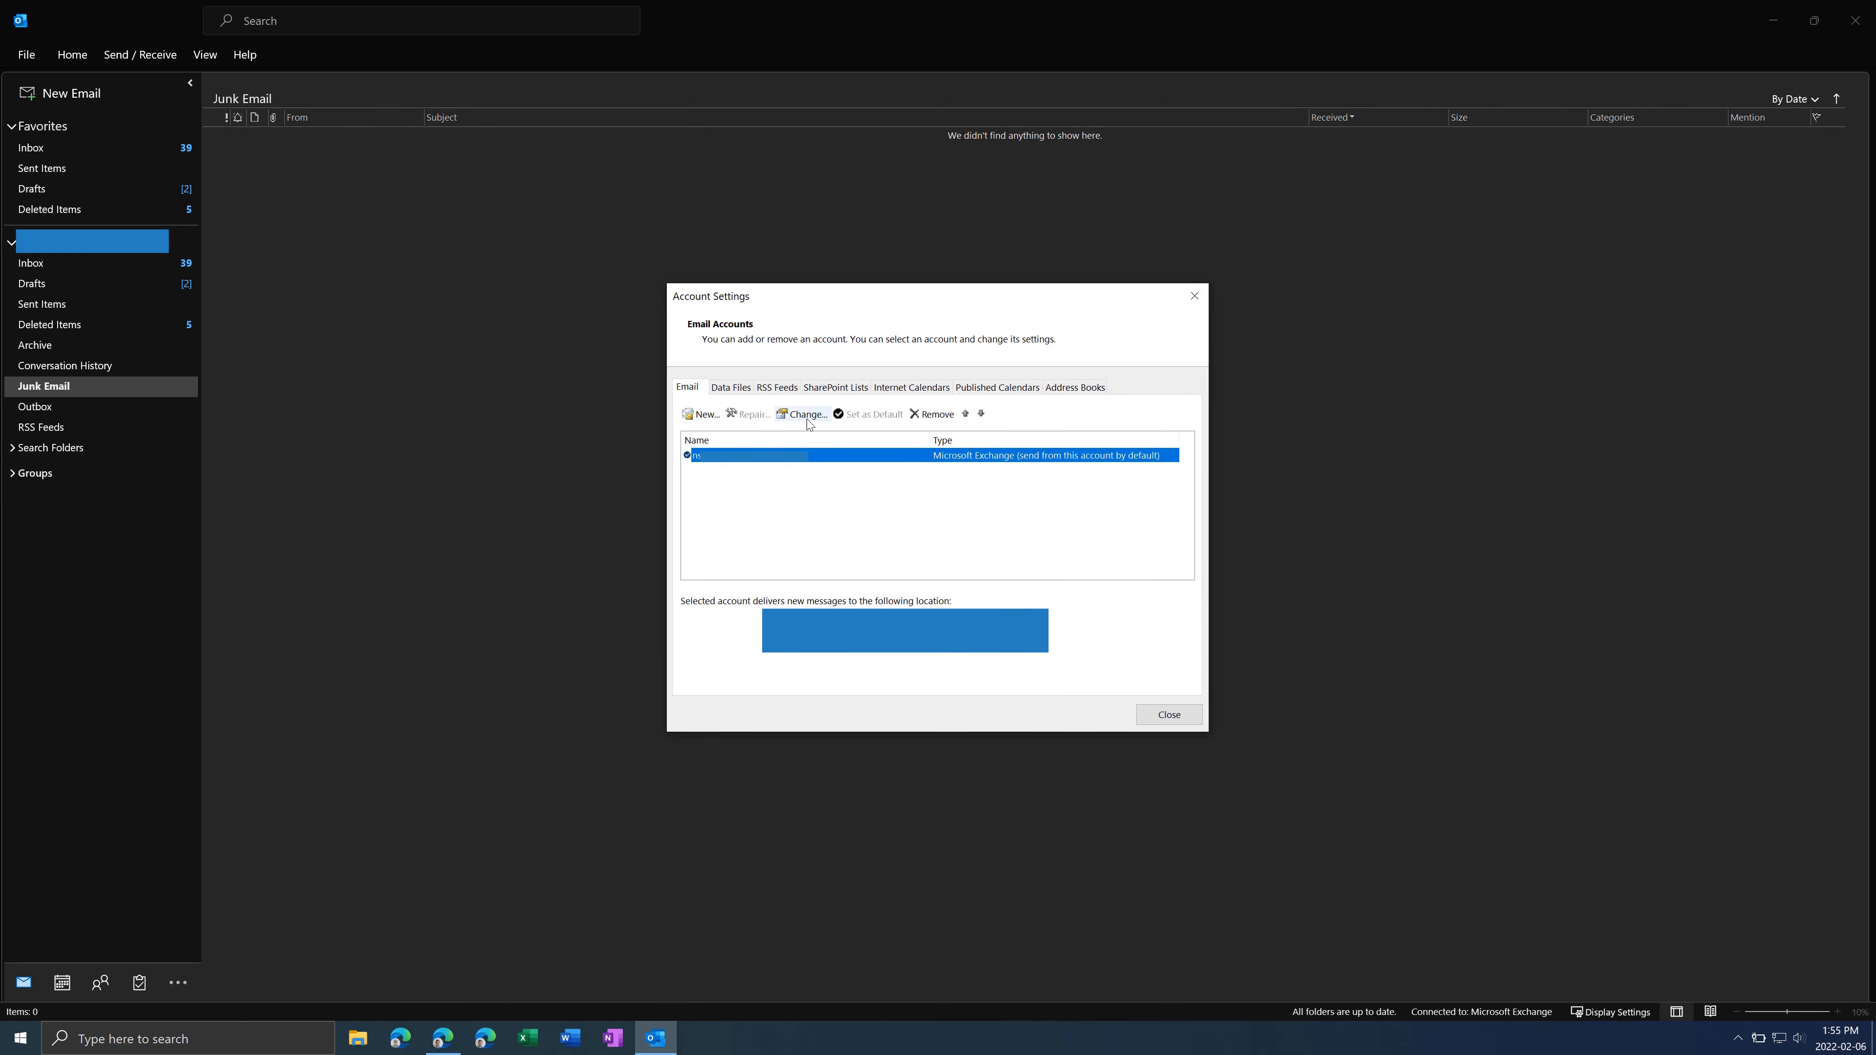
Keep Cached Exchange Mode on, review Advanced cached settings including shared-folder download, and close account settings.
left_click(803, 414)
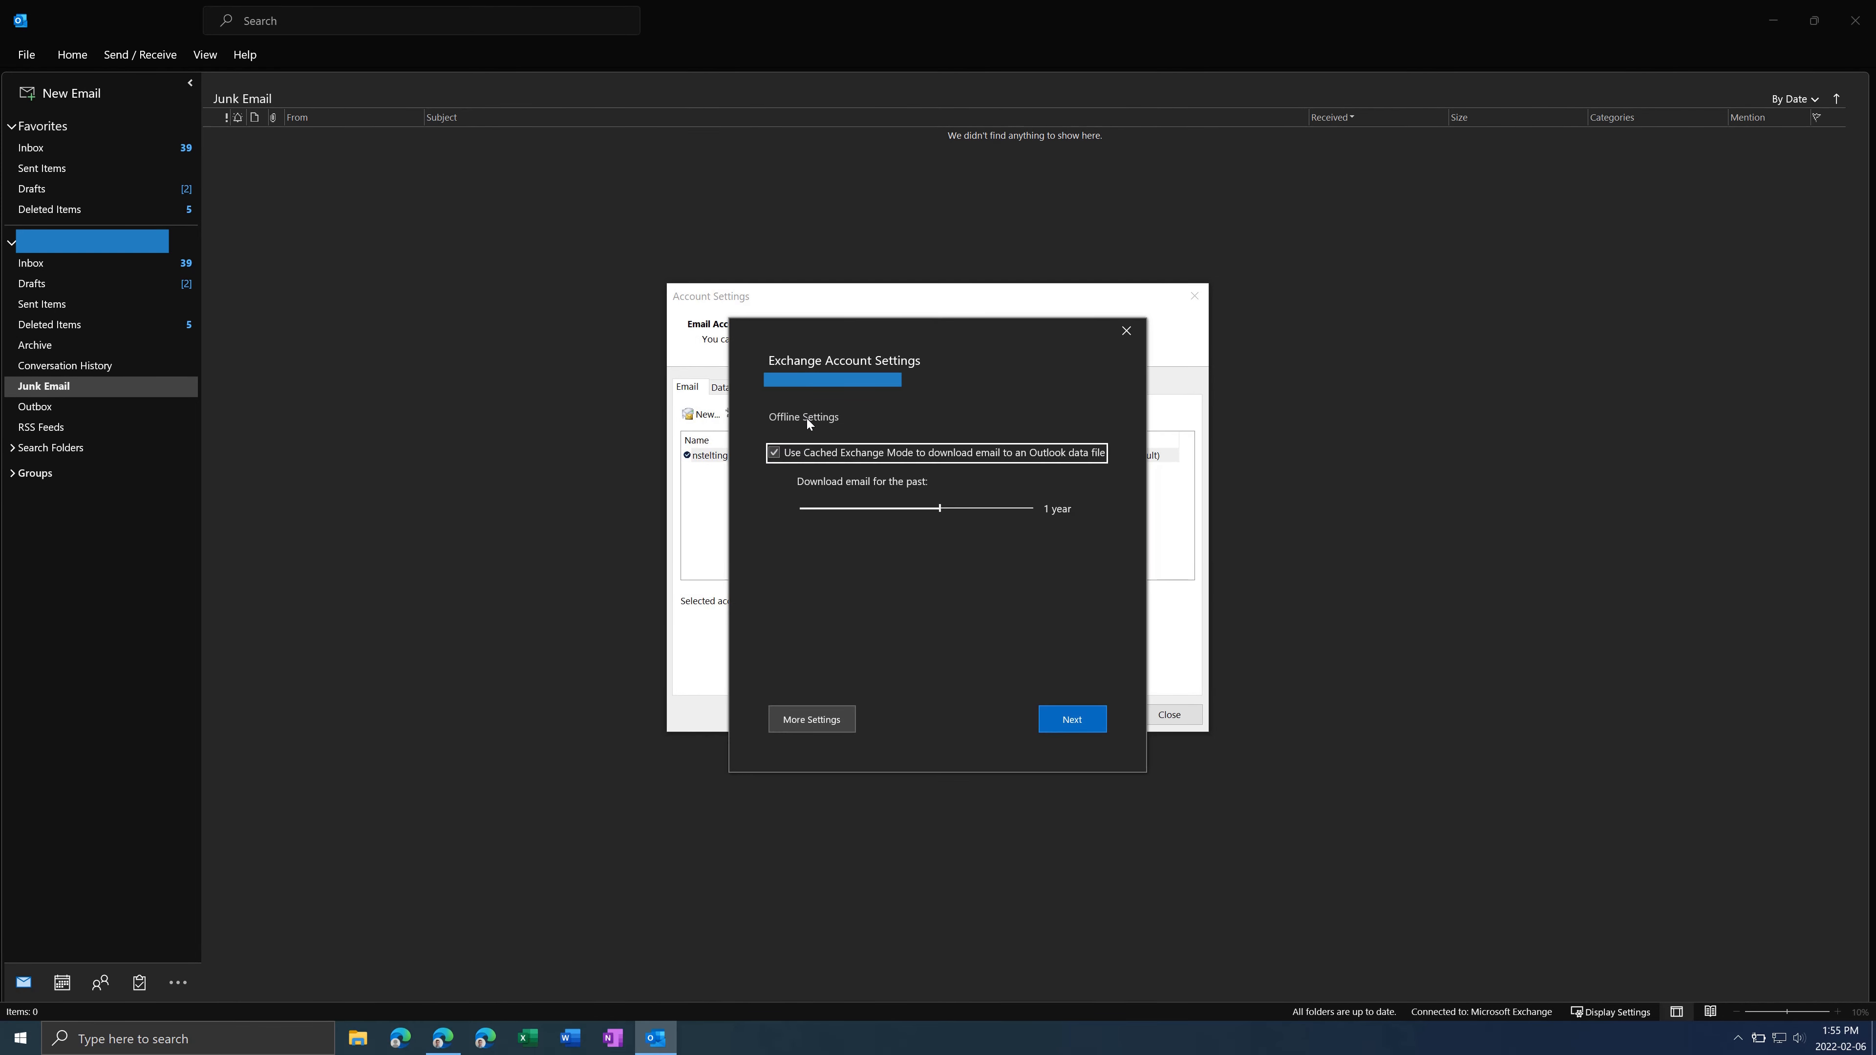
mouse_move(778, 459)
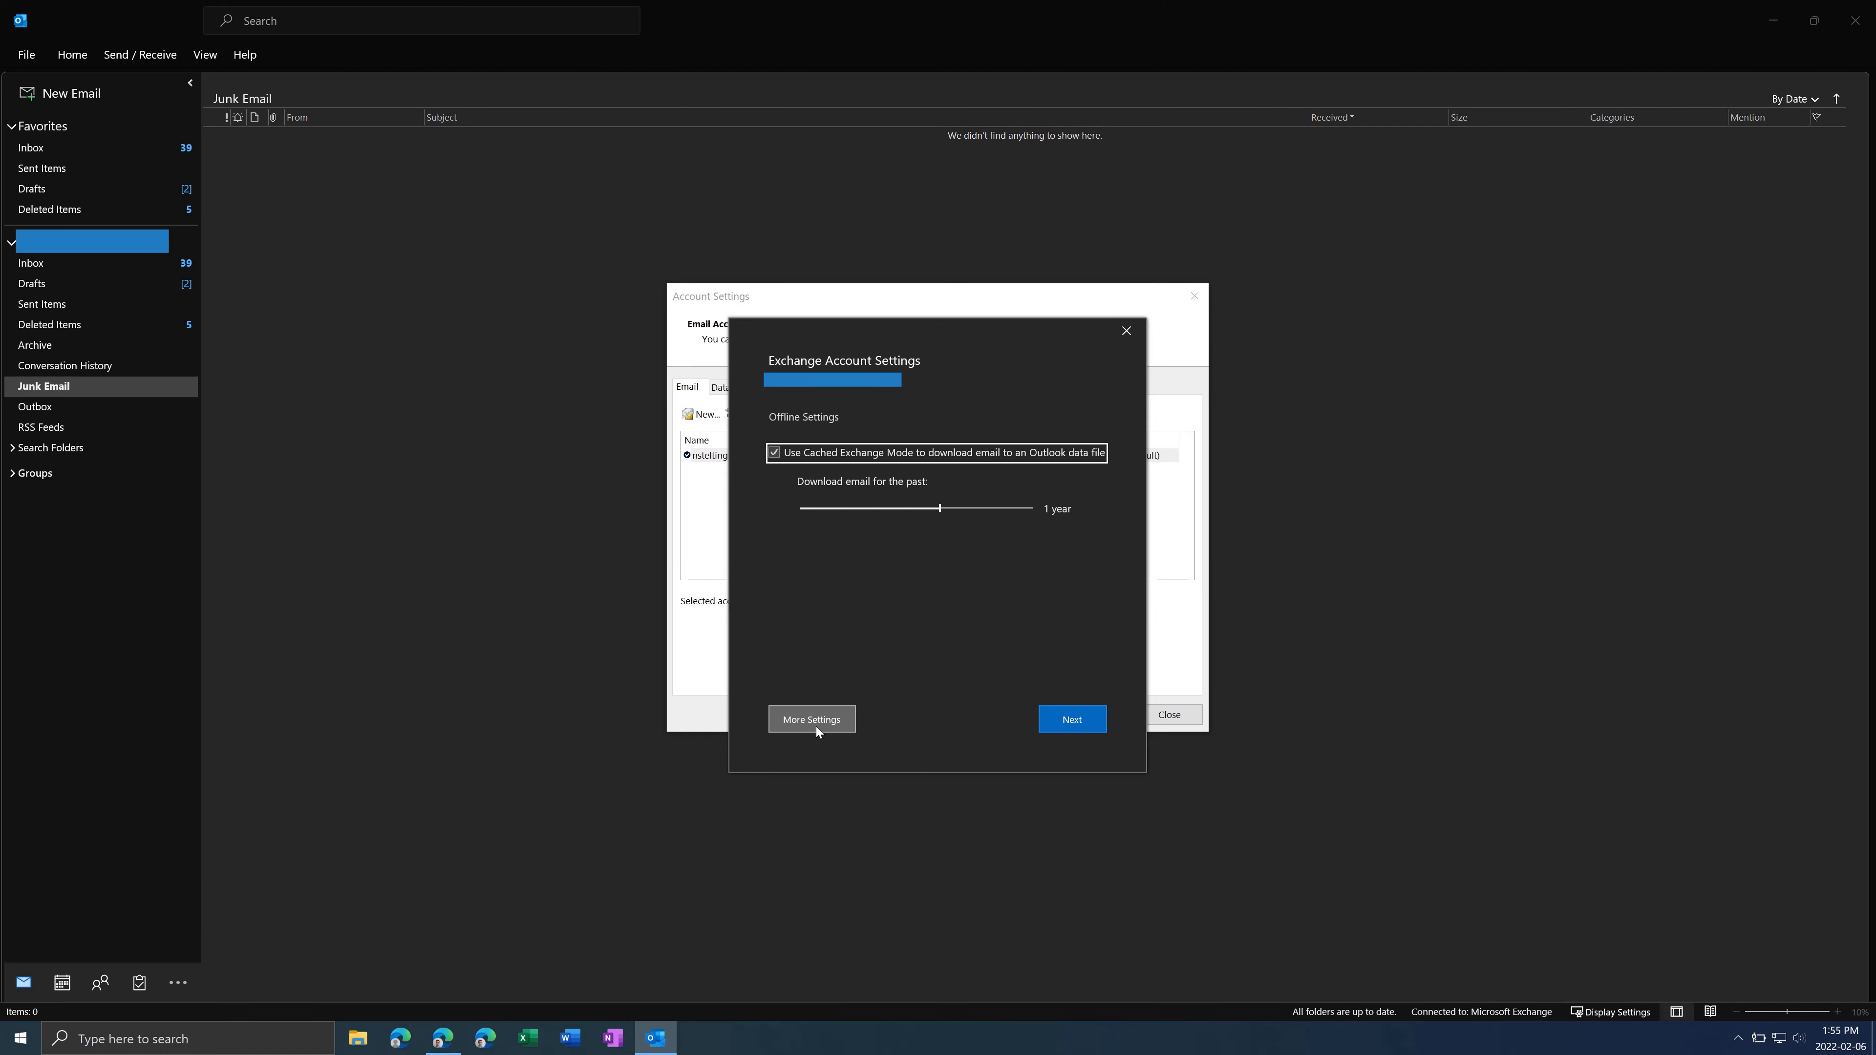
left_click(812, 719)
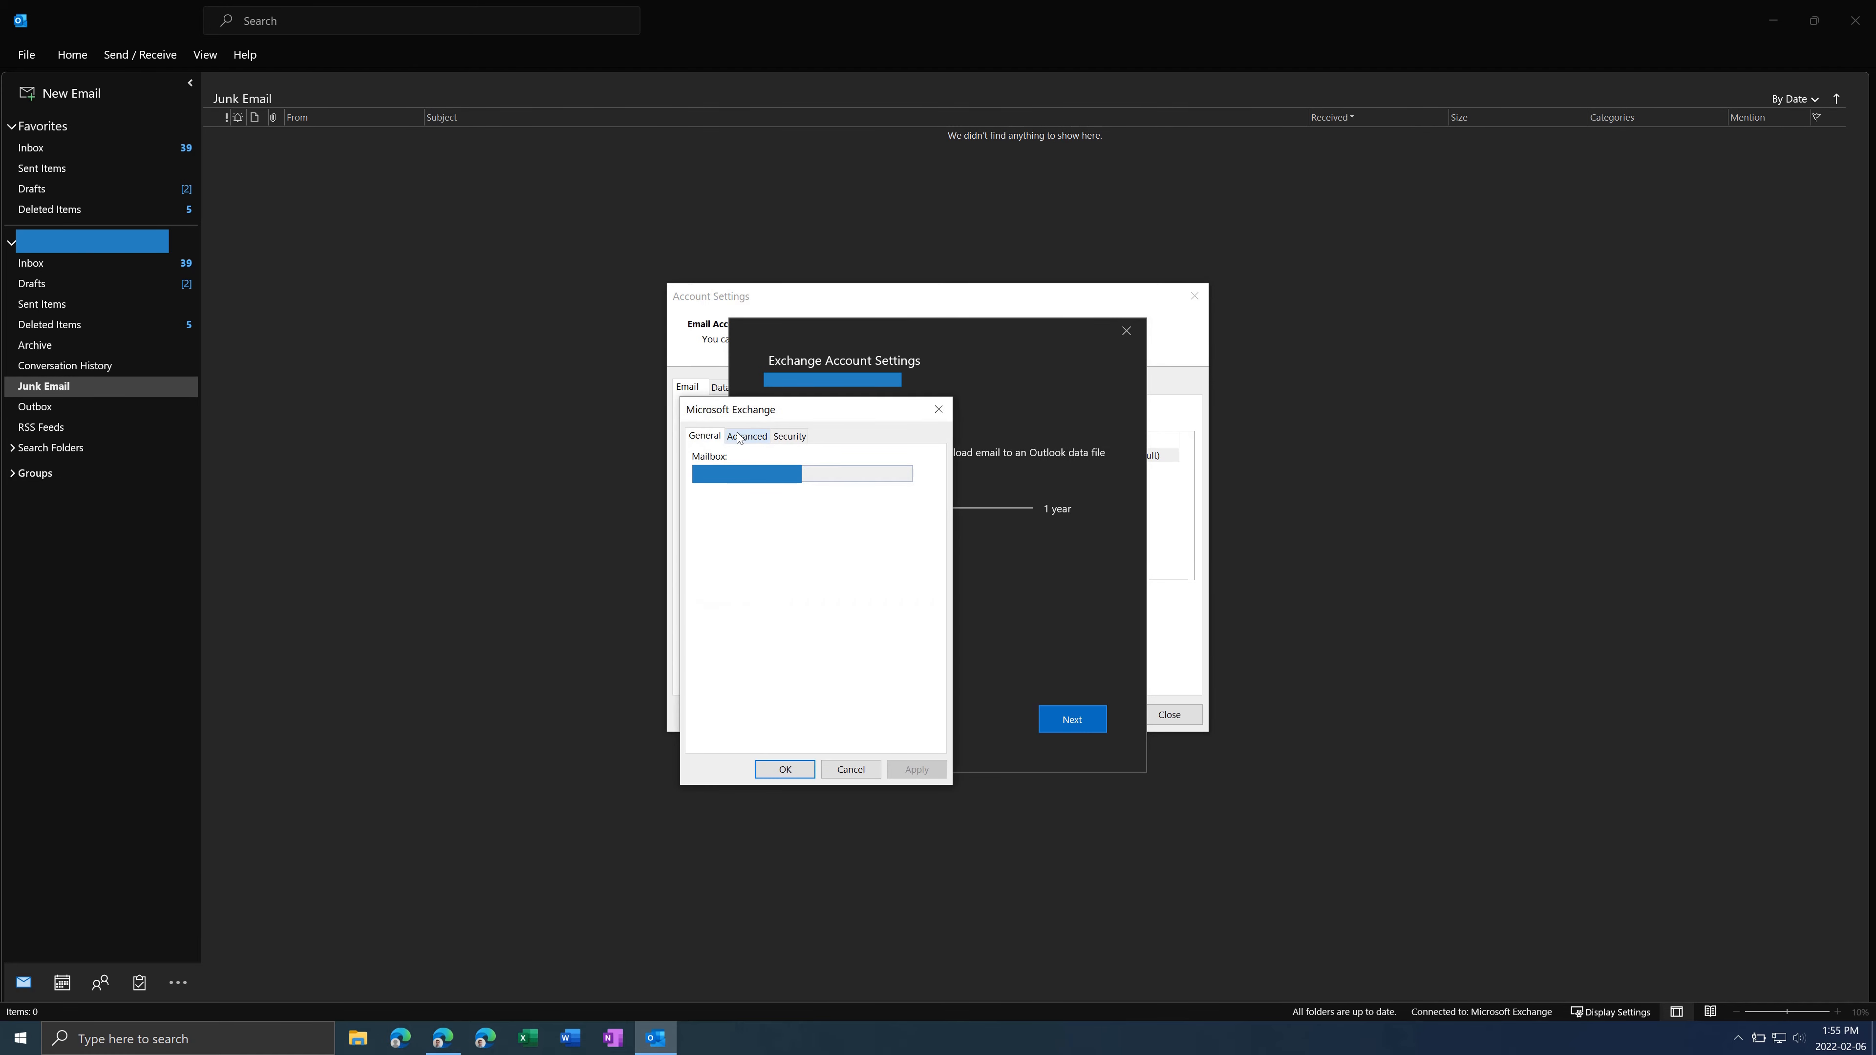
left_click(747, 435)
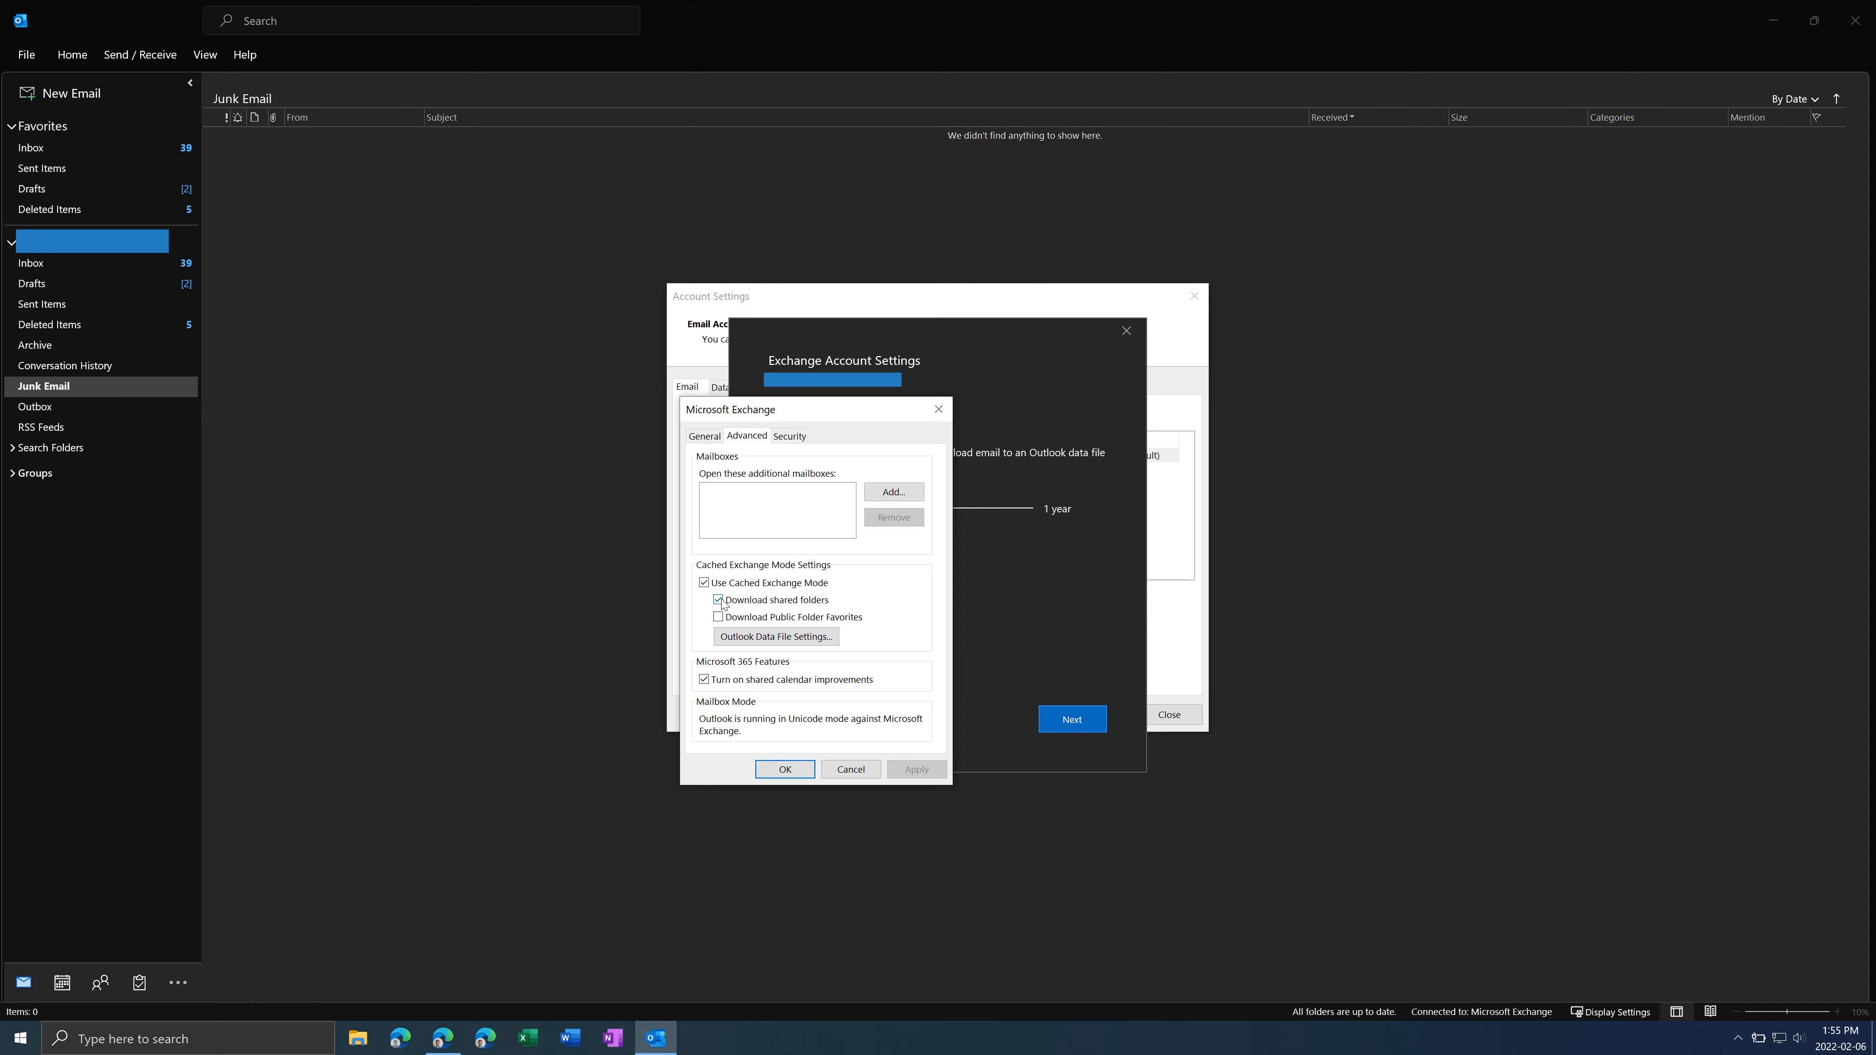
left_click(784, 768)
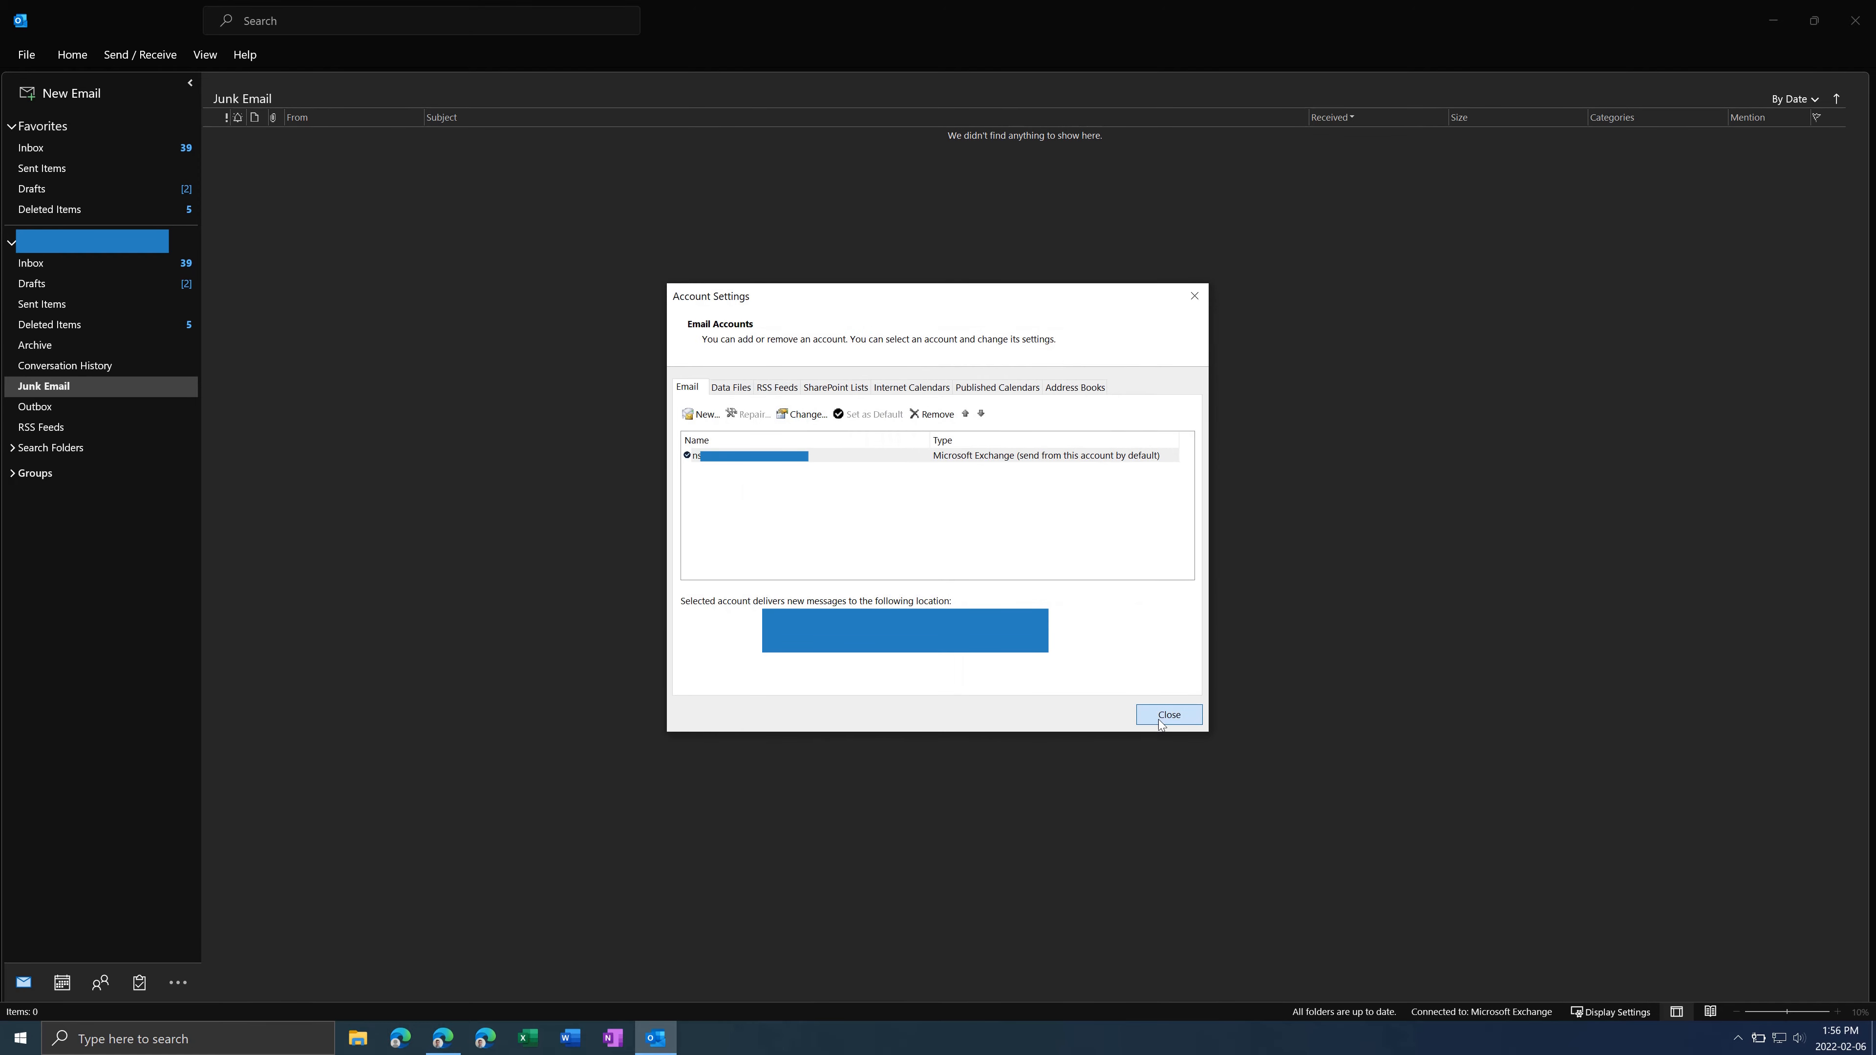
left_click(1168, 714)
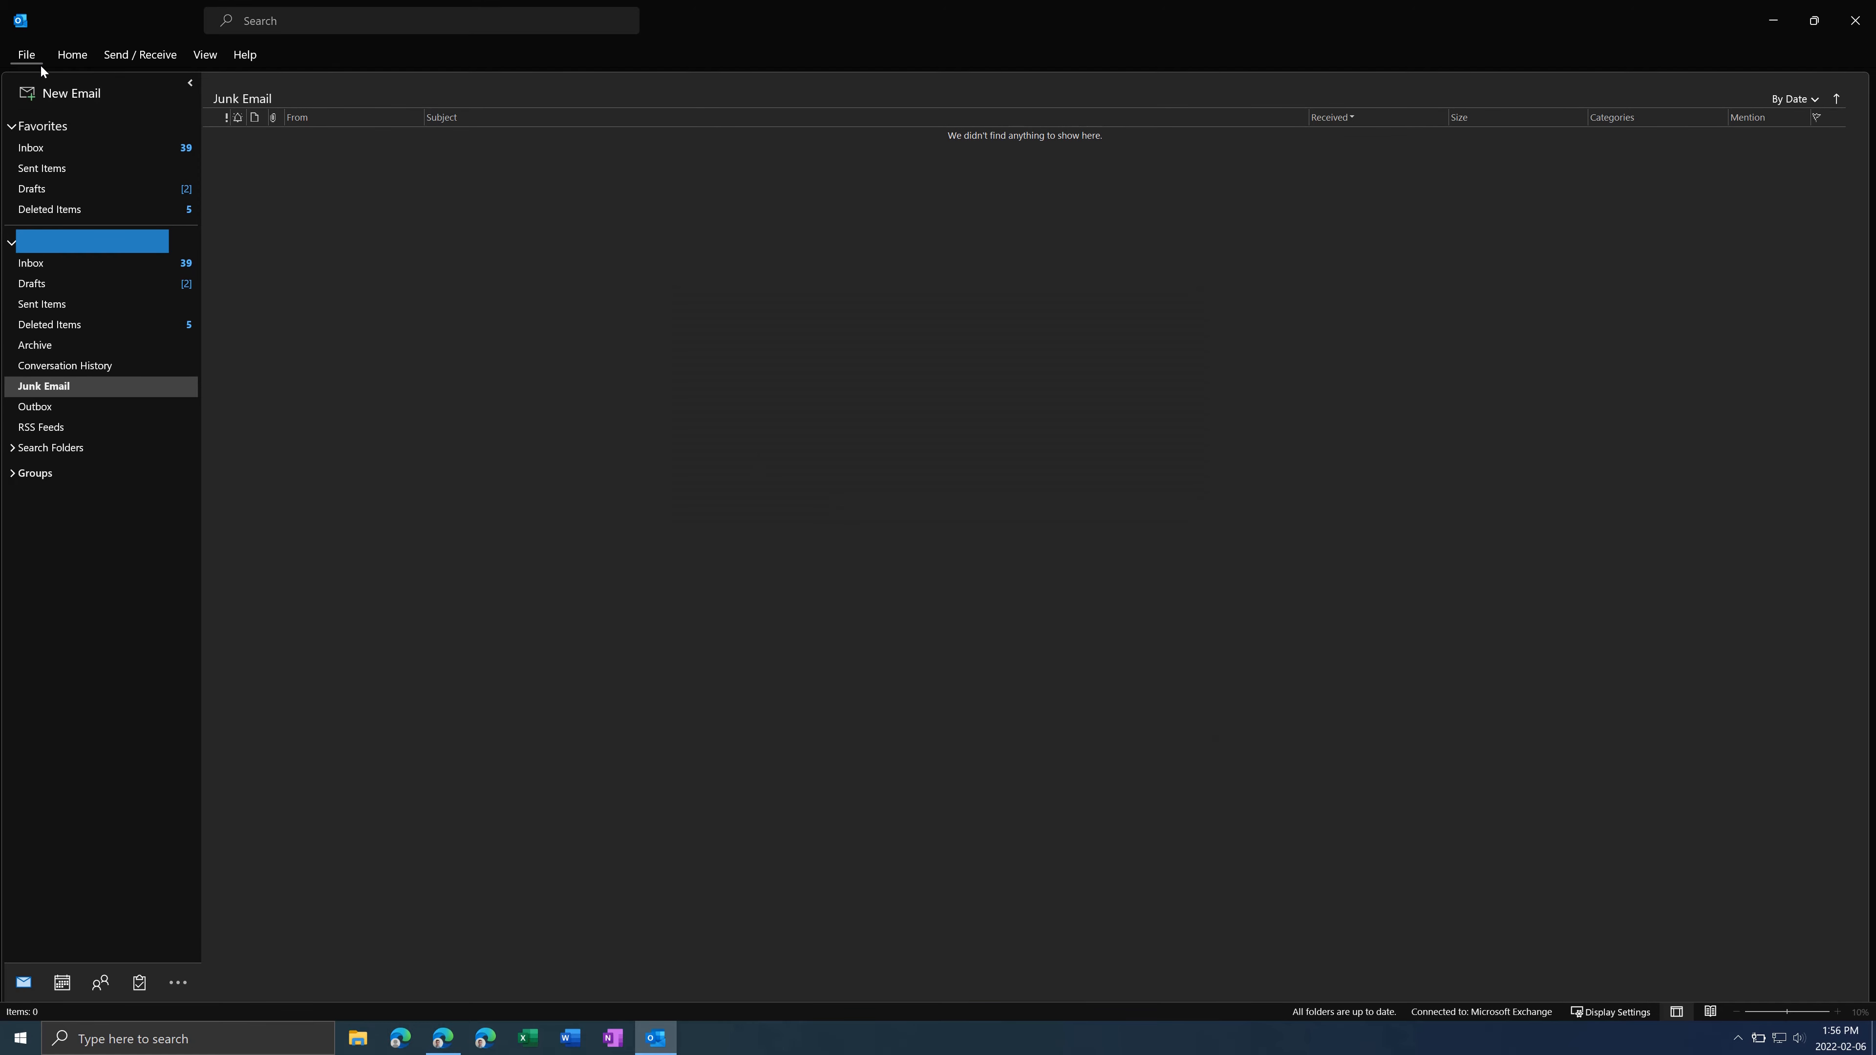
left_click(25, 54)
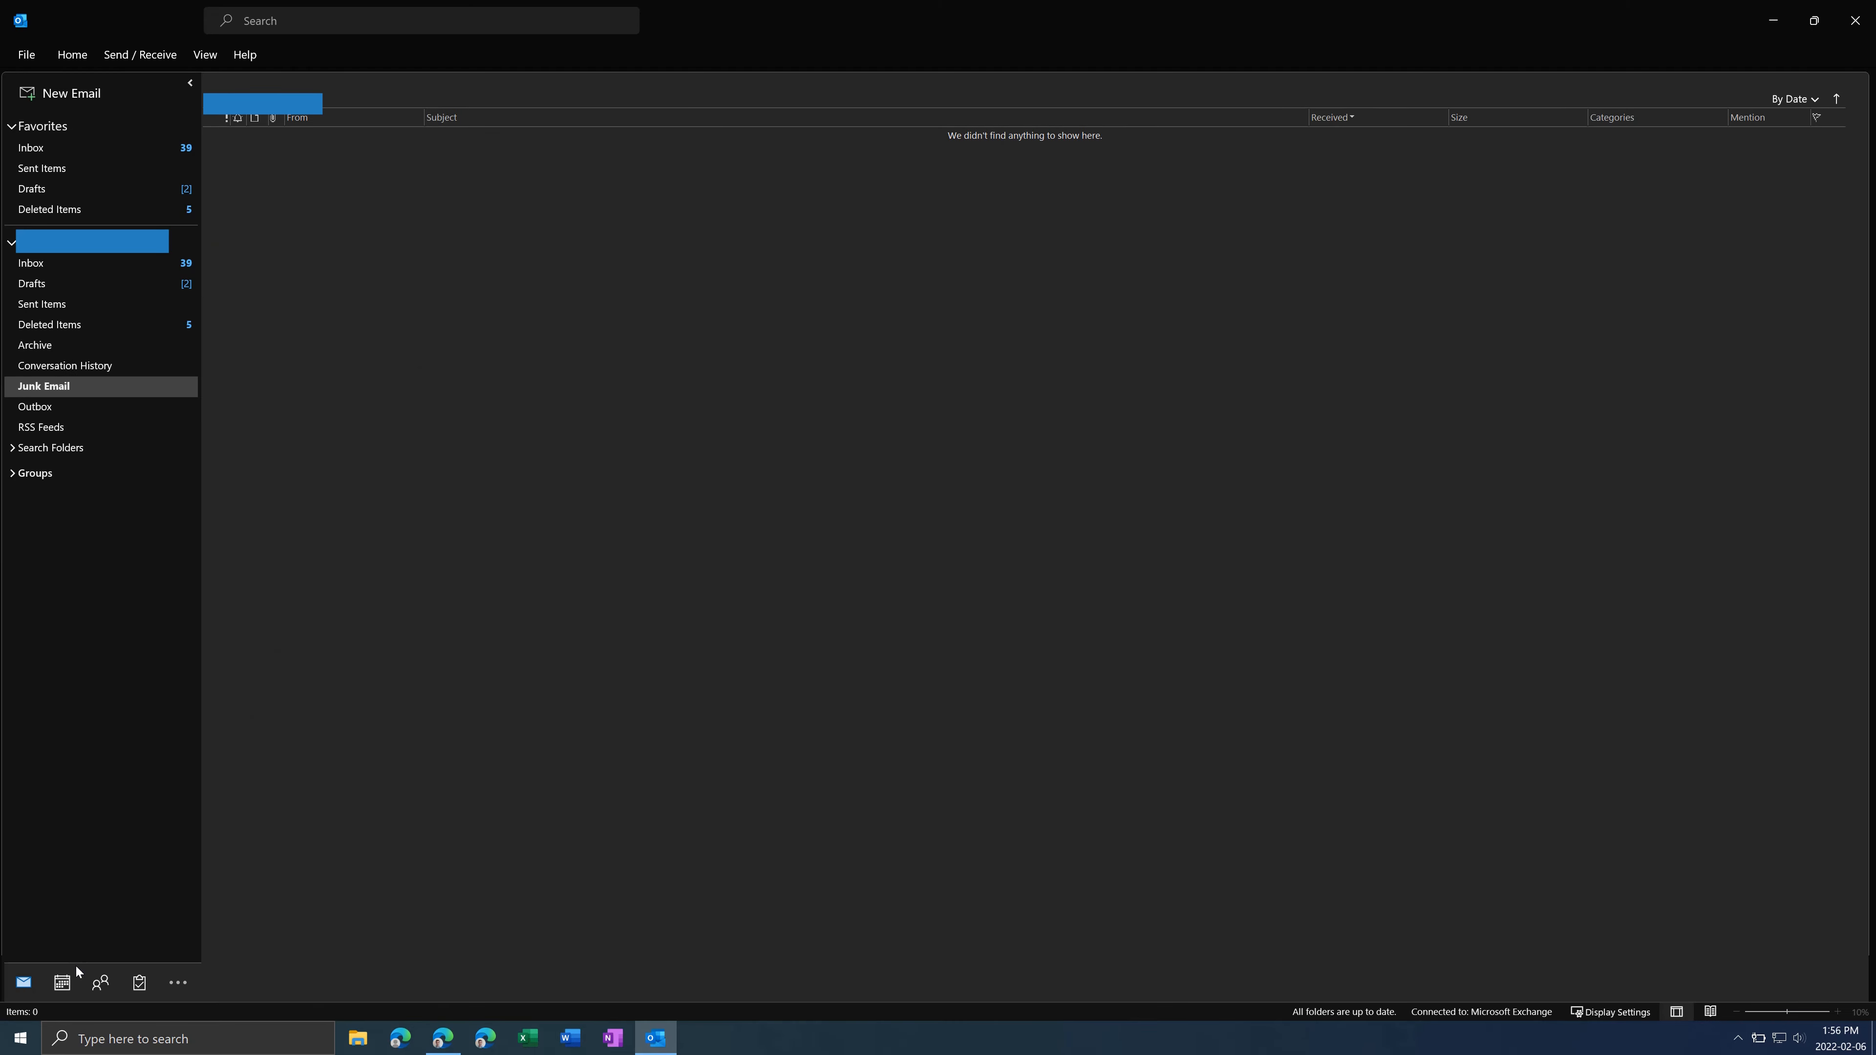
left_click(25, 54)
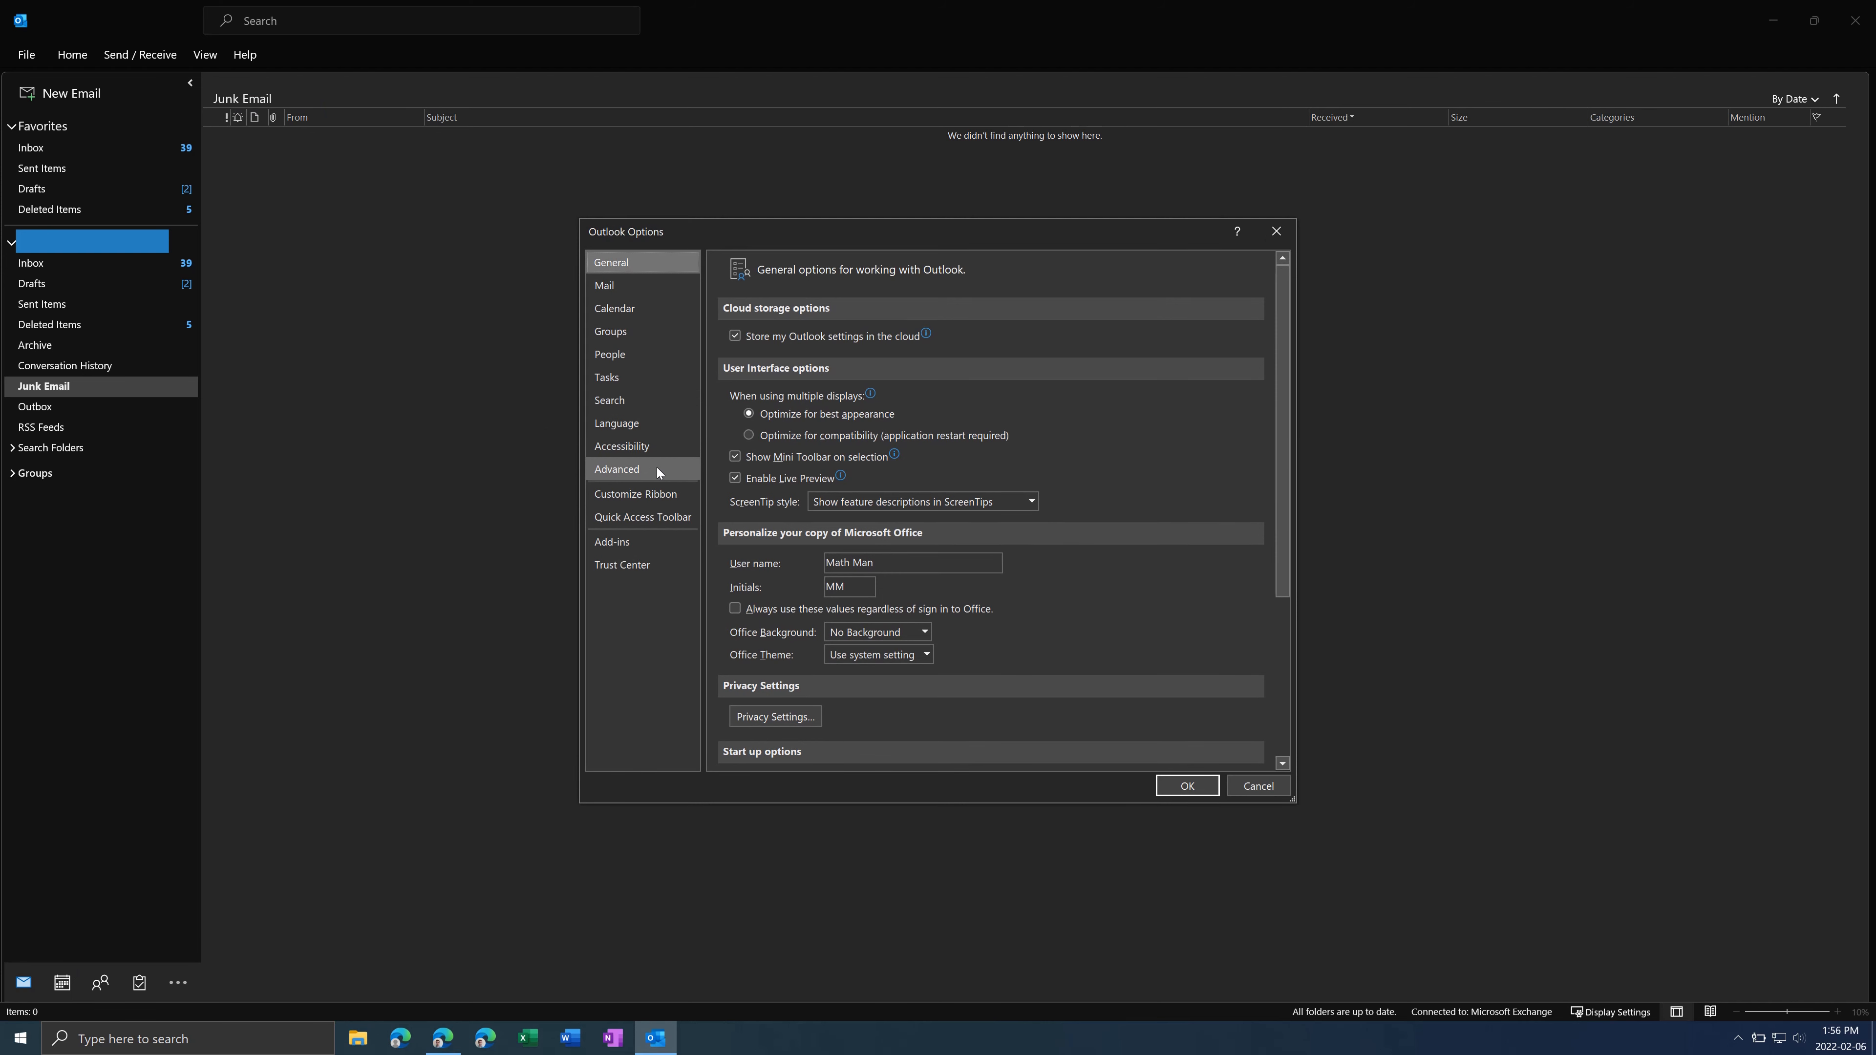
left_click(617, 470)
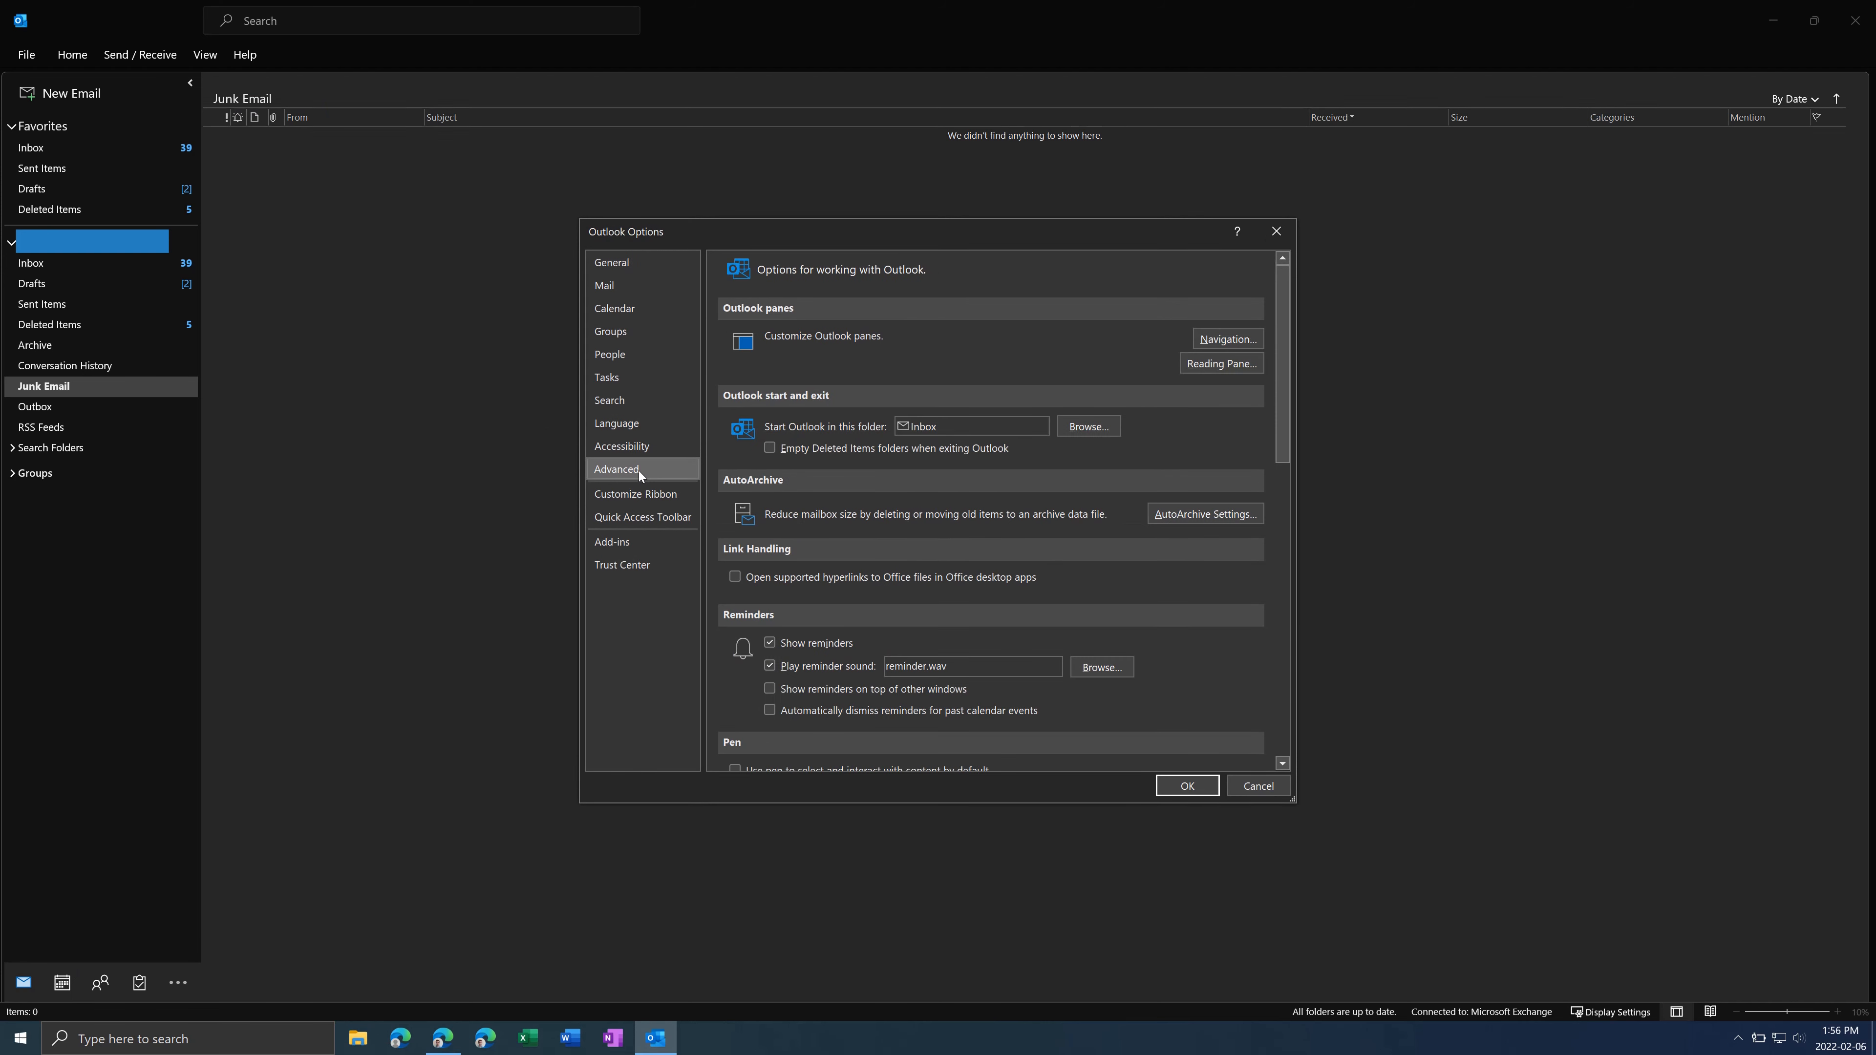
scroll("down", 3)
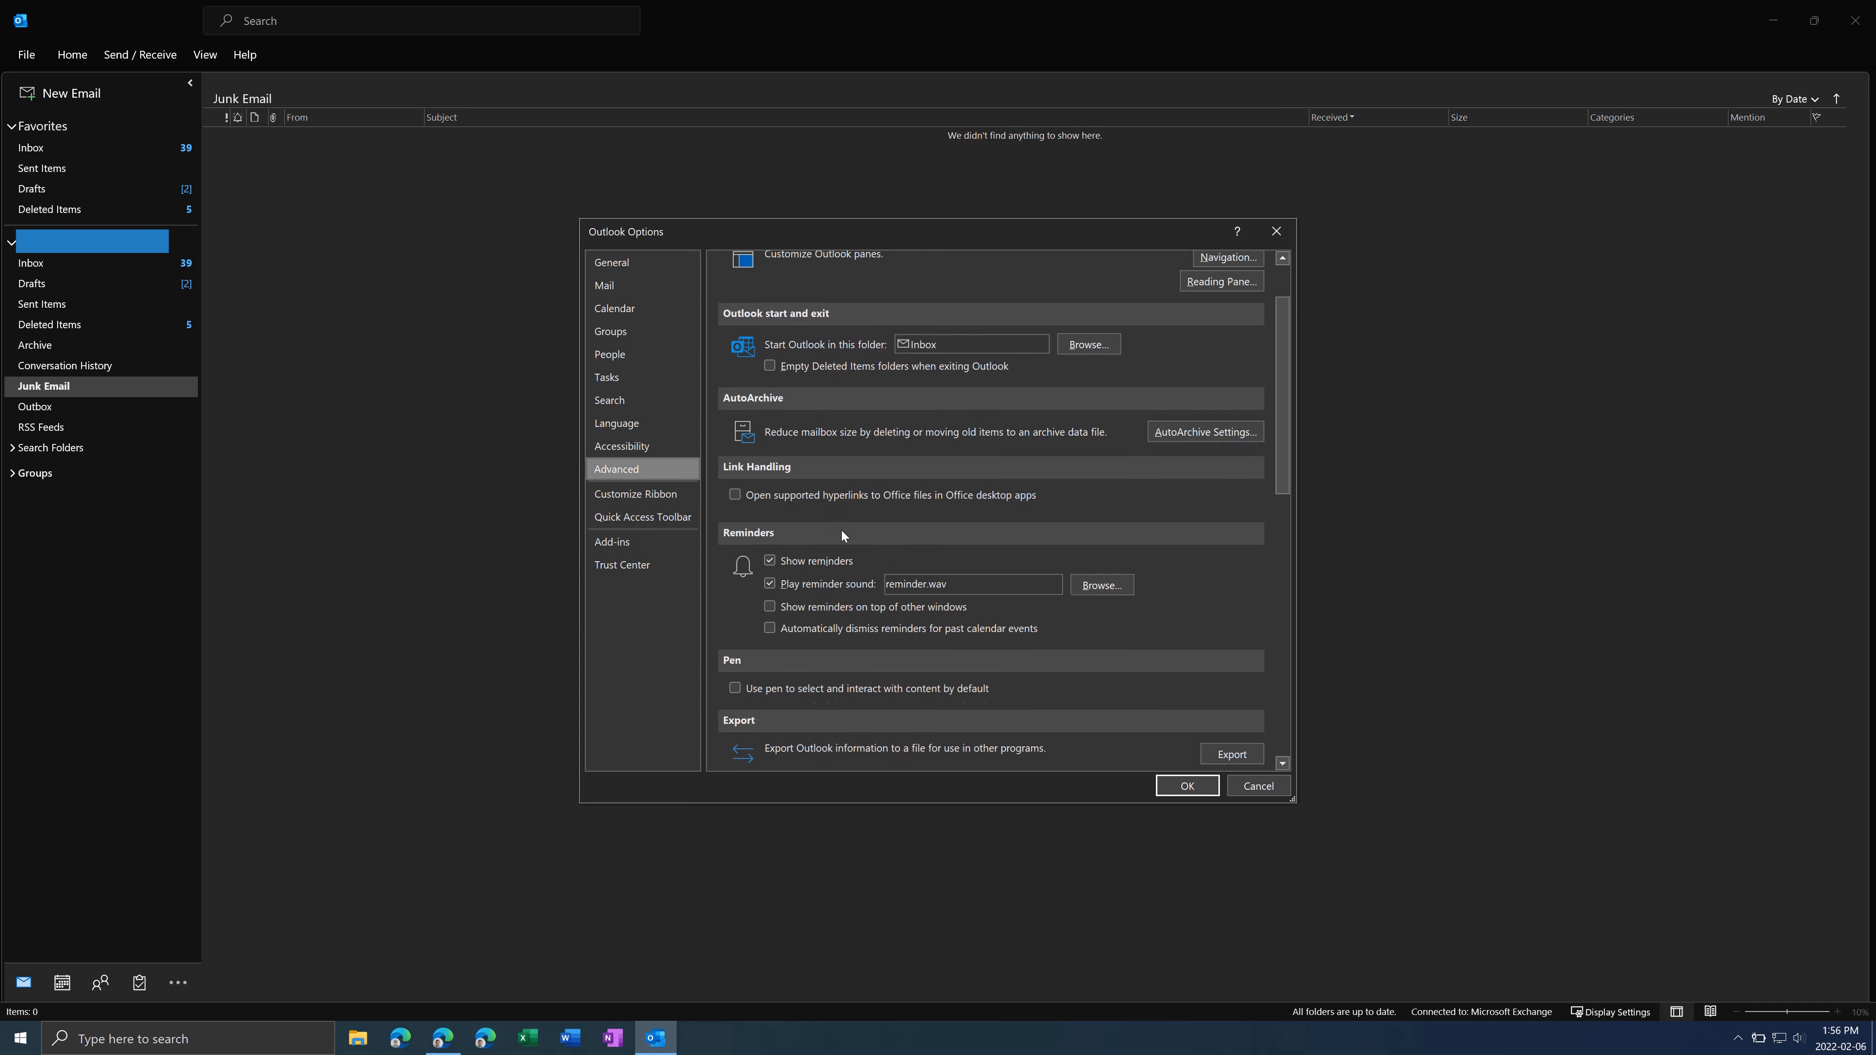
scroll("down", 3)
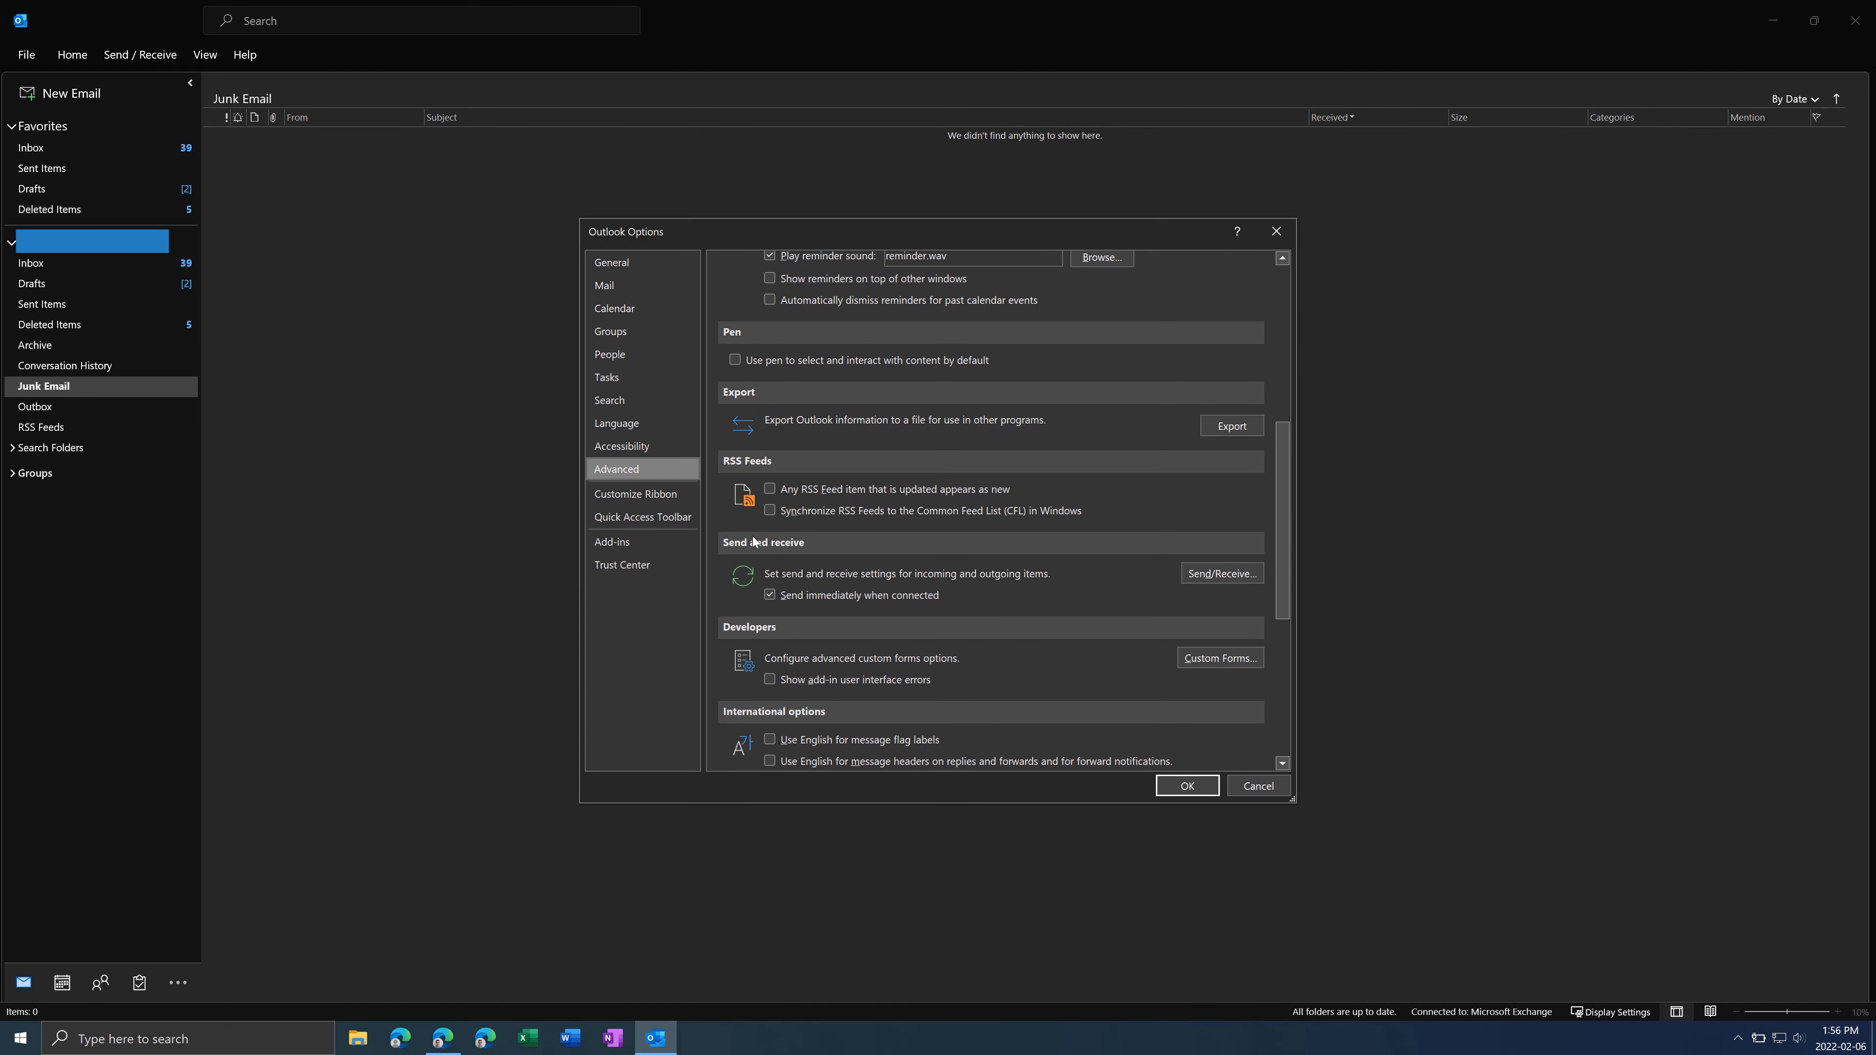
scroll("down", 3)
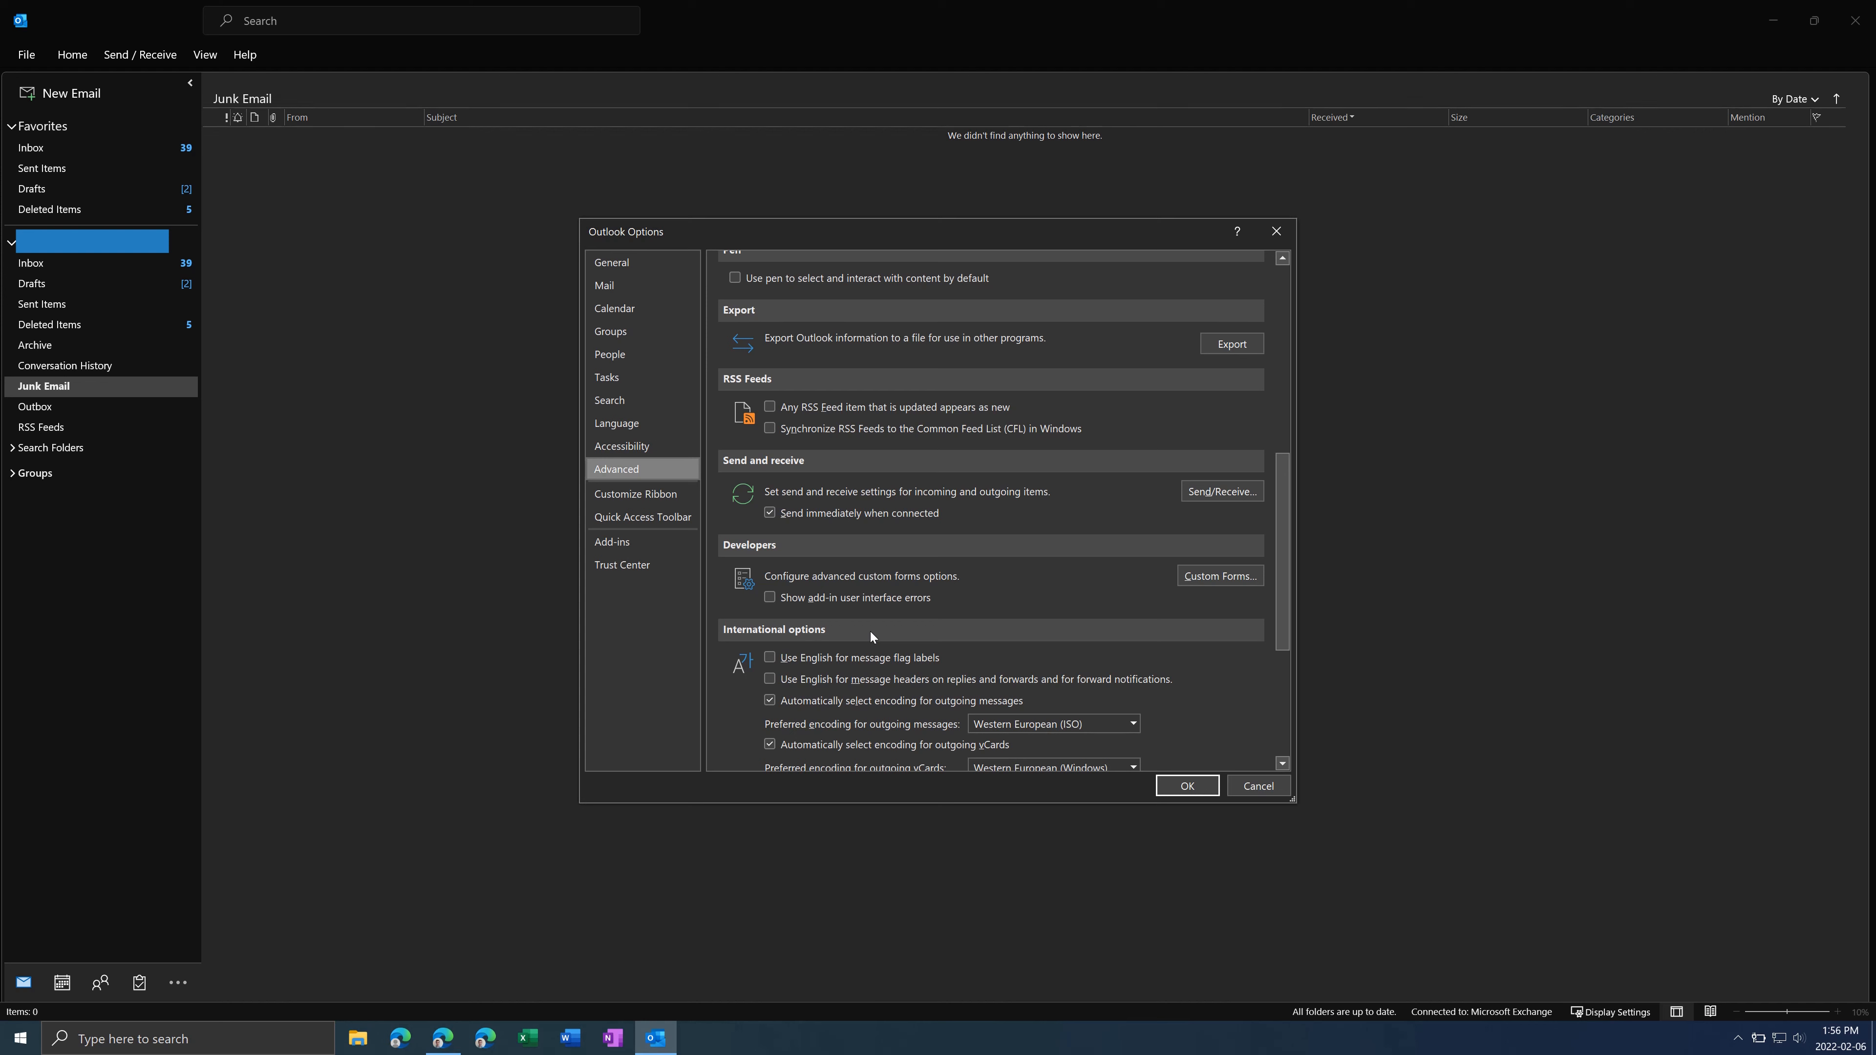
scroll("down", 3)
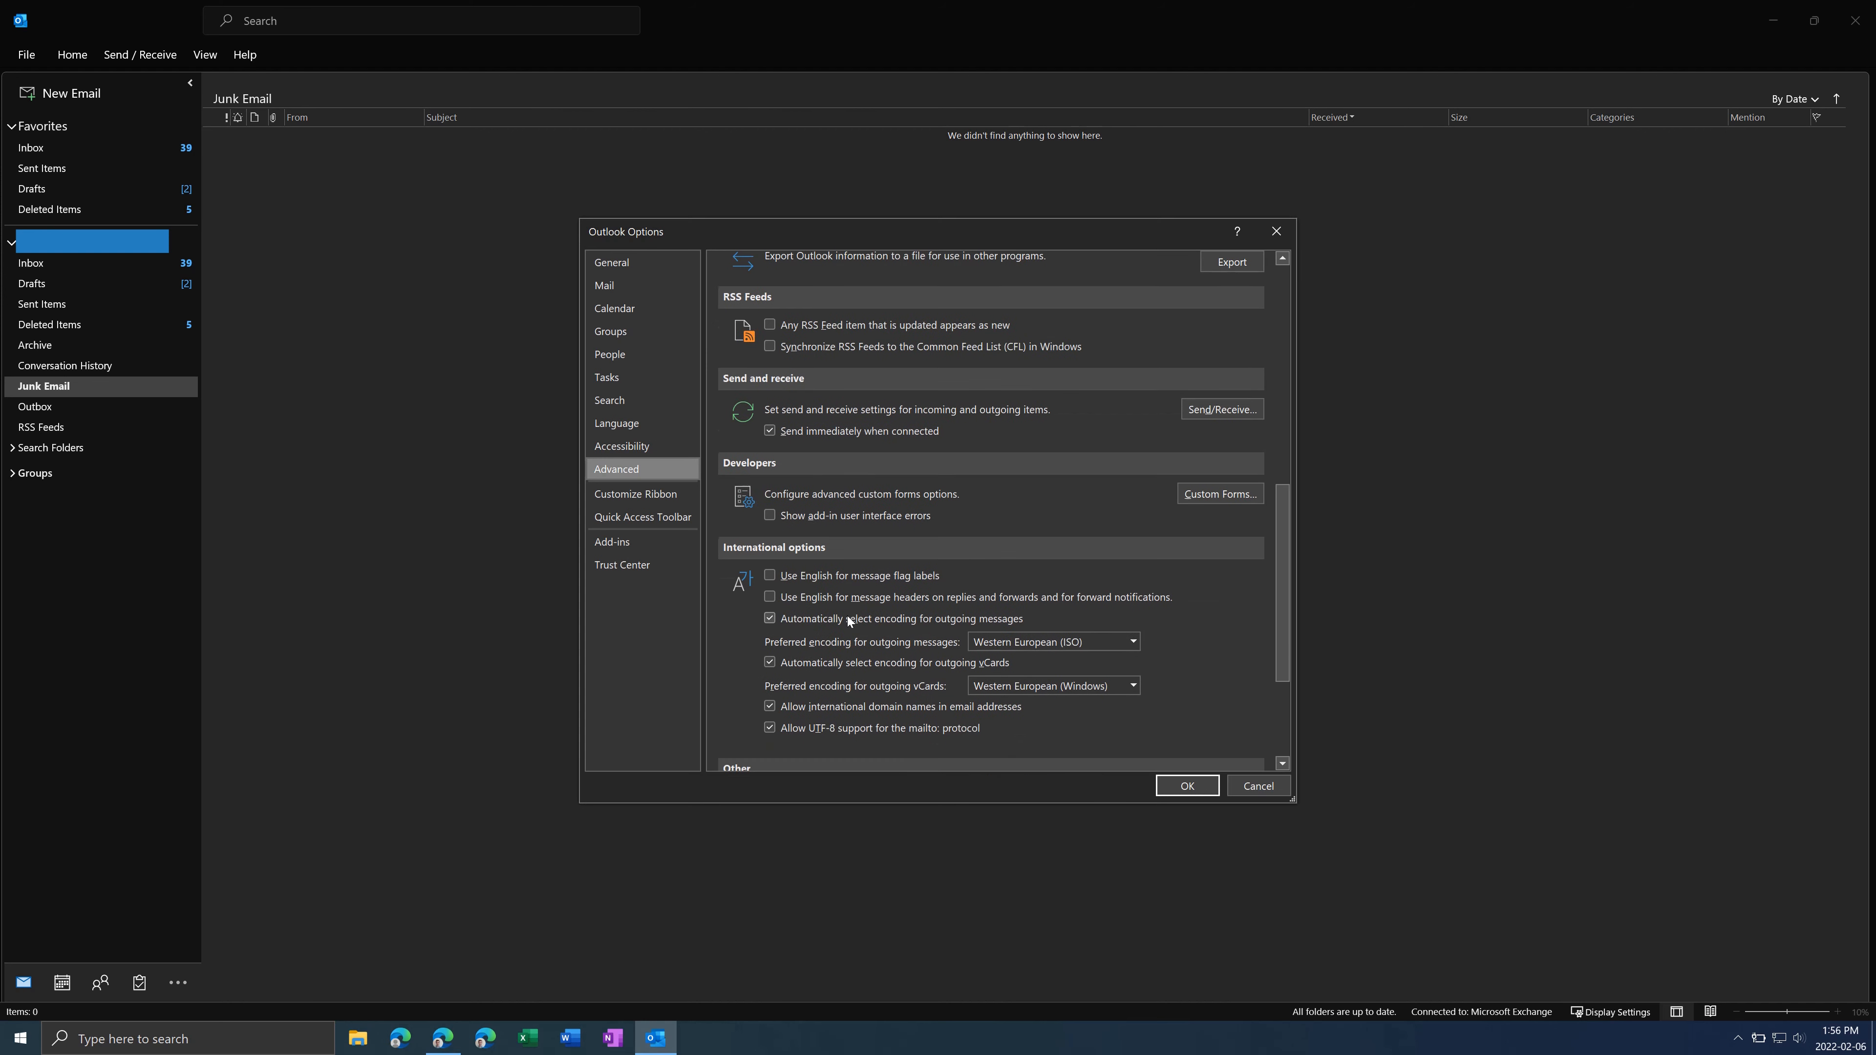
scroll("down", 3)
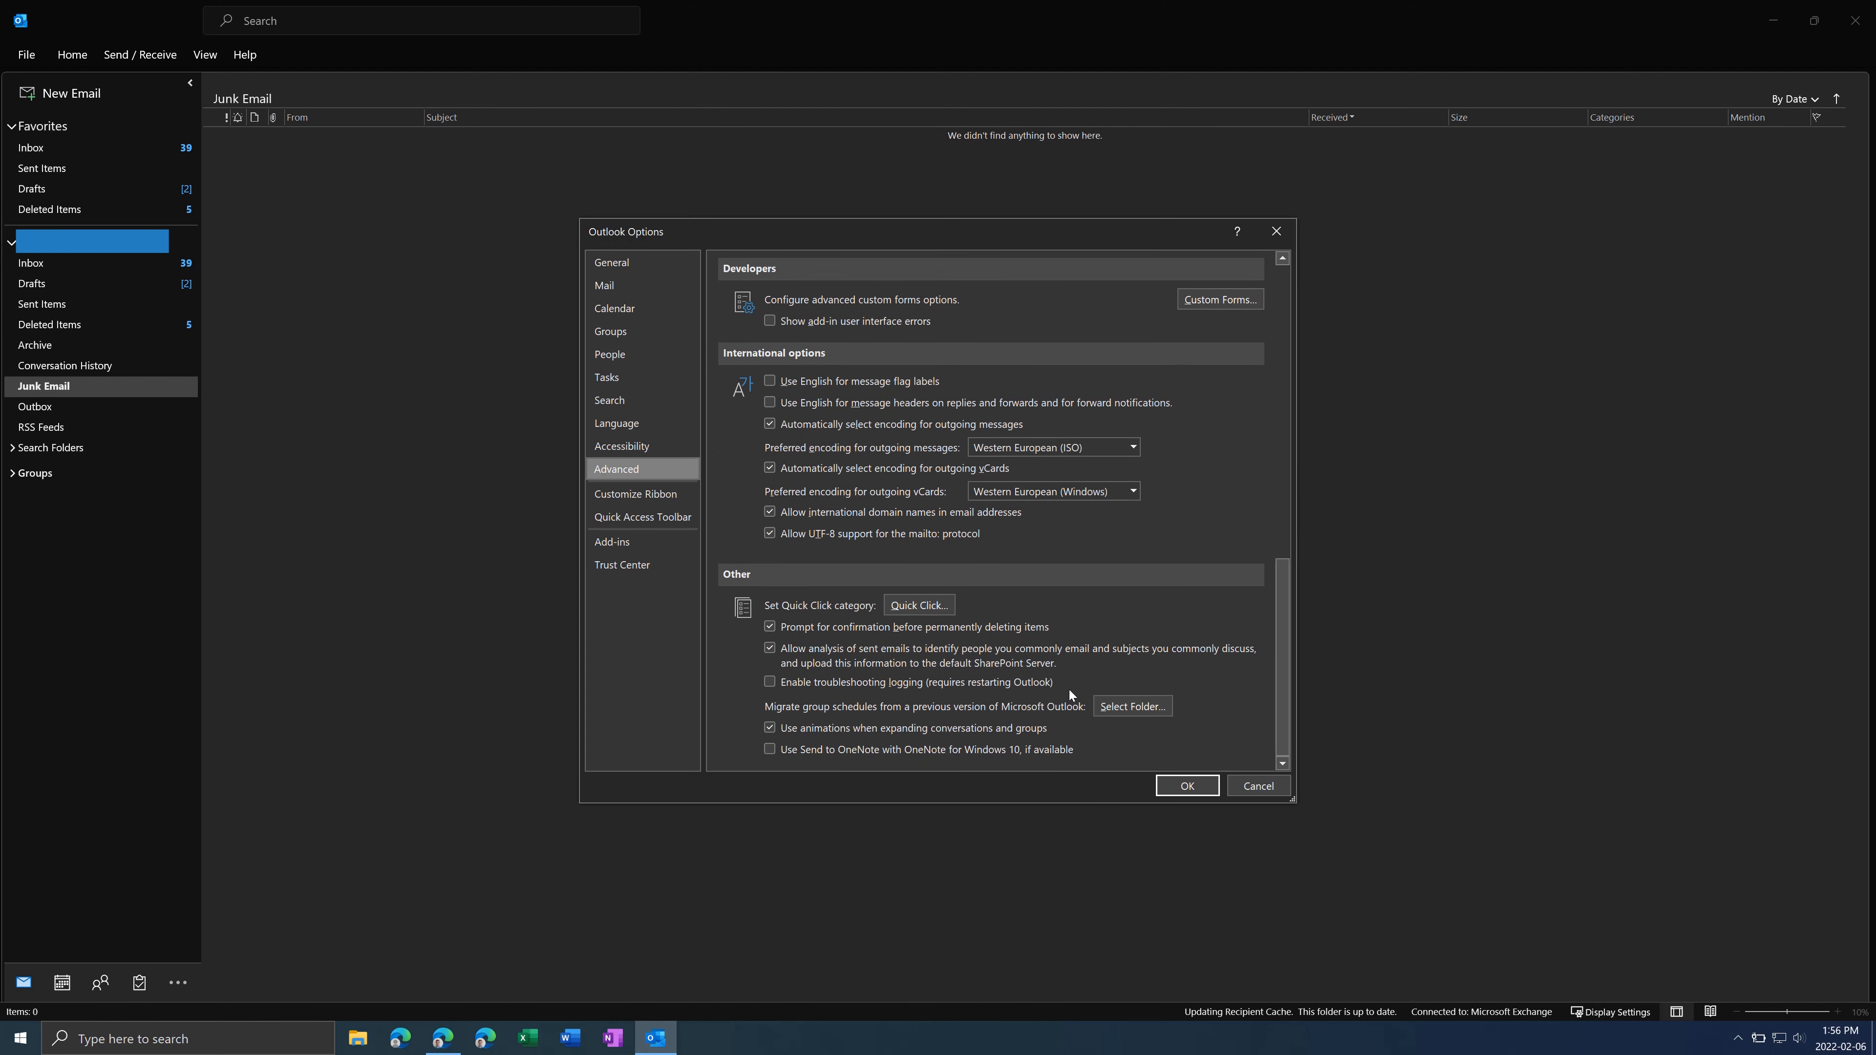
mouse_move(1120, 763)
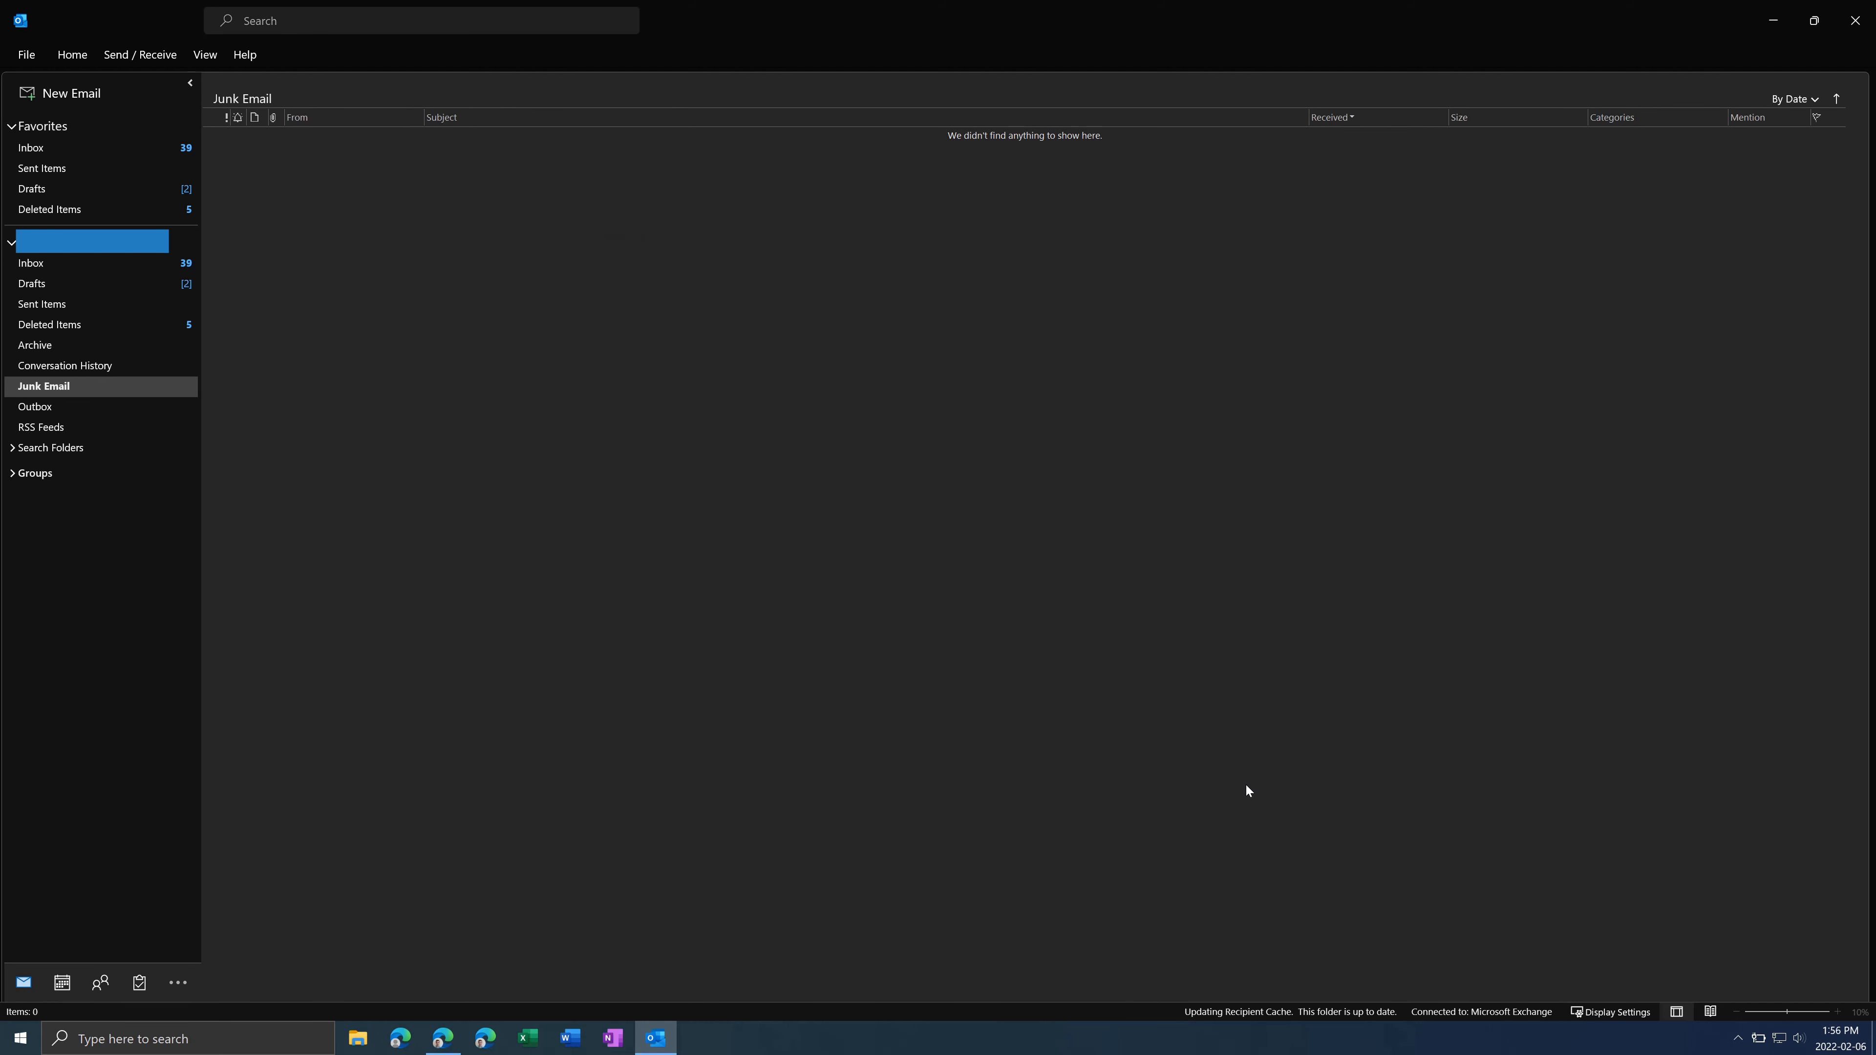
Show the Office Account page and bring up the Update Options choices to check for updates.
left_click(23, 55)
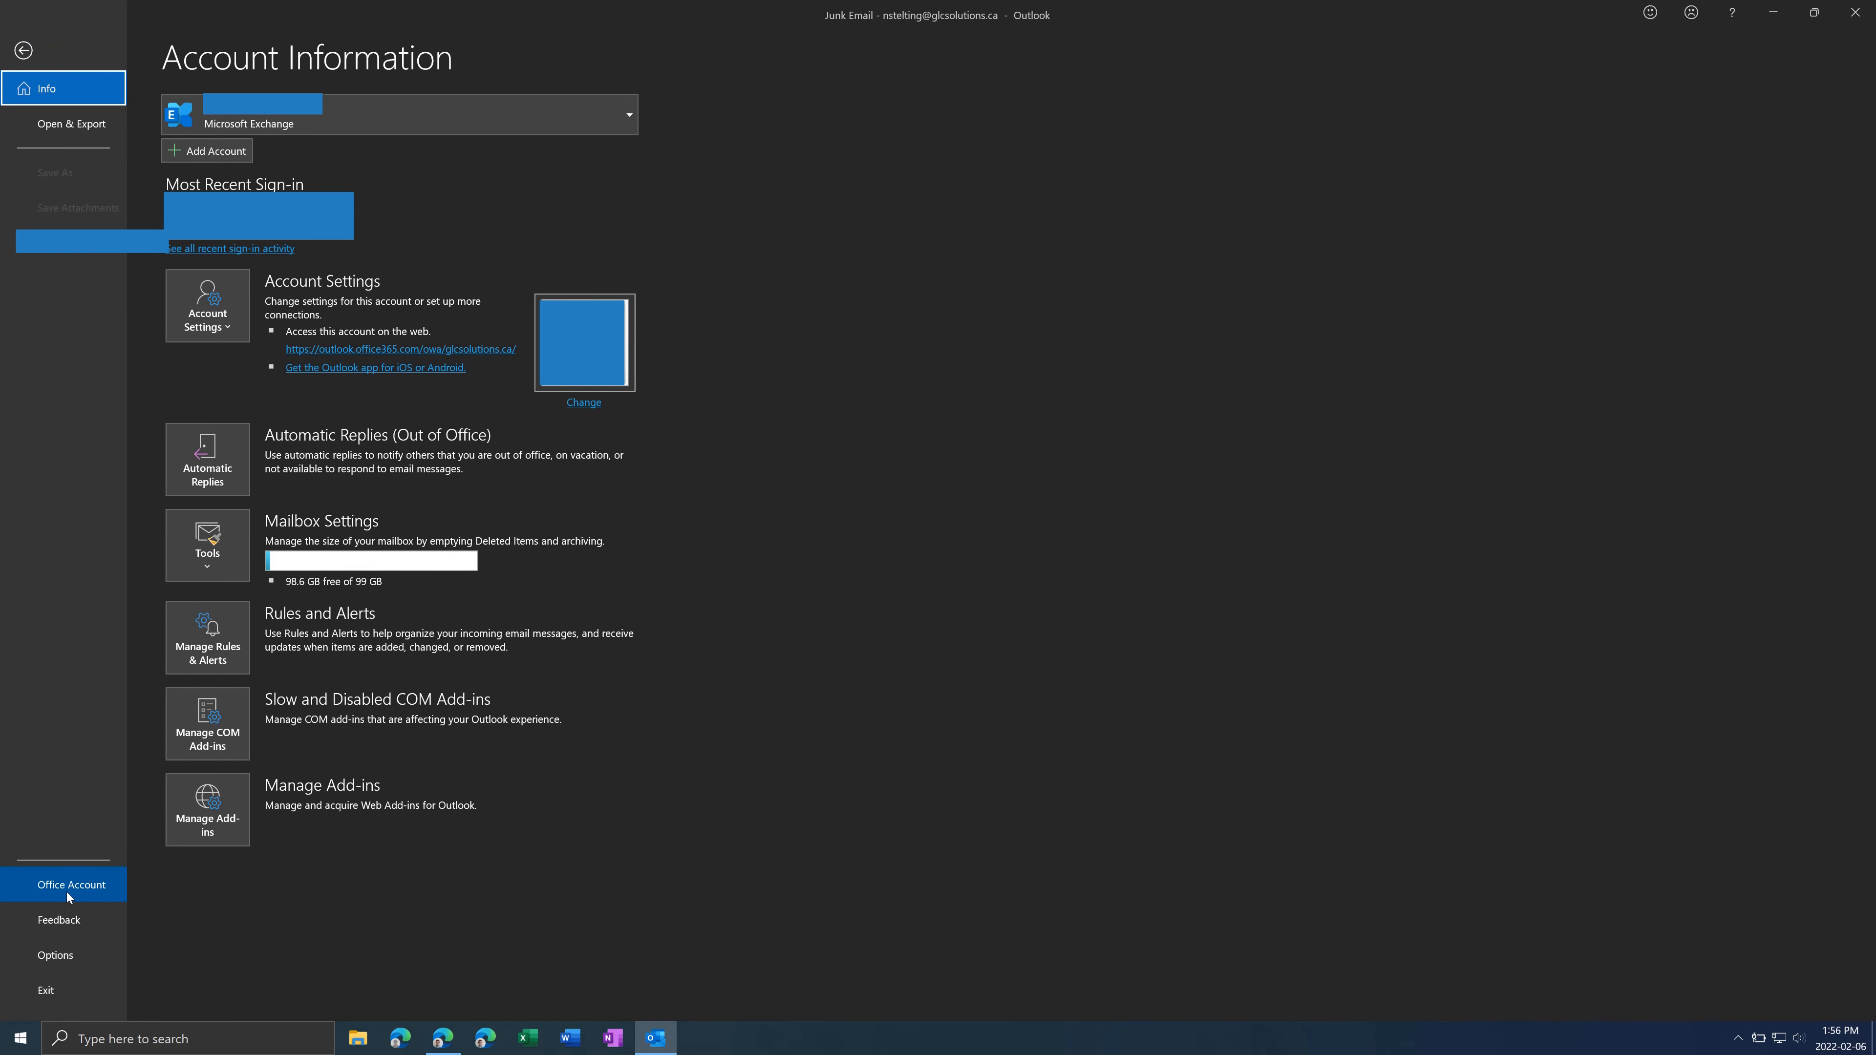
left_click(70, 884)
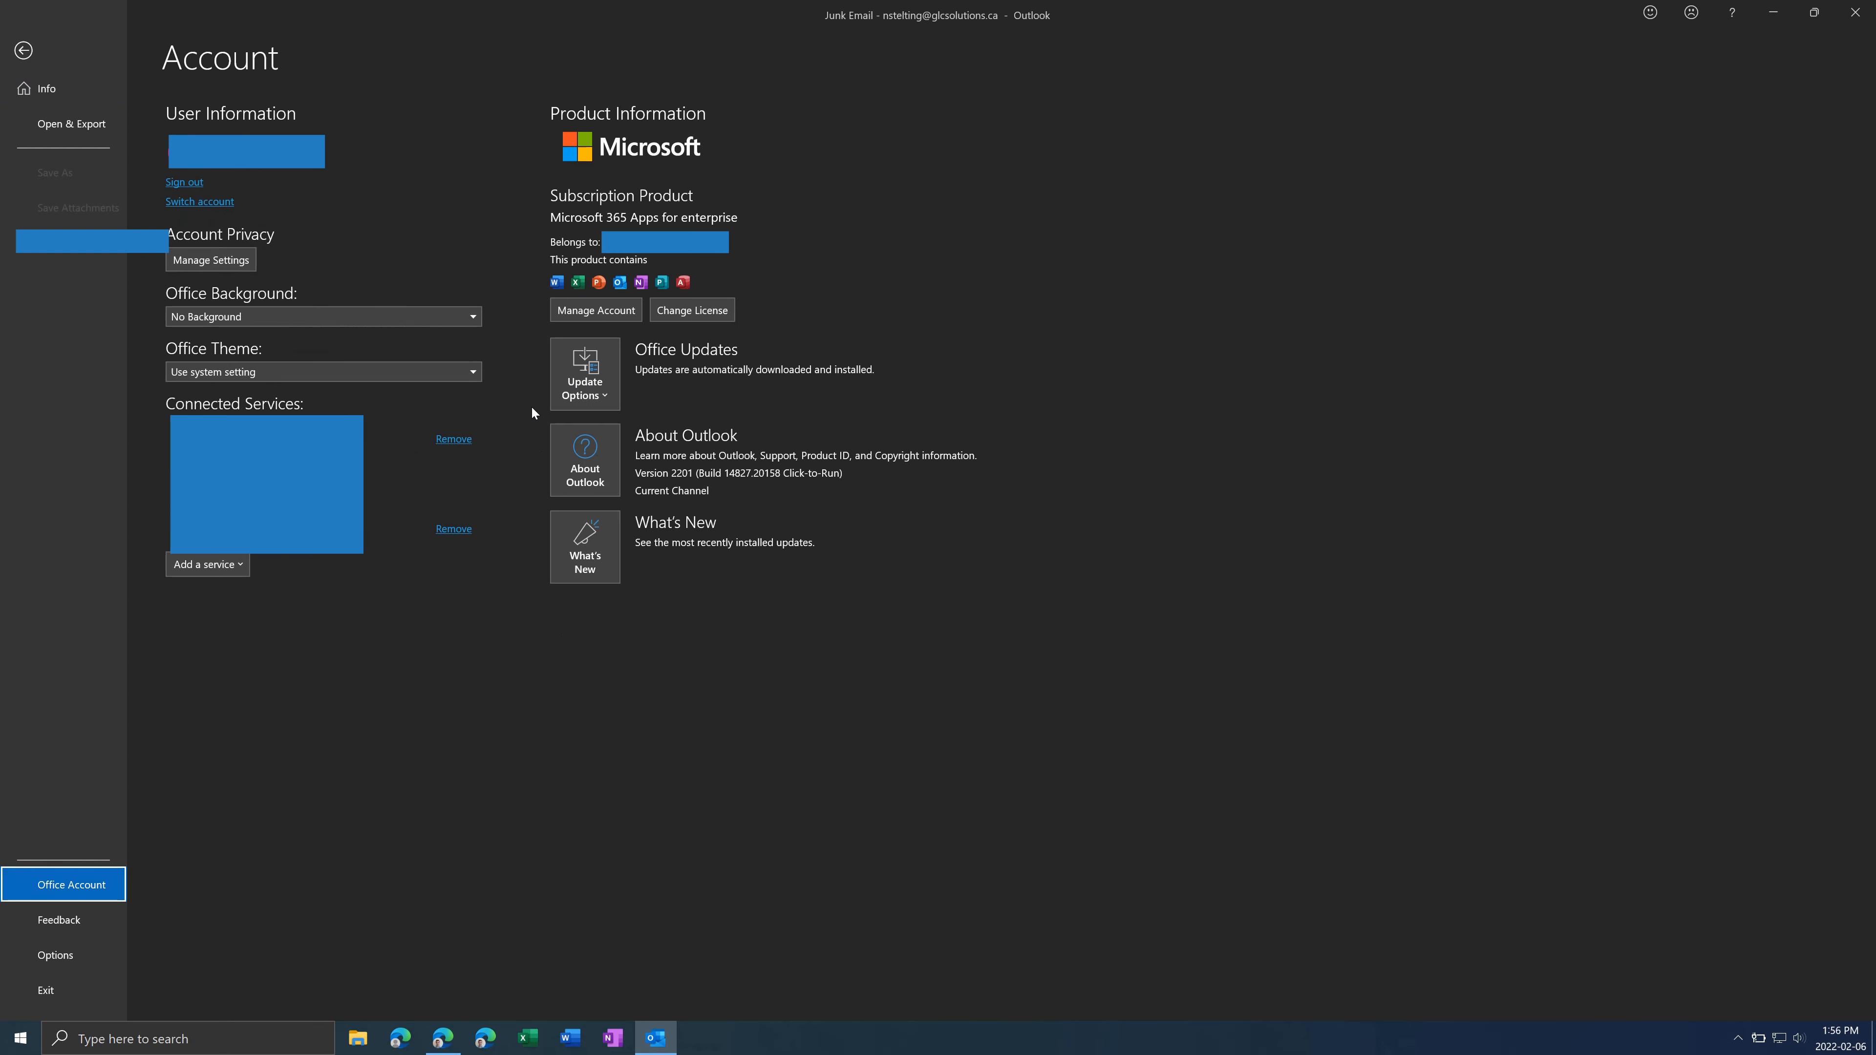
mouse_move(672, 371)
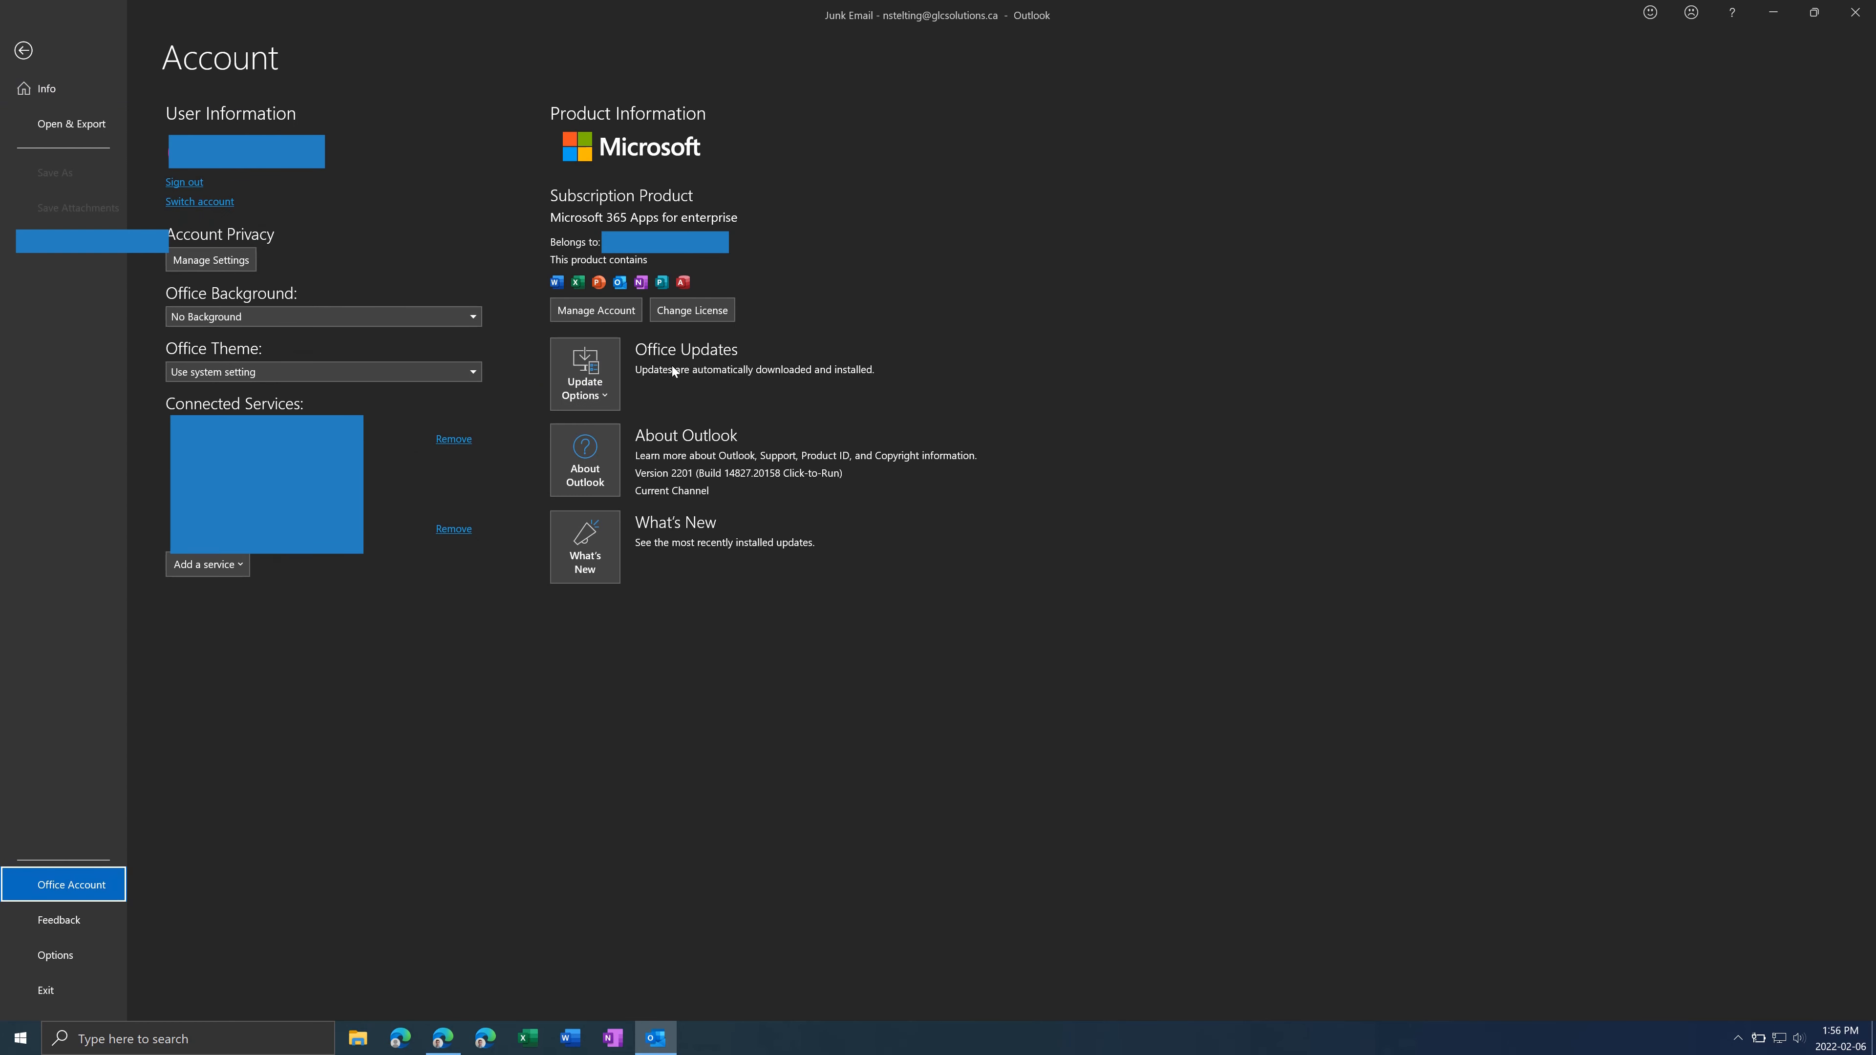
left_click(584, 373)
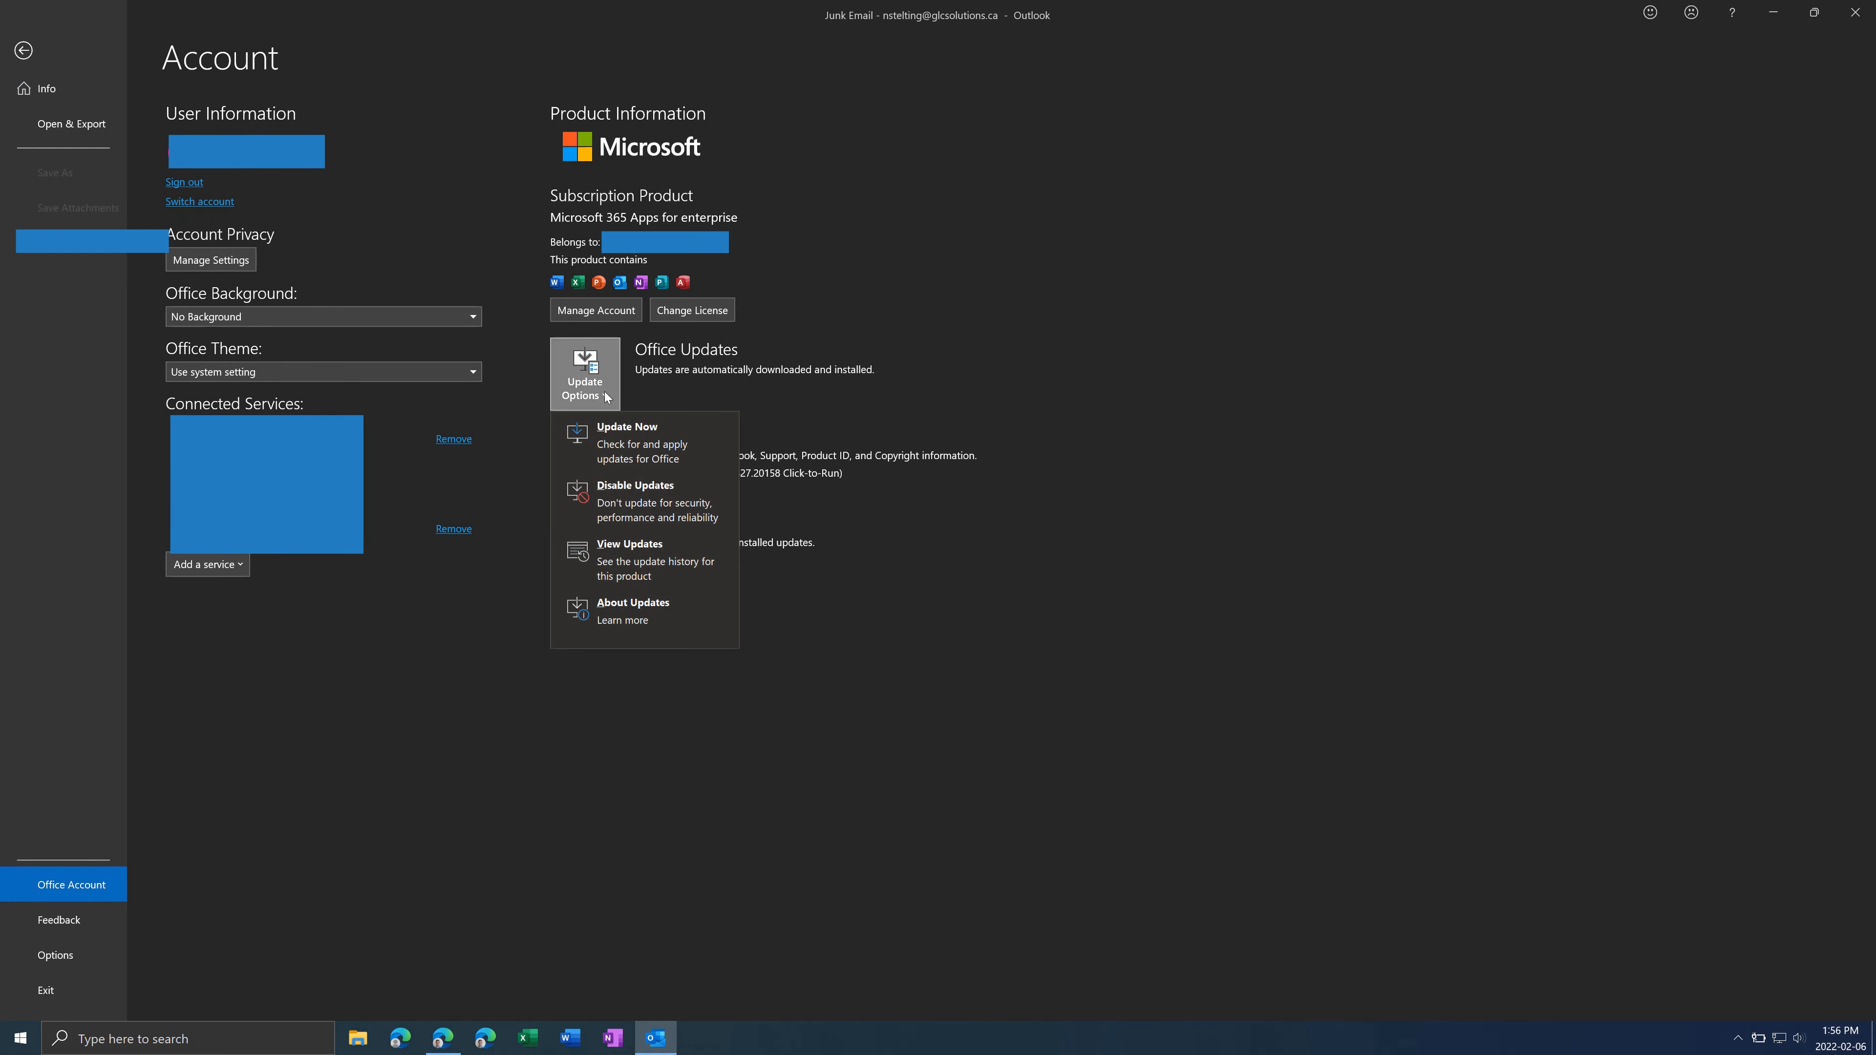
mouse_move(638, 456)
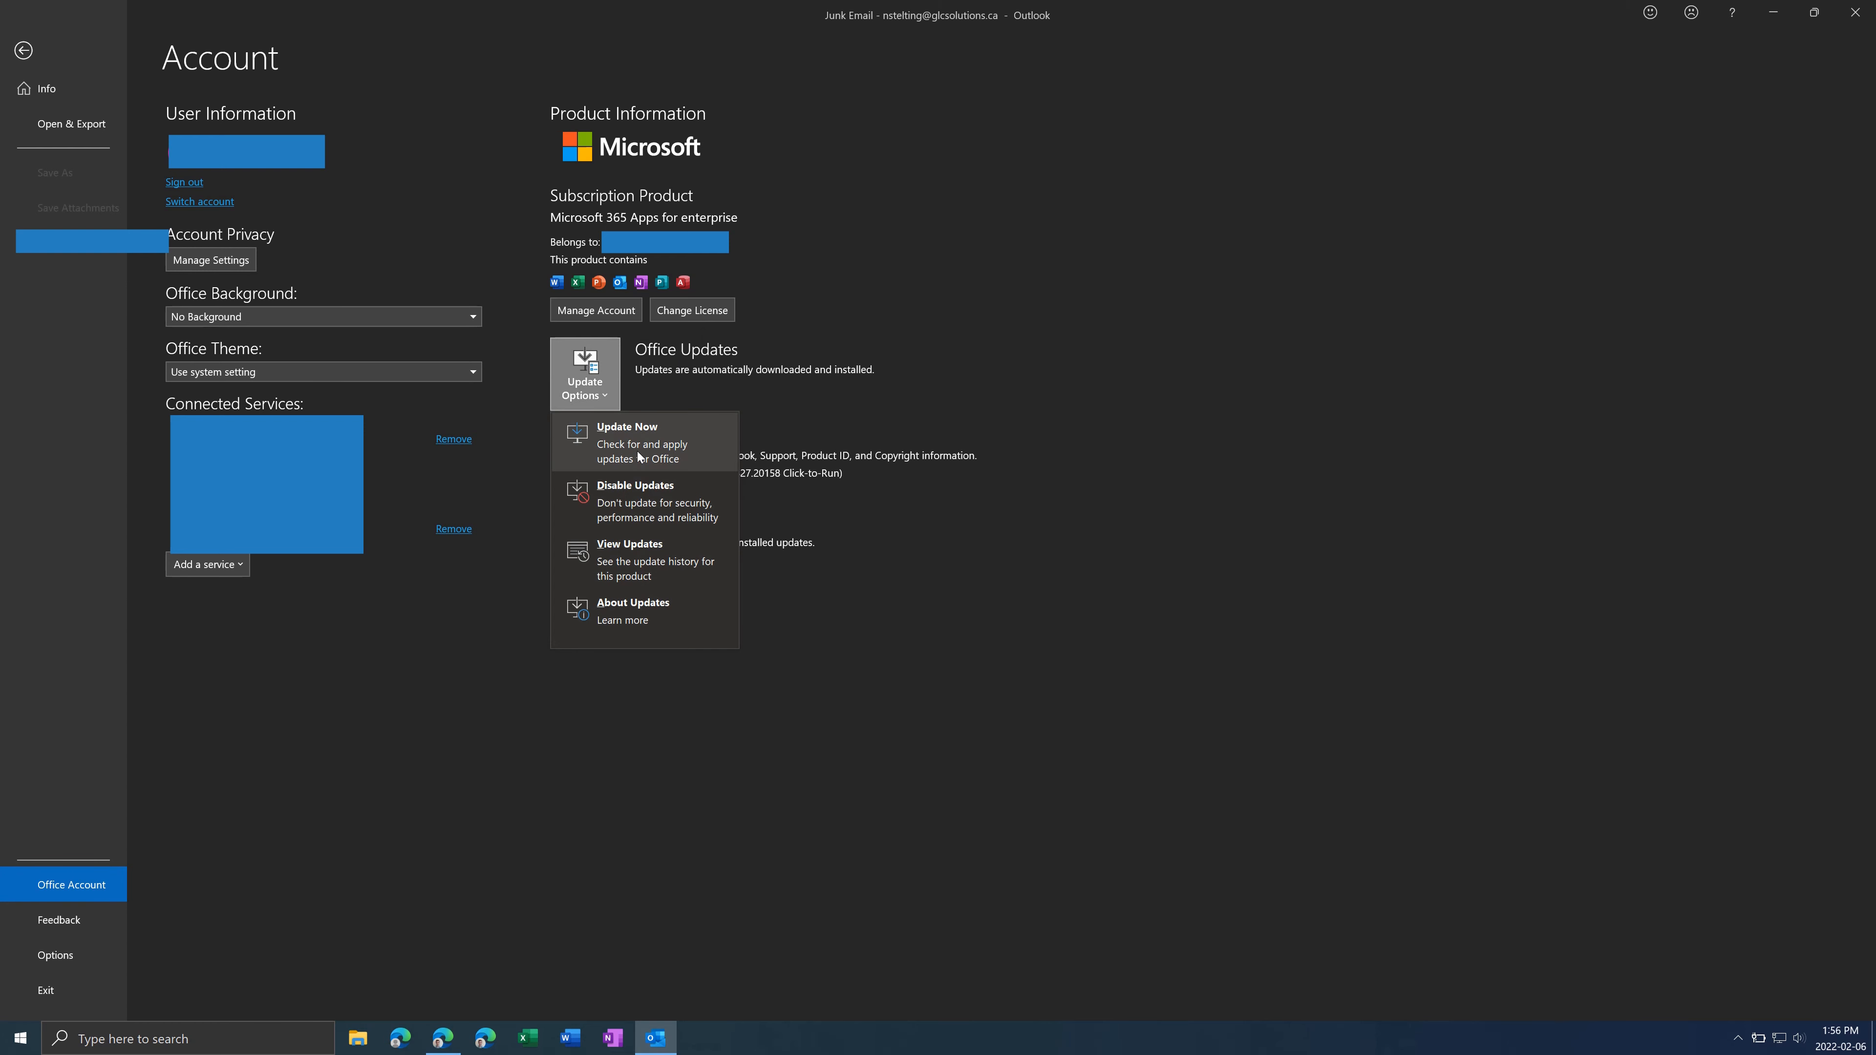
mouse_move(657, 463)
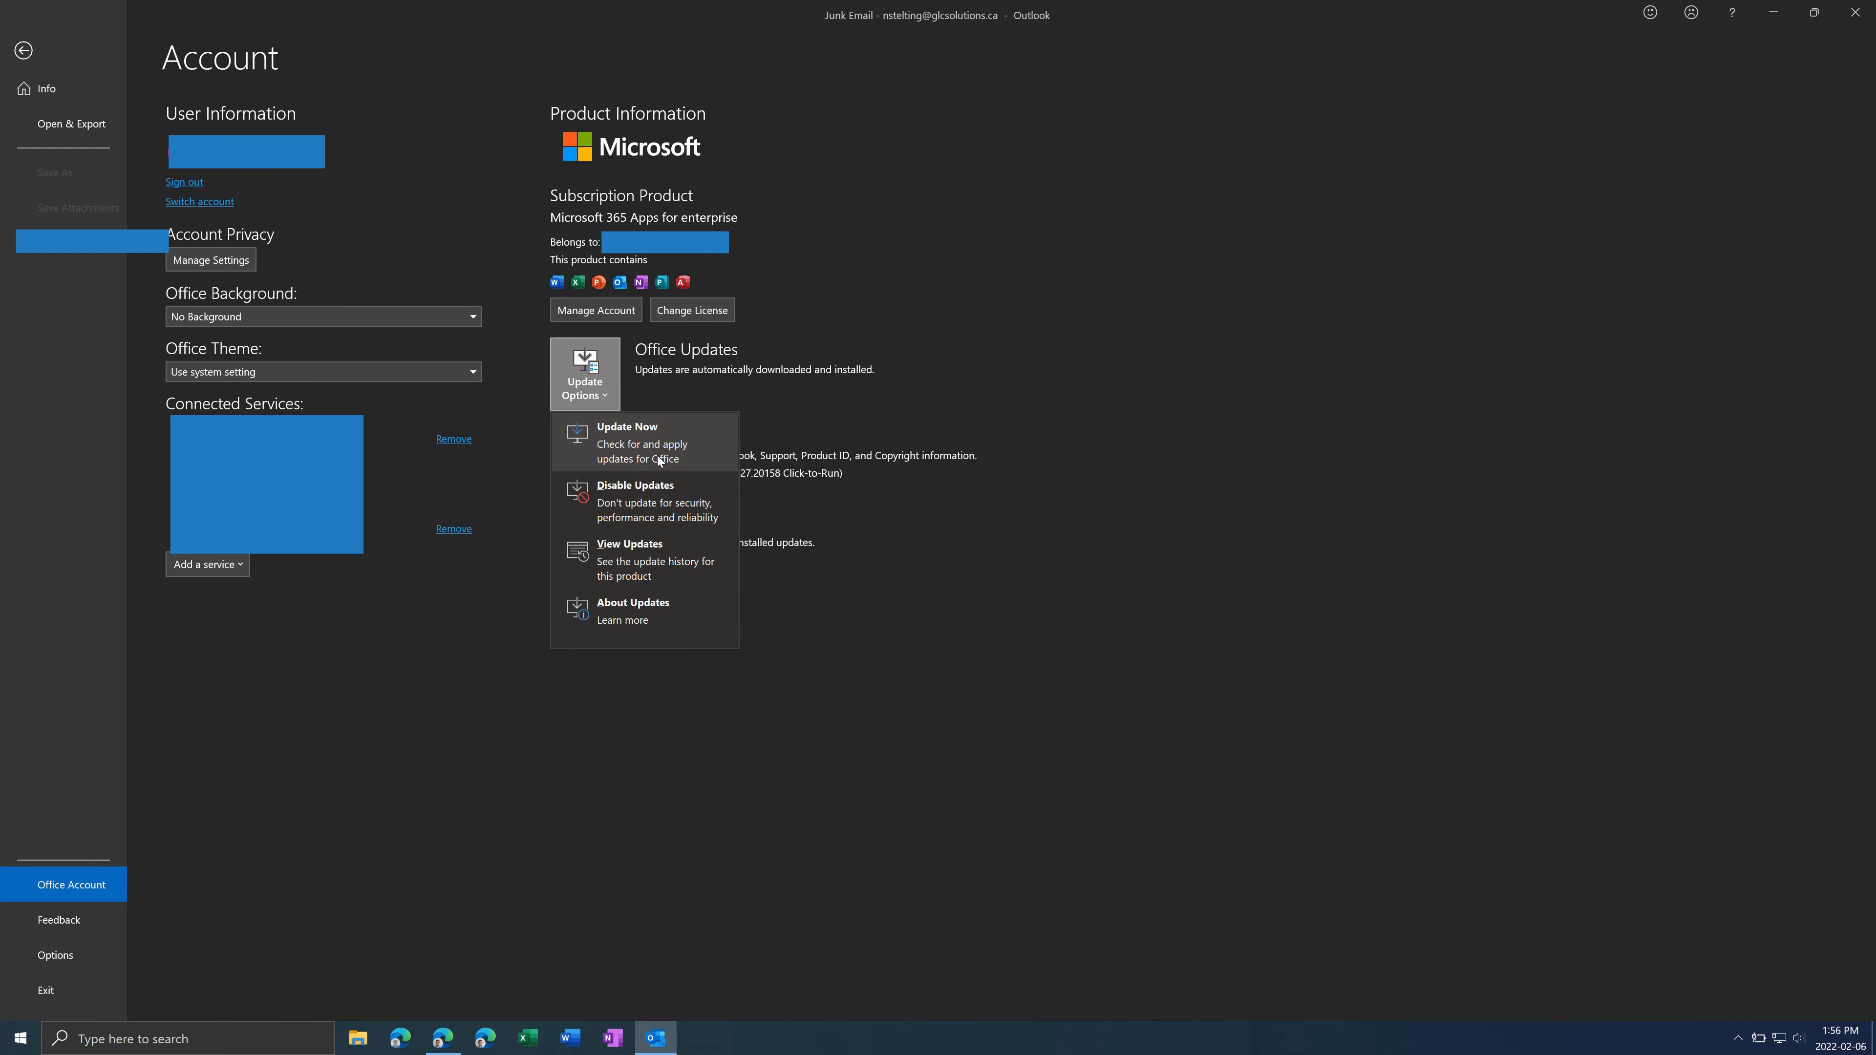
mouse_move(670, 460)
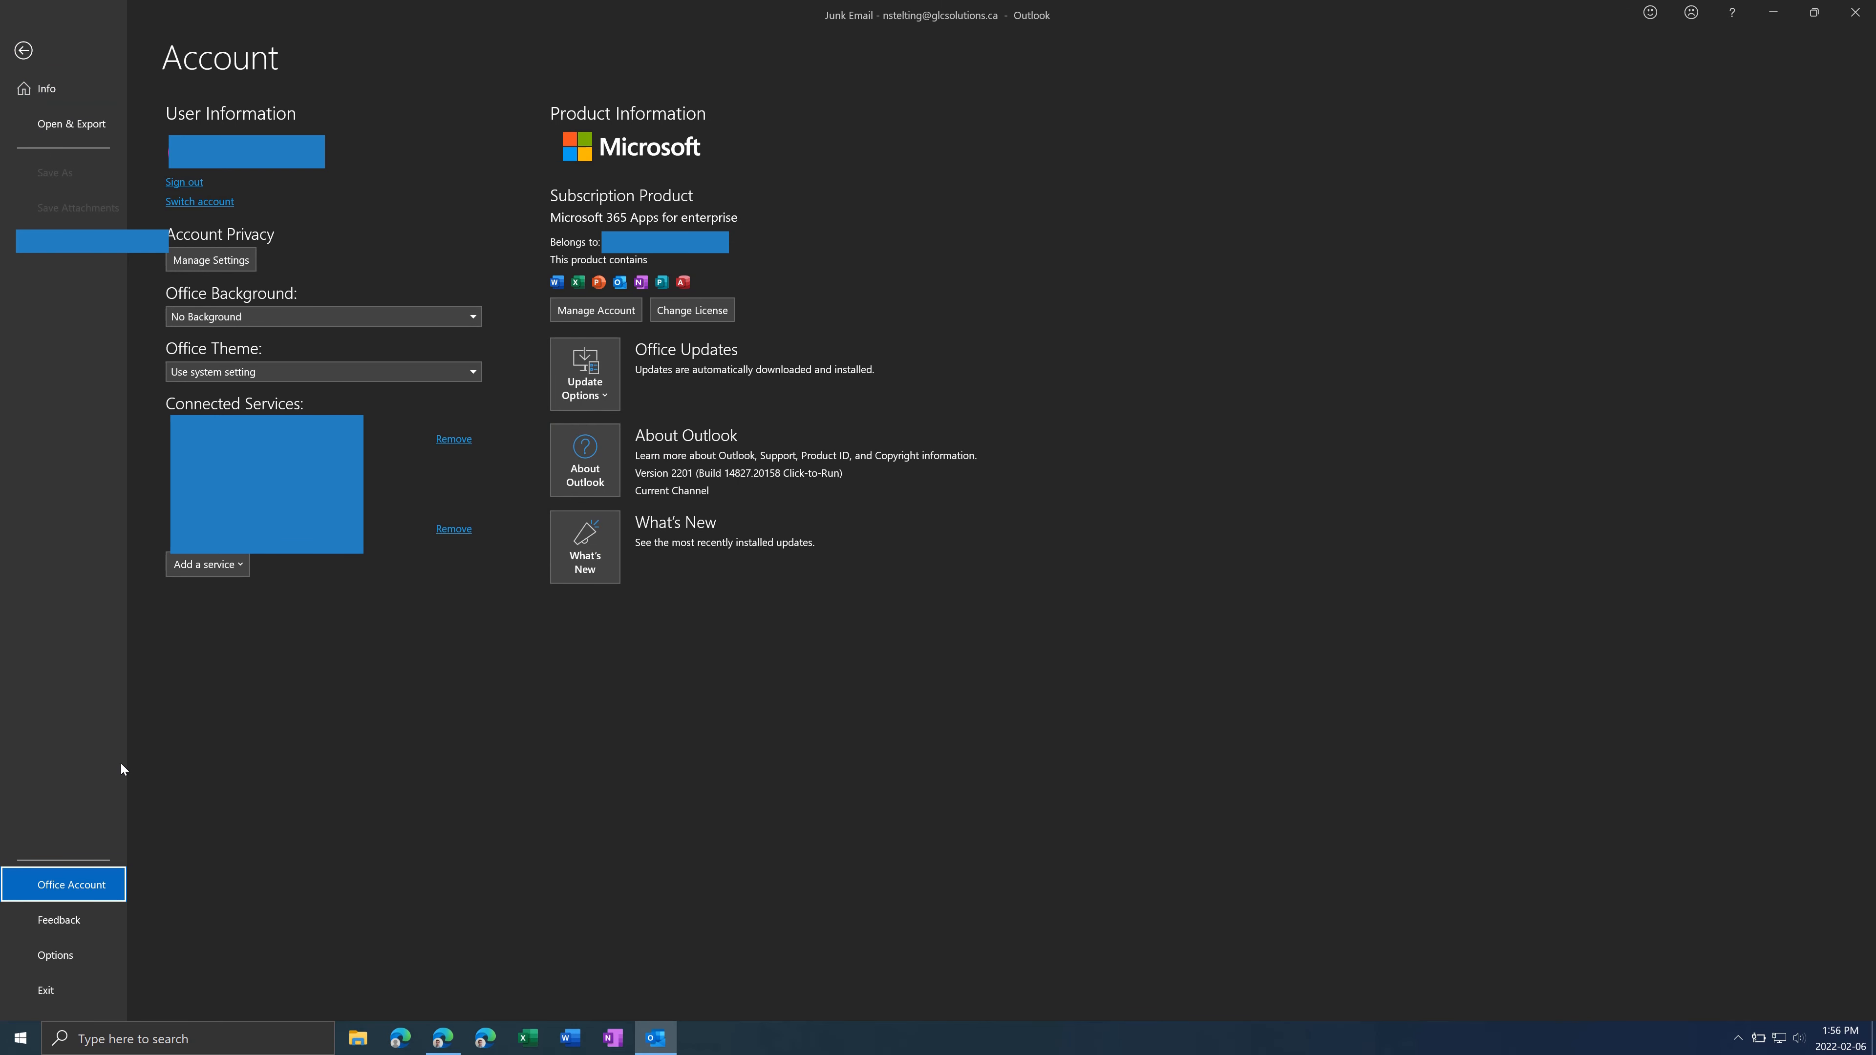
Show Outlook Options > Add-ins and list the COM Add-ins with their enabled states.
left_click(23, 50)
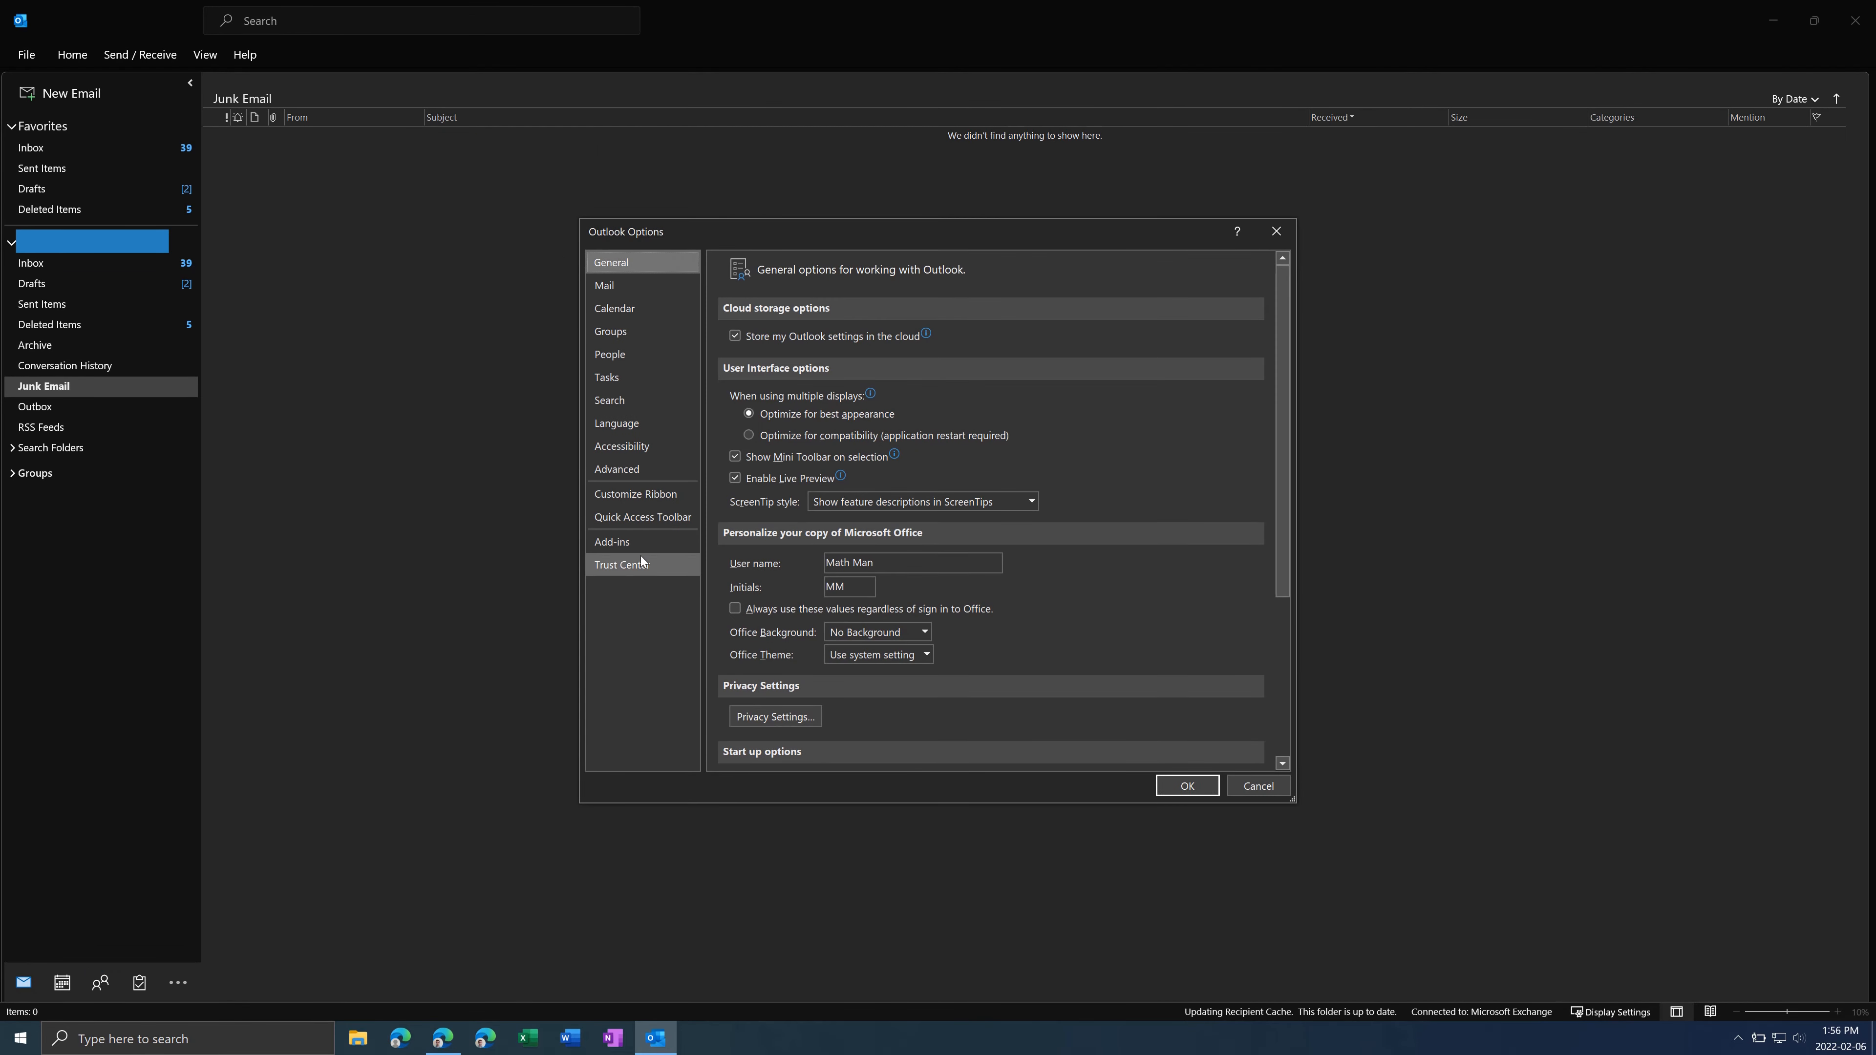
left_click(613, 541)
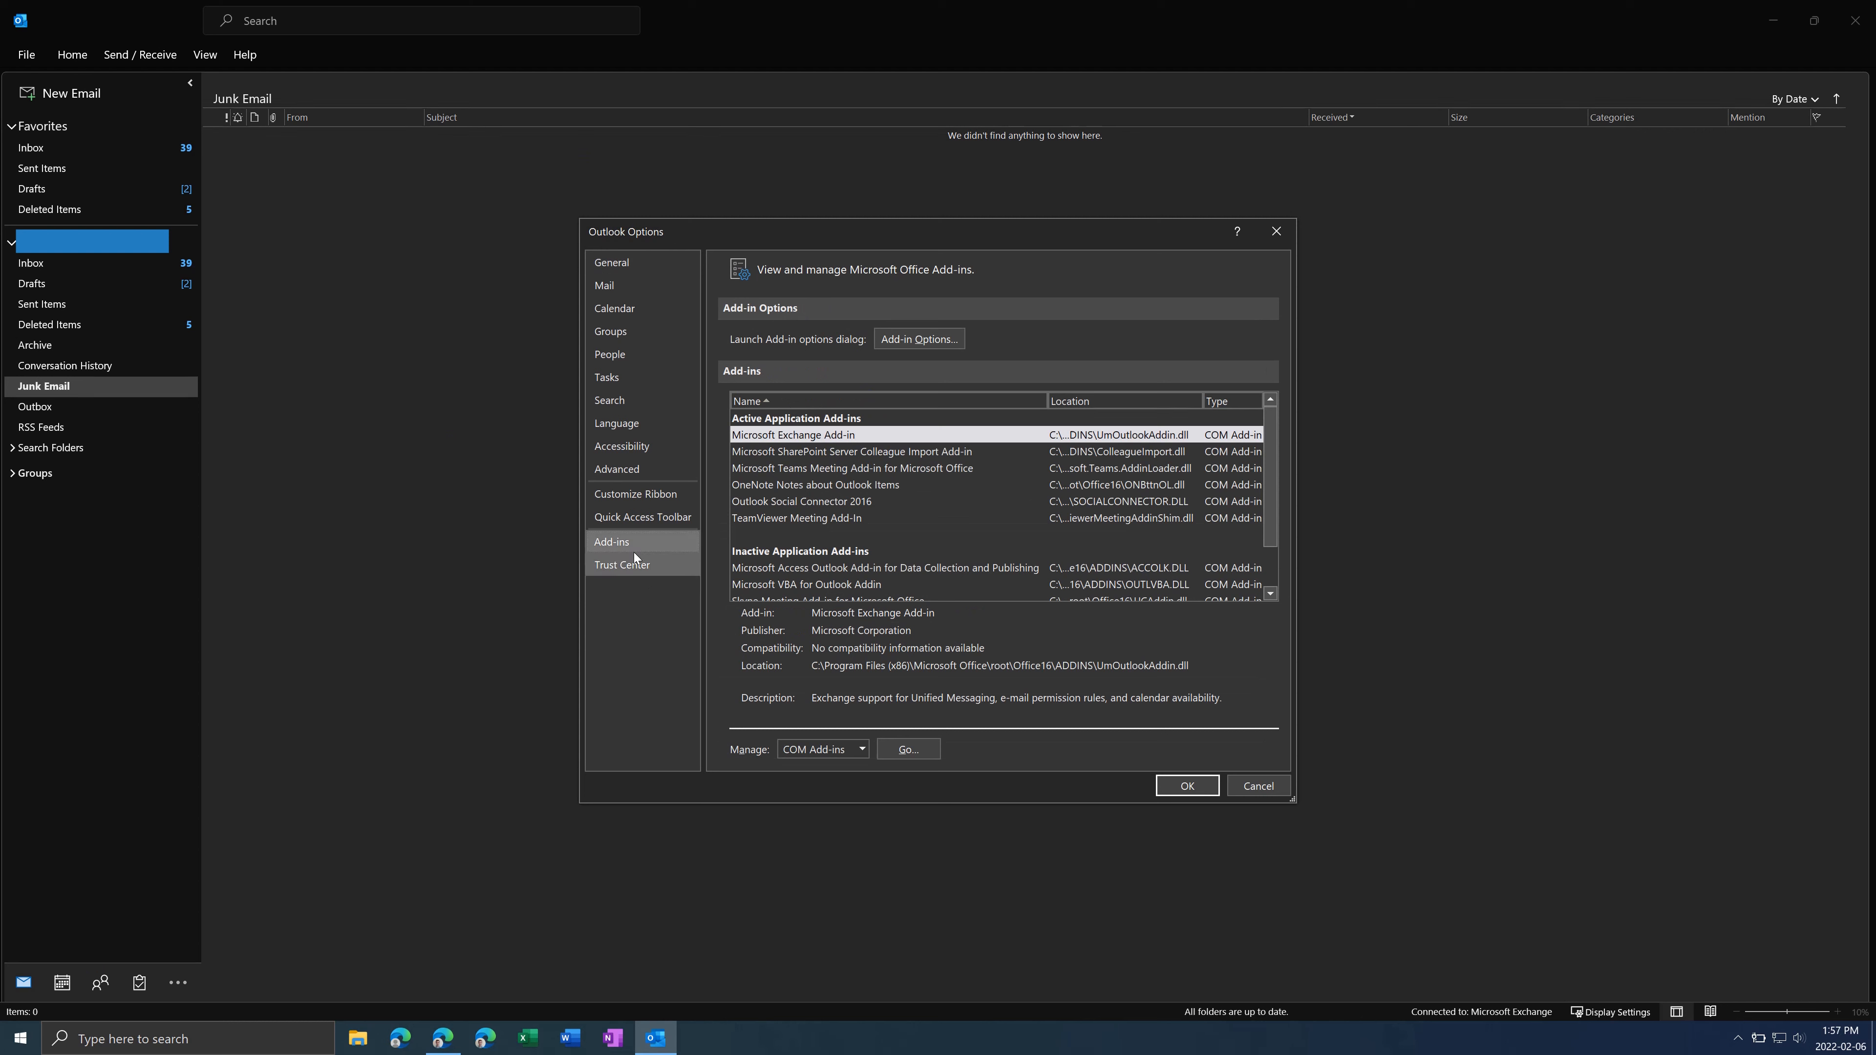
left_click(820, 750)
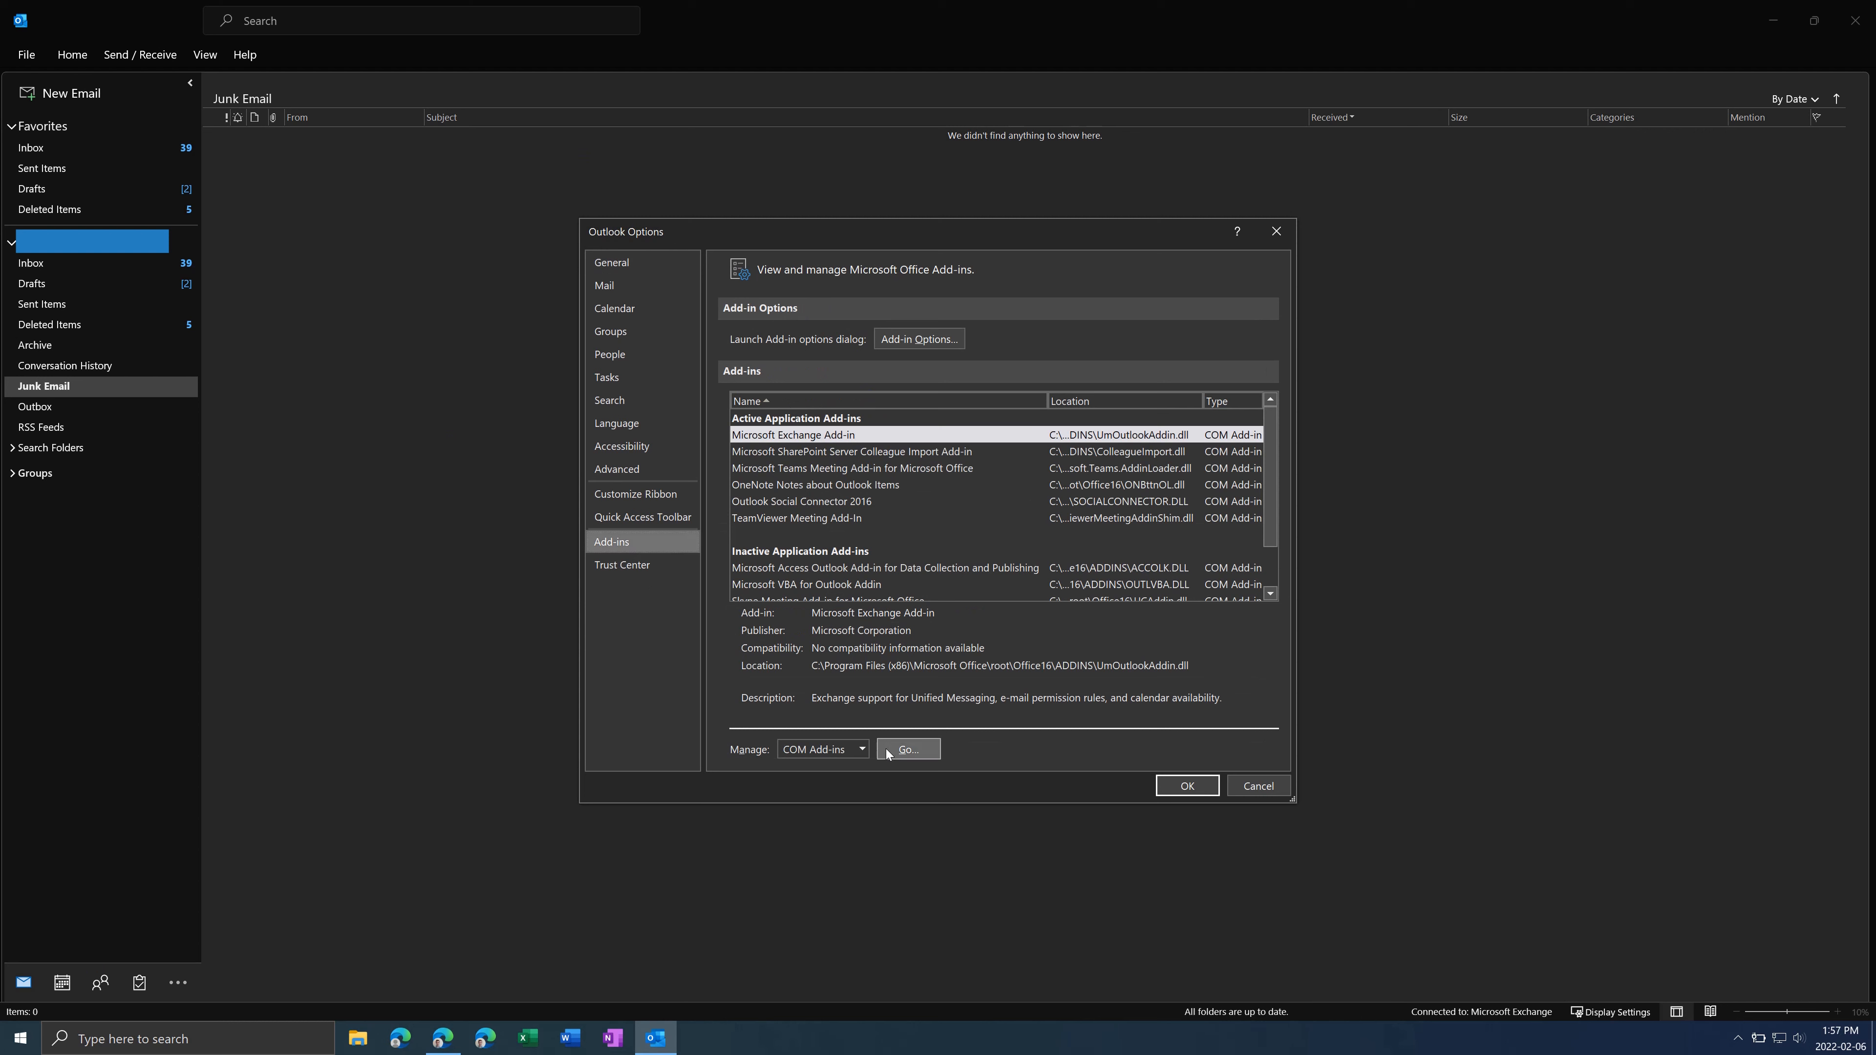
left_click(907, 750)
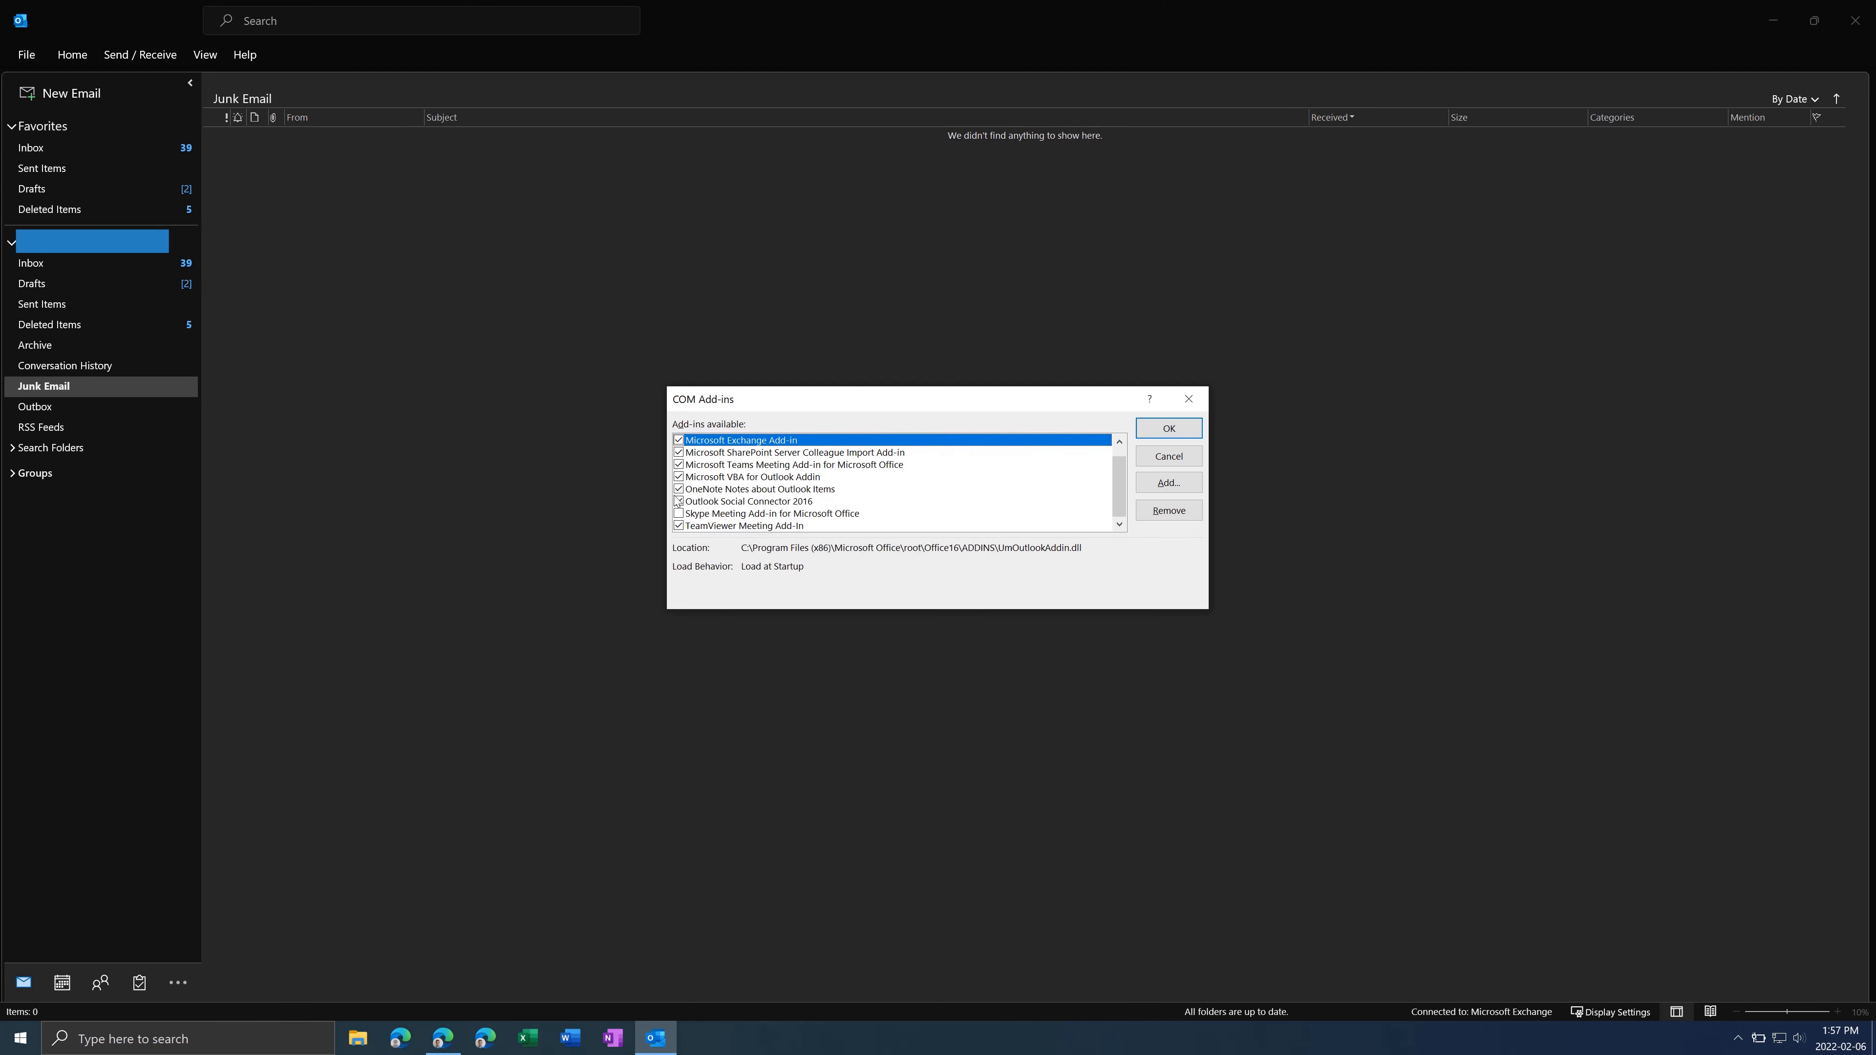
Disable the SharePoint, Teams, VBA, OneNote and Skype add-ins, leaving Exchange and TeamViewer, and confirm with OK.
left_click(747, 501)
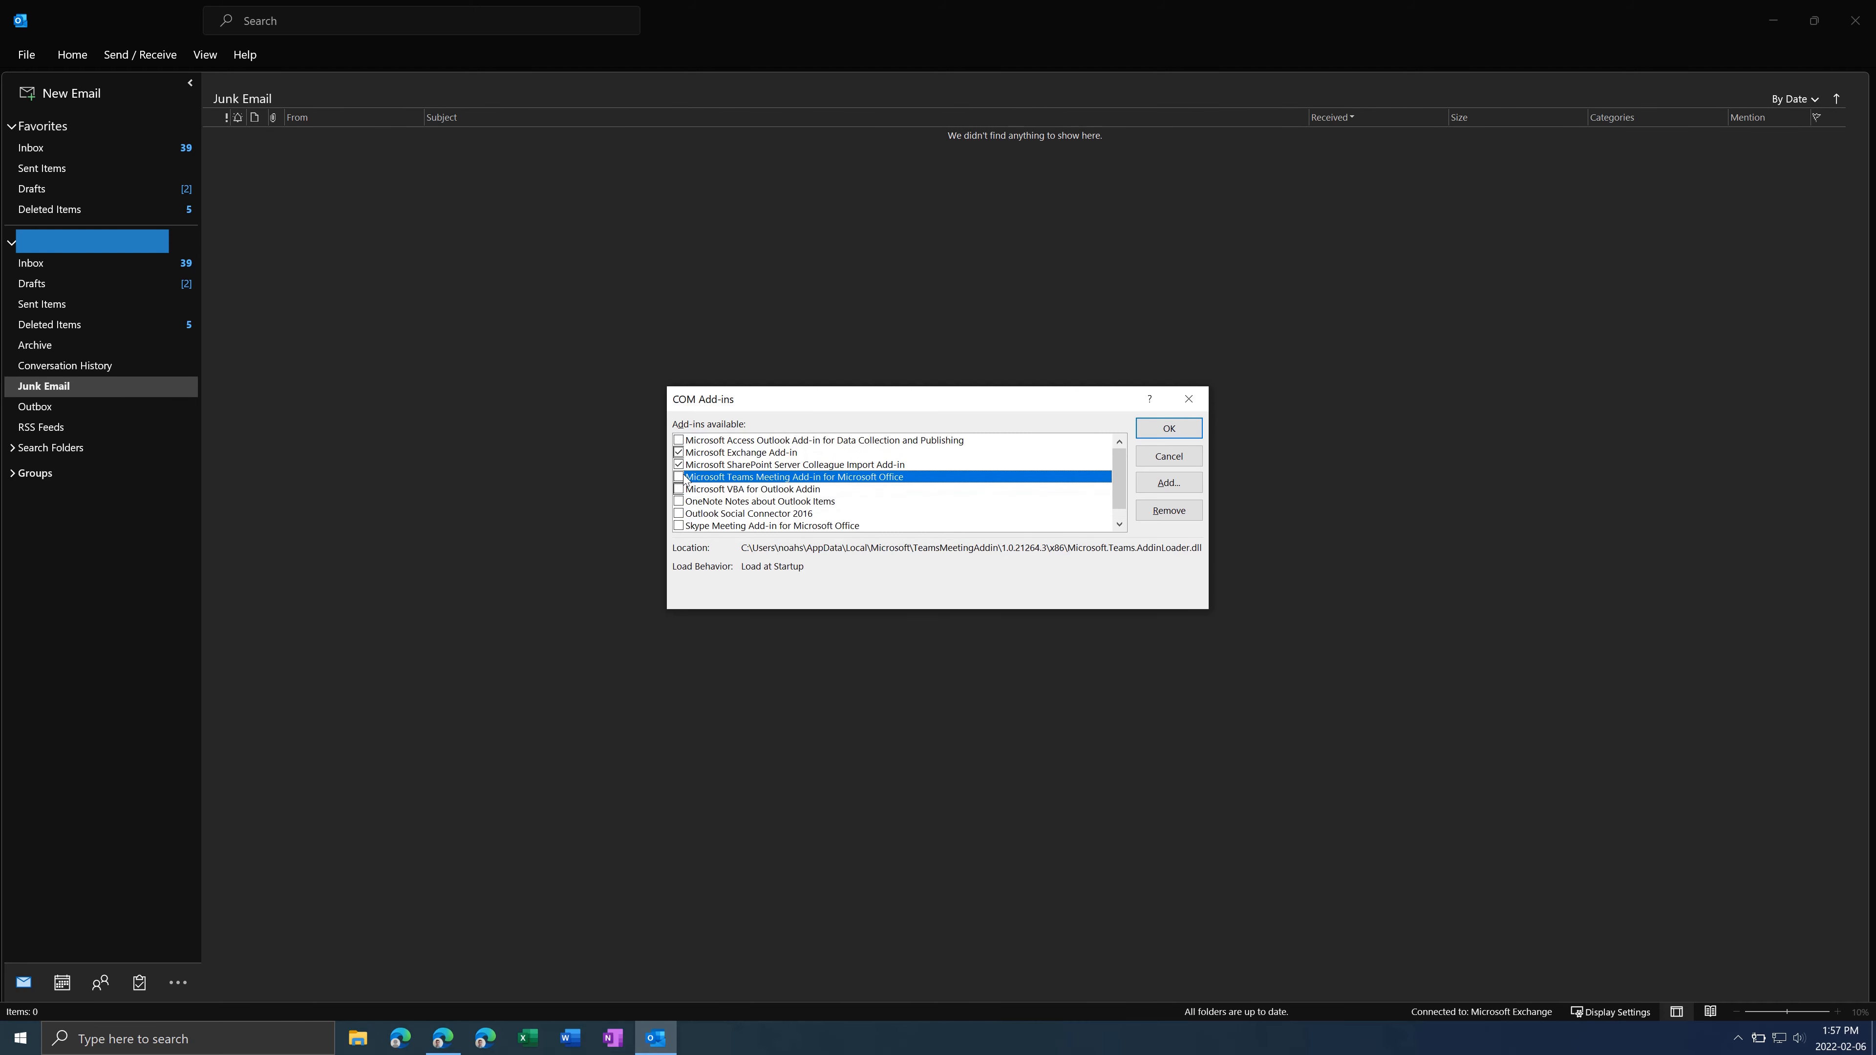
left_click(678, 476)
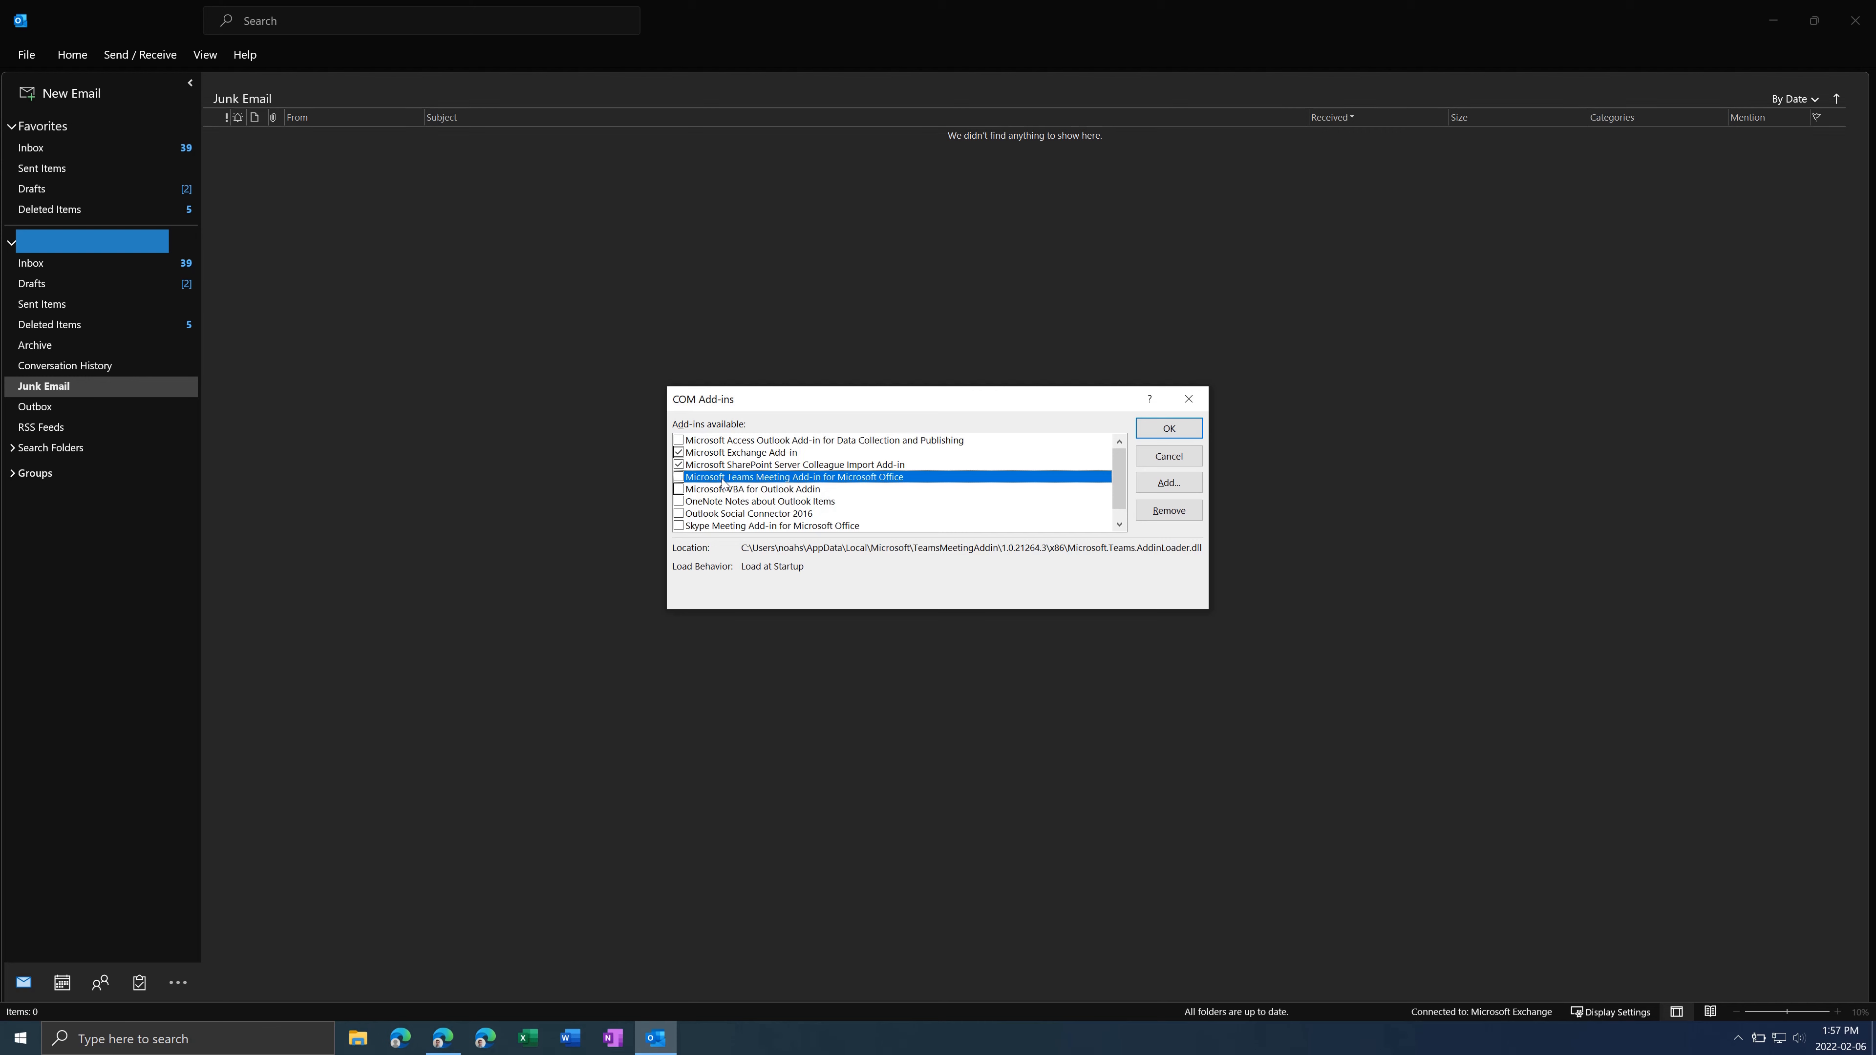
left_click(794, 464)
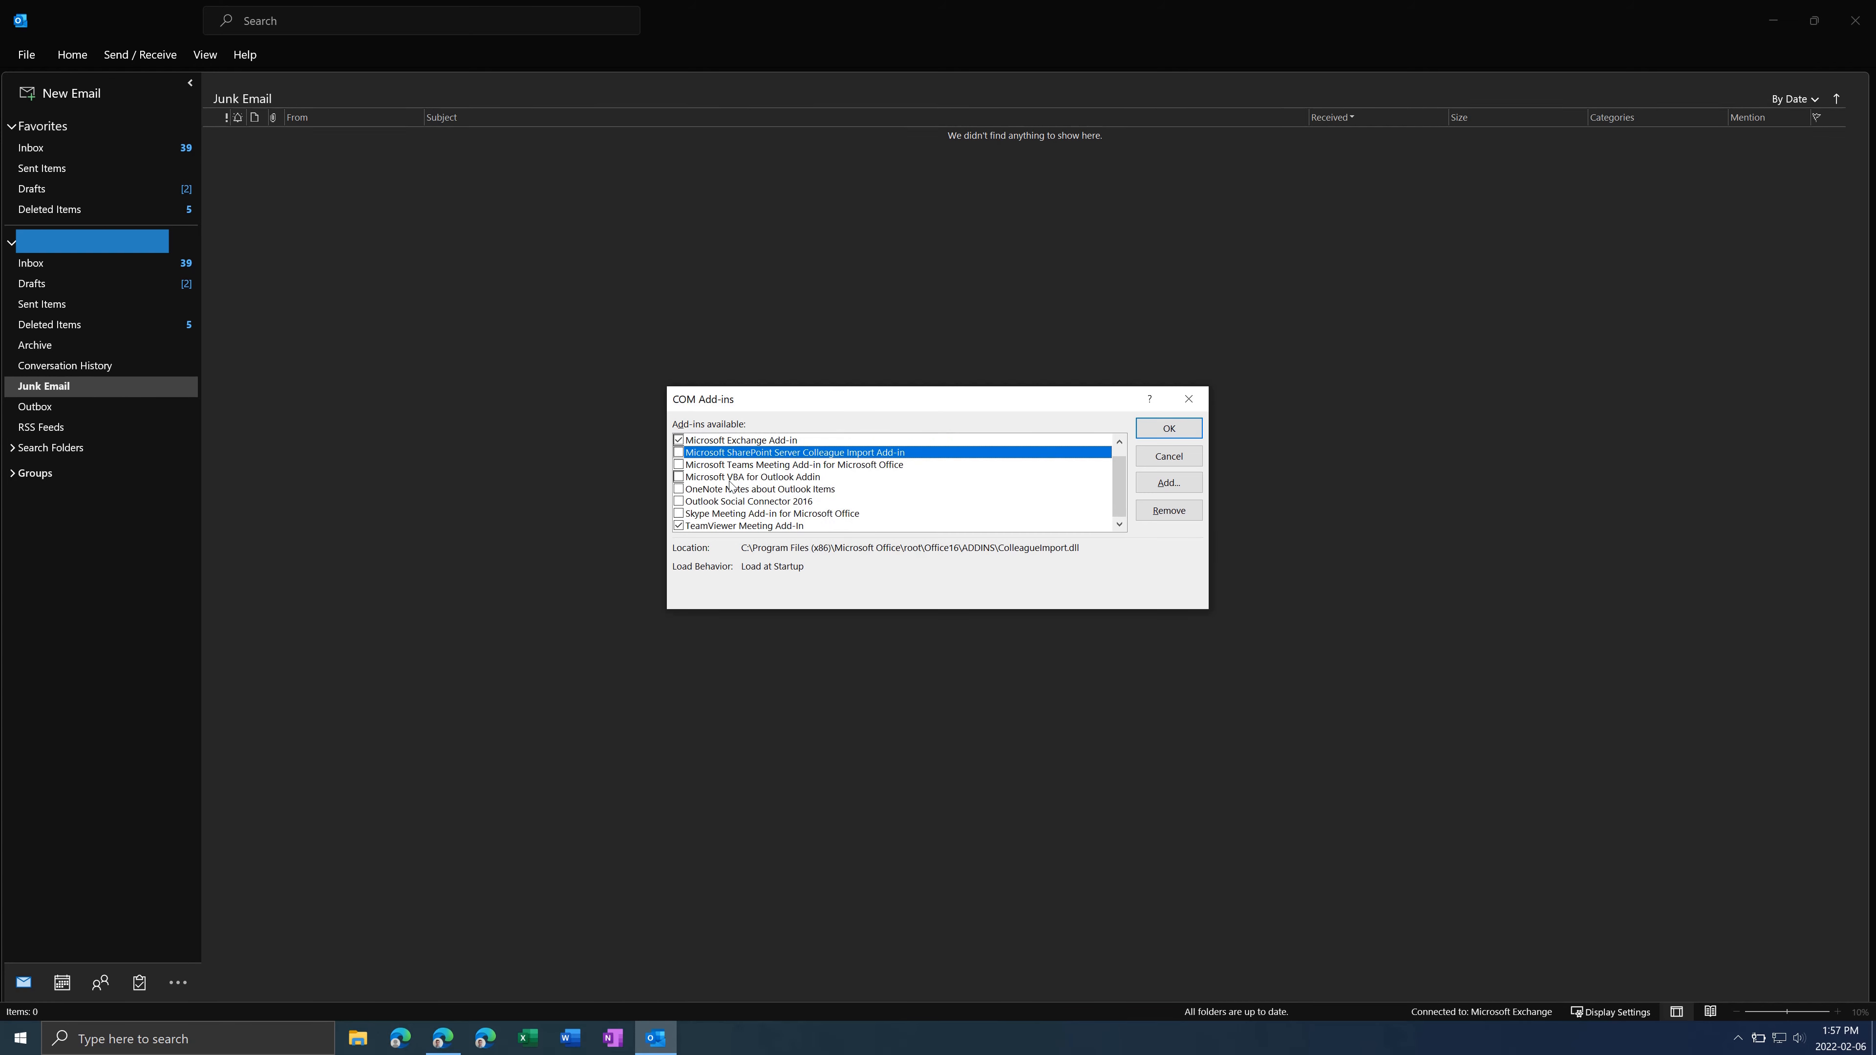
mouse_move(951, 489)
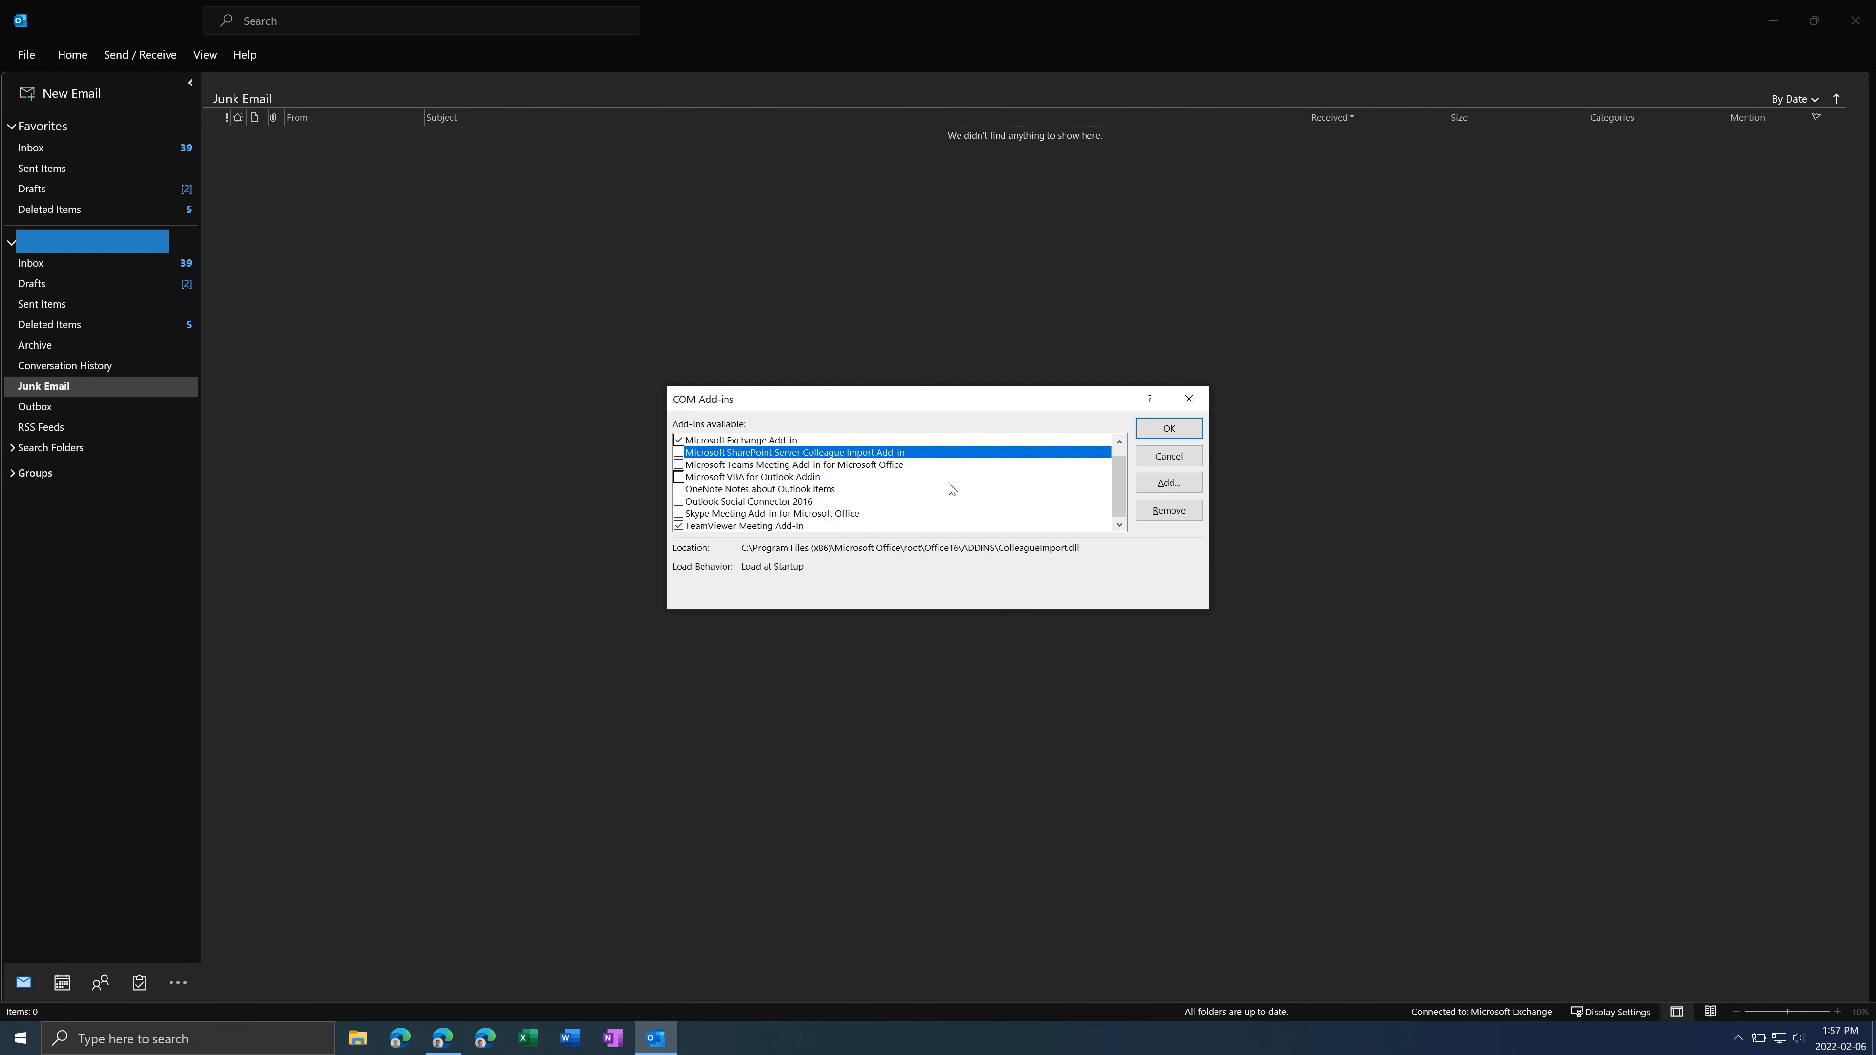
left_click(1168, 428)
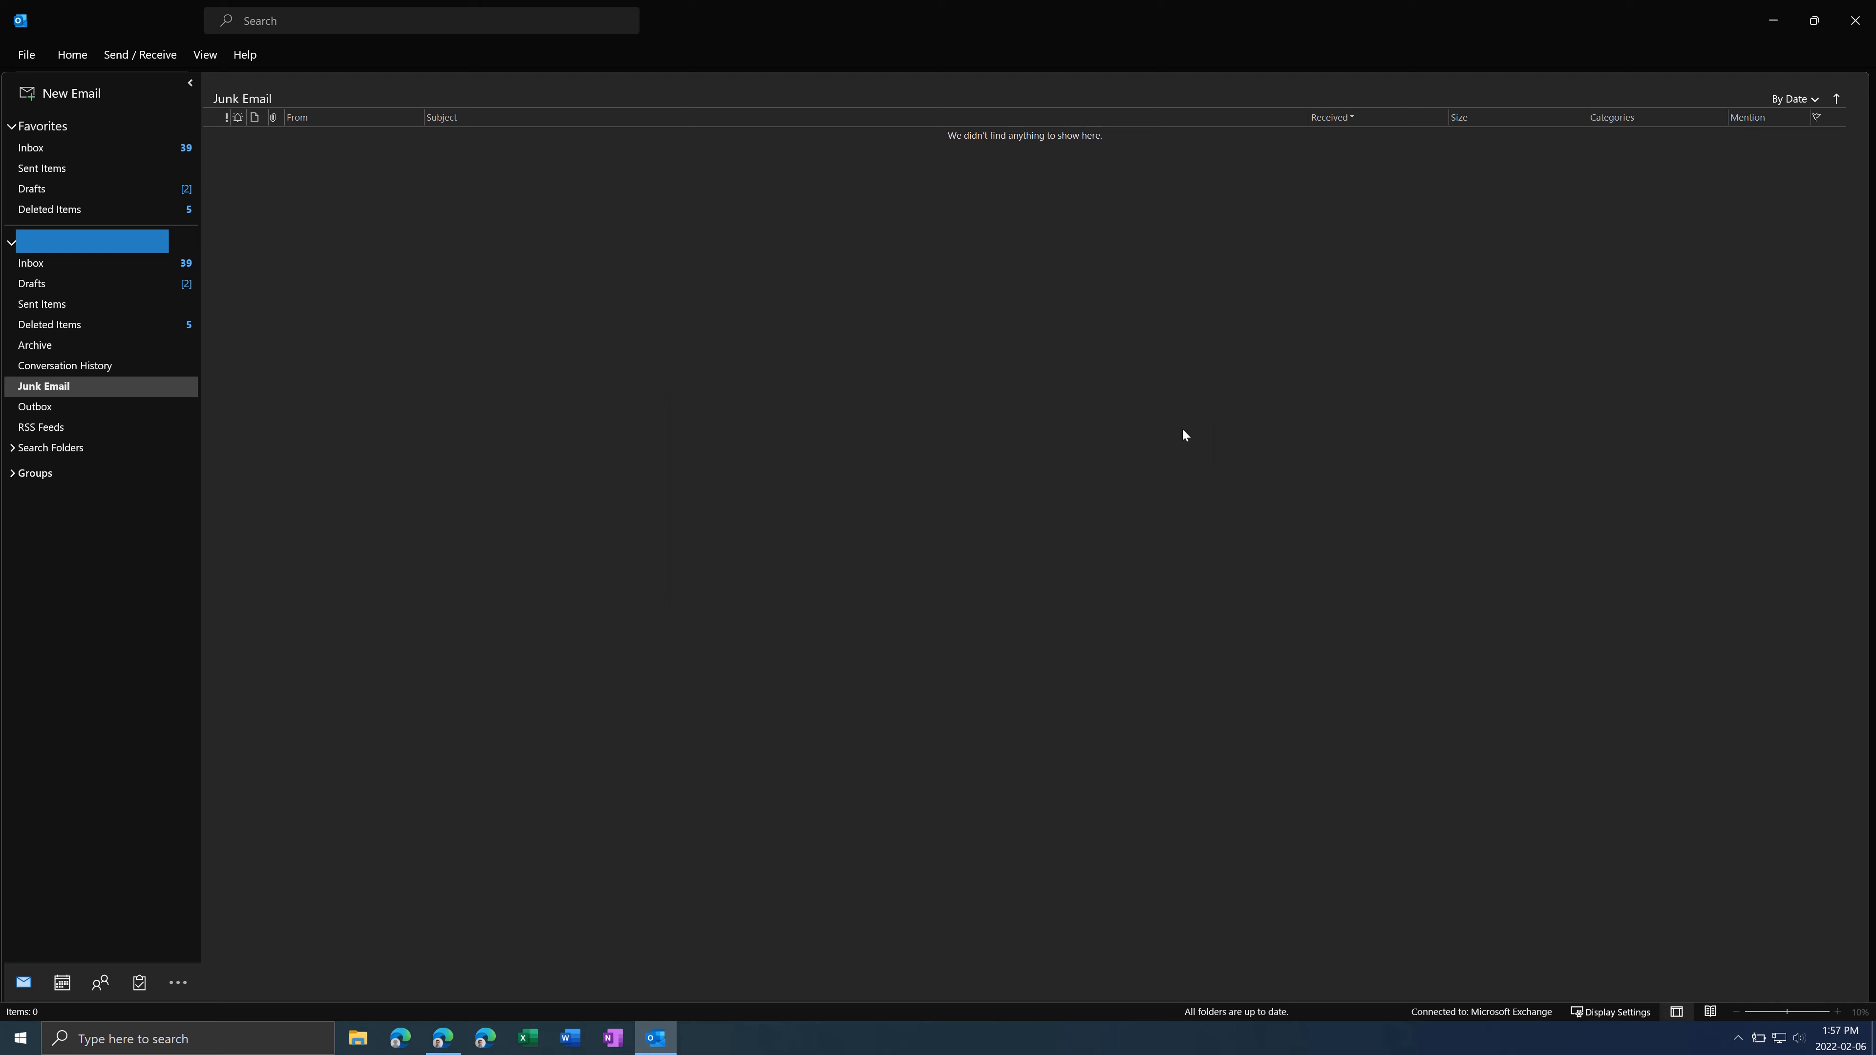
mouse_move(388, 309)
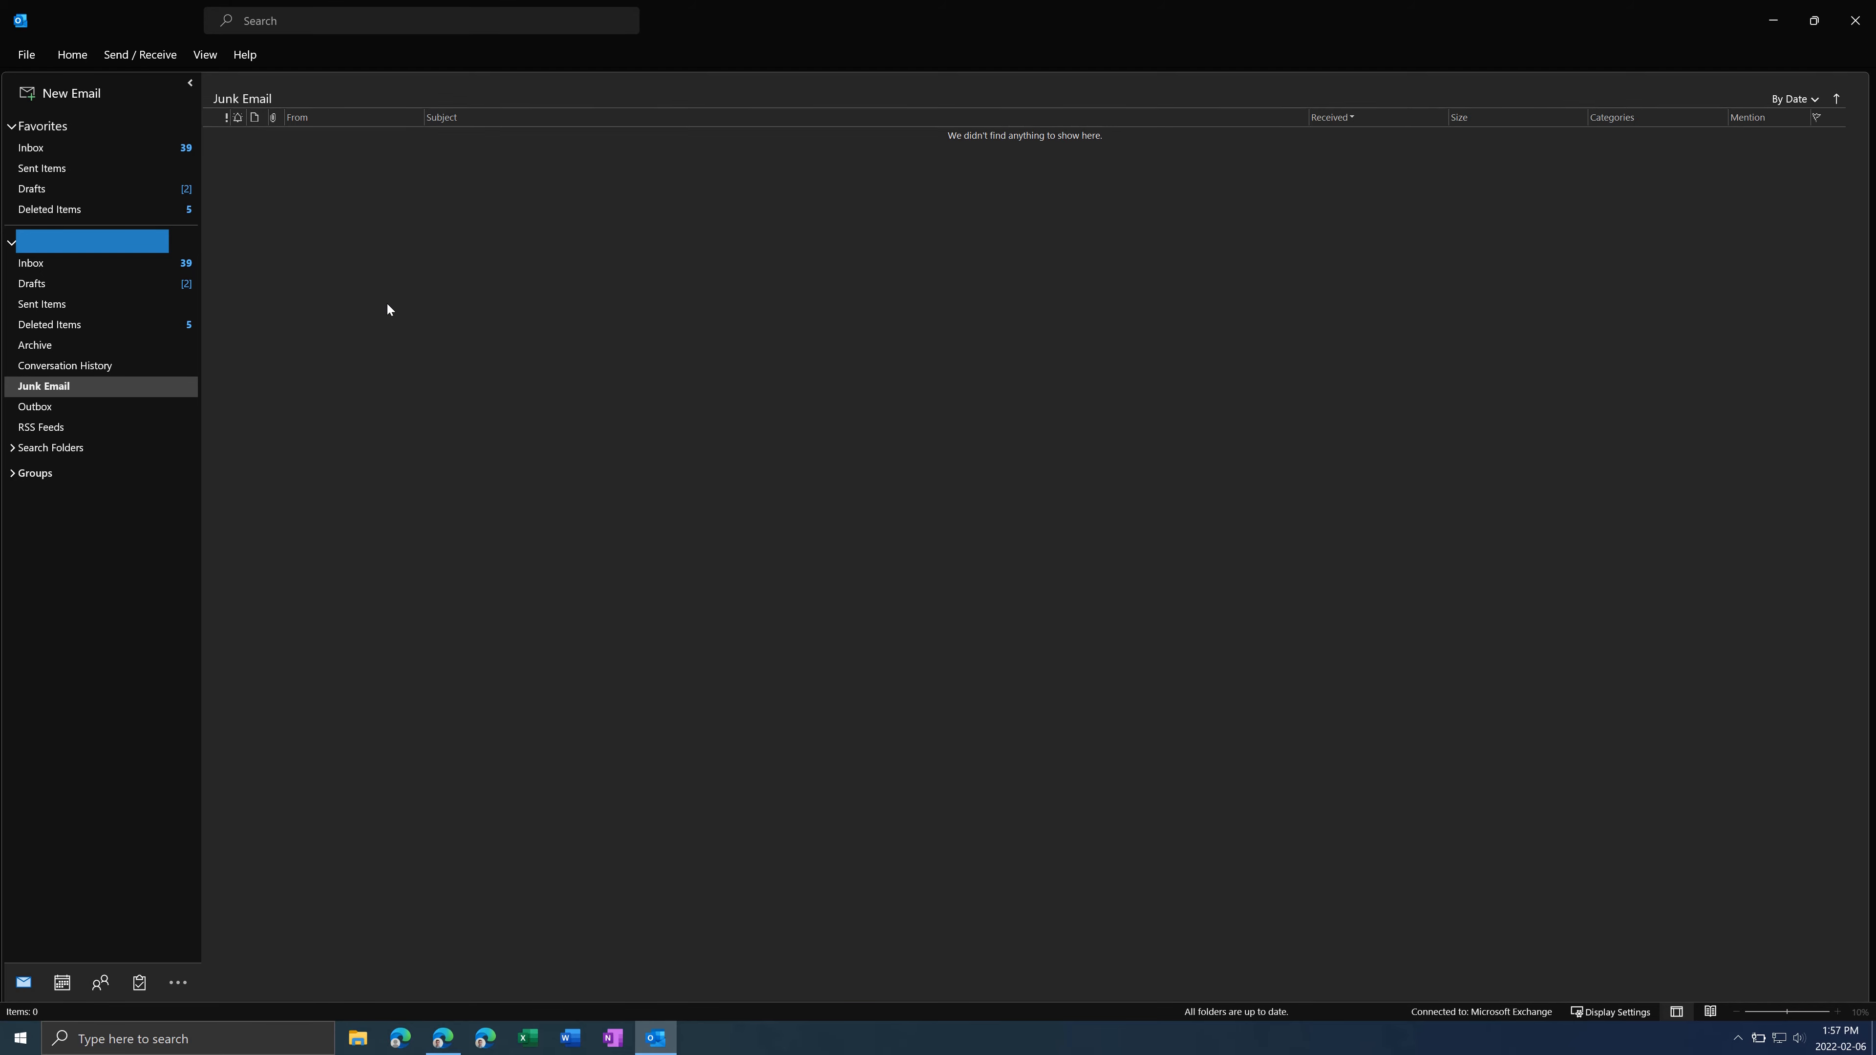
mouse_move(222, 871)
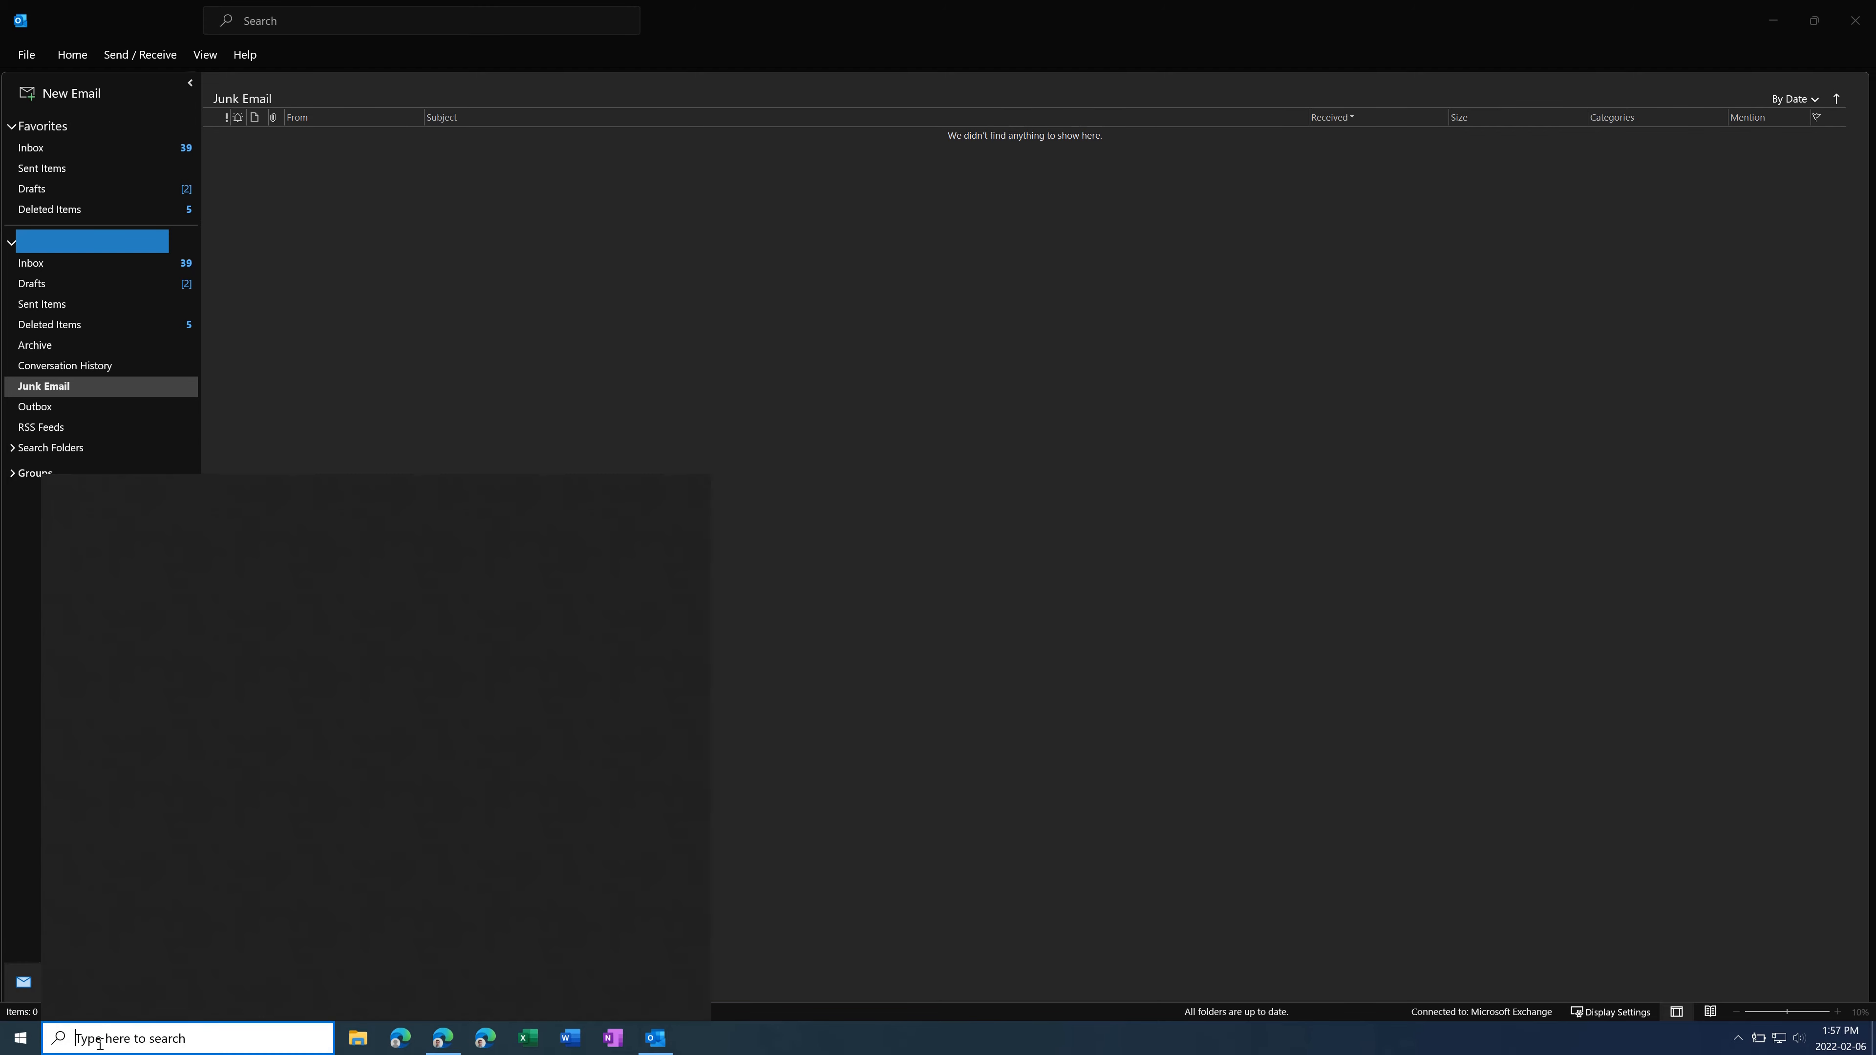
Search 'programs' in Start and launch the Add or remove programs settings.
type("progra")
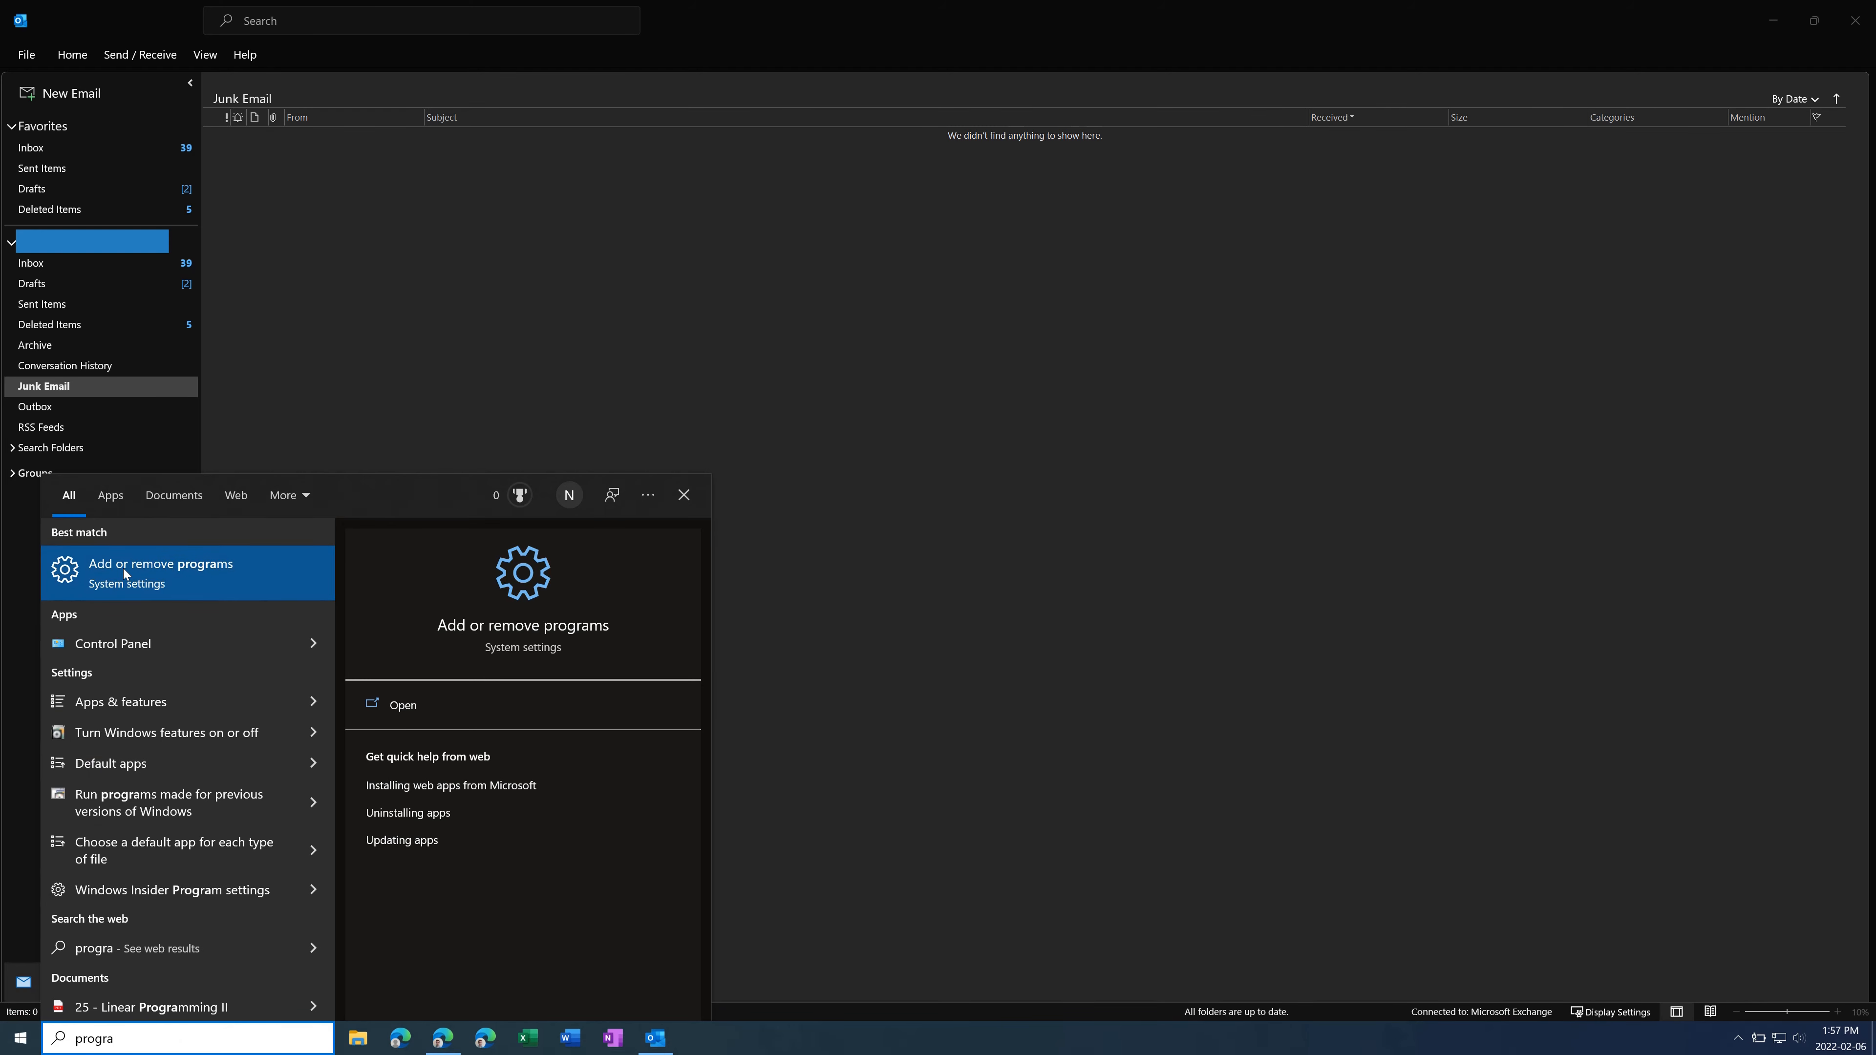
left_click(161, 564)
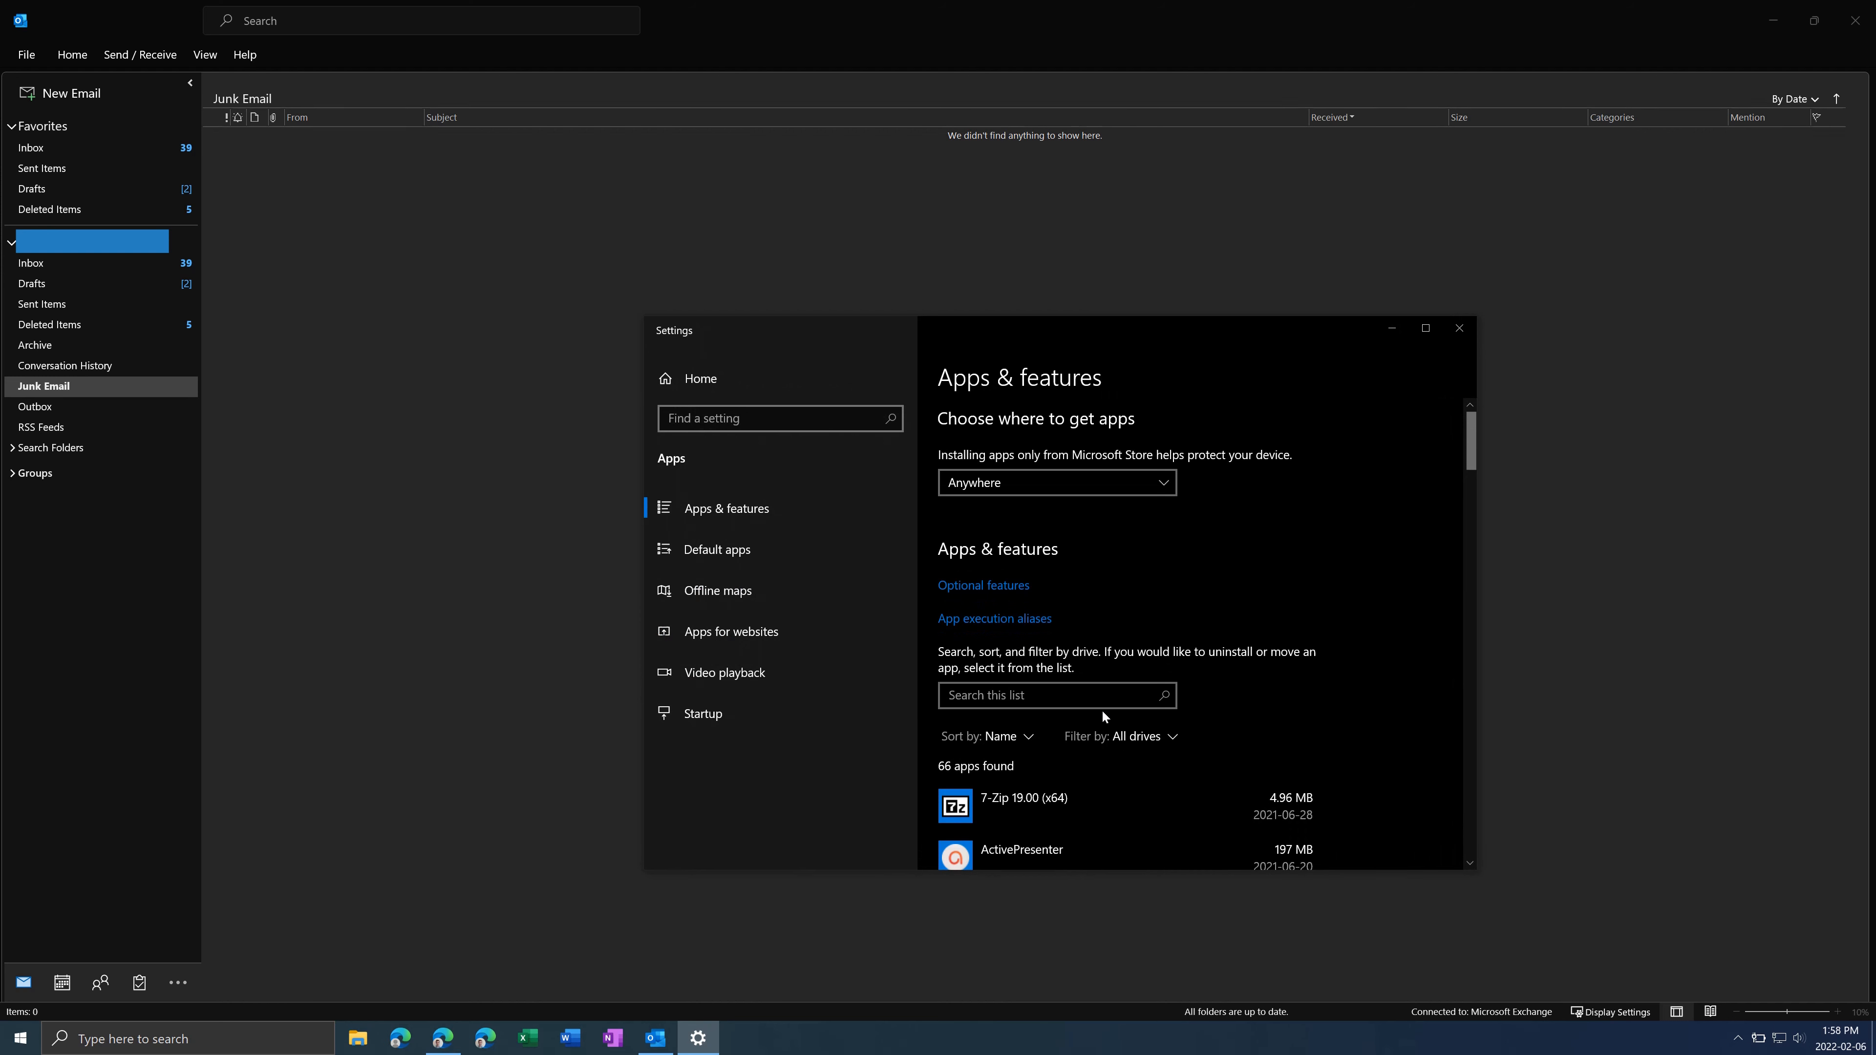
Search the app list for 'Microsoft', clear the filter, and scroll to the Office entry.
type("mic")
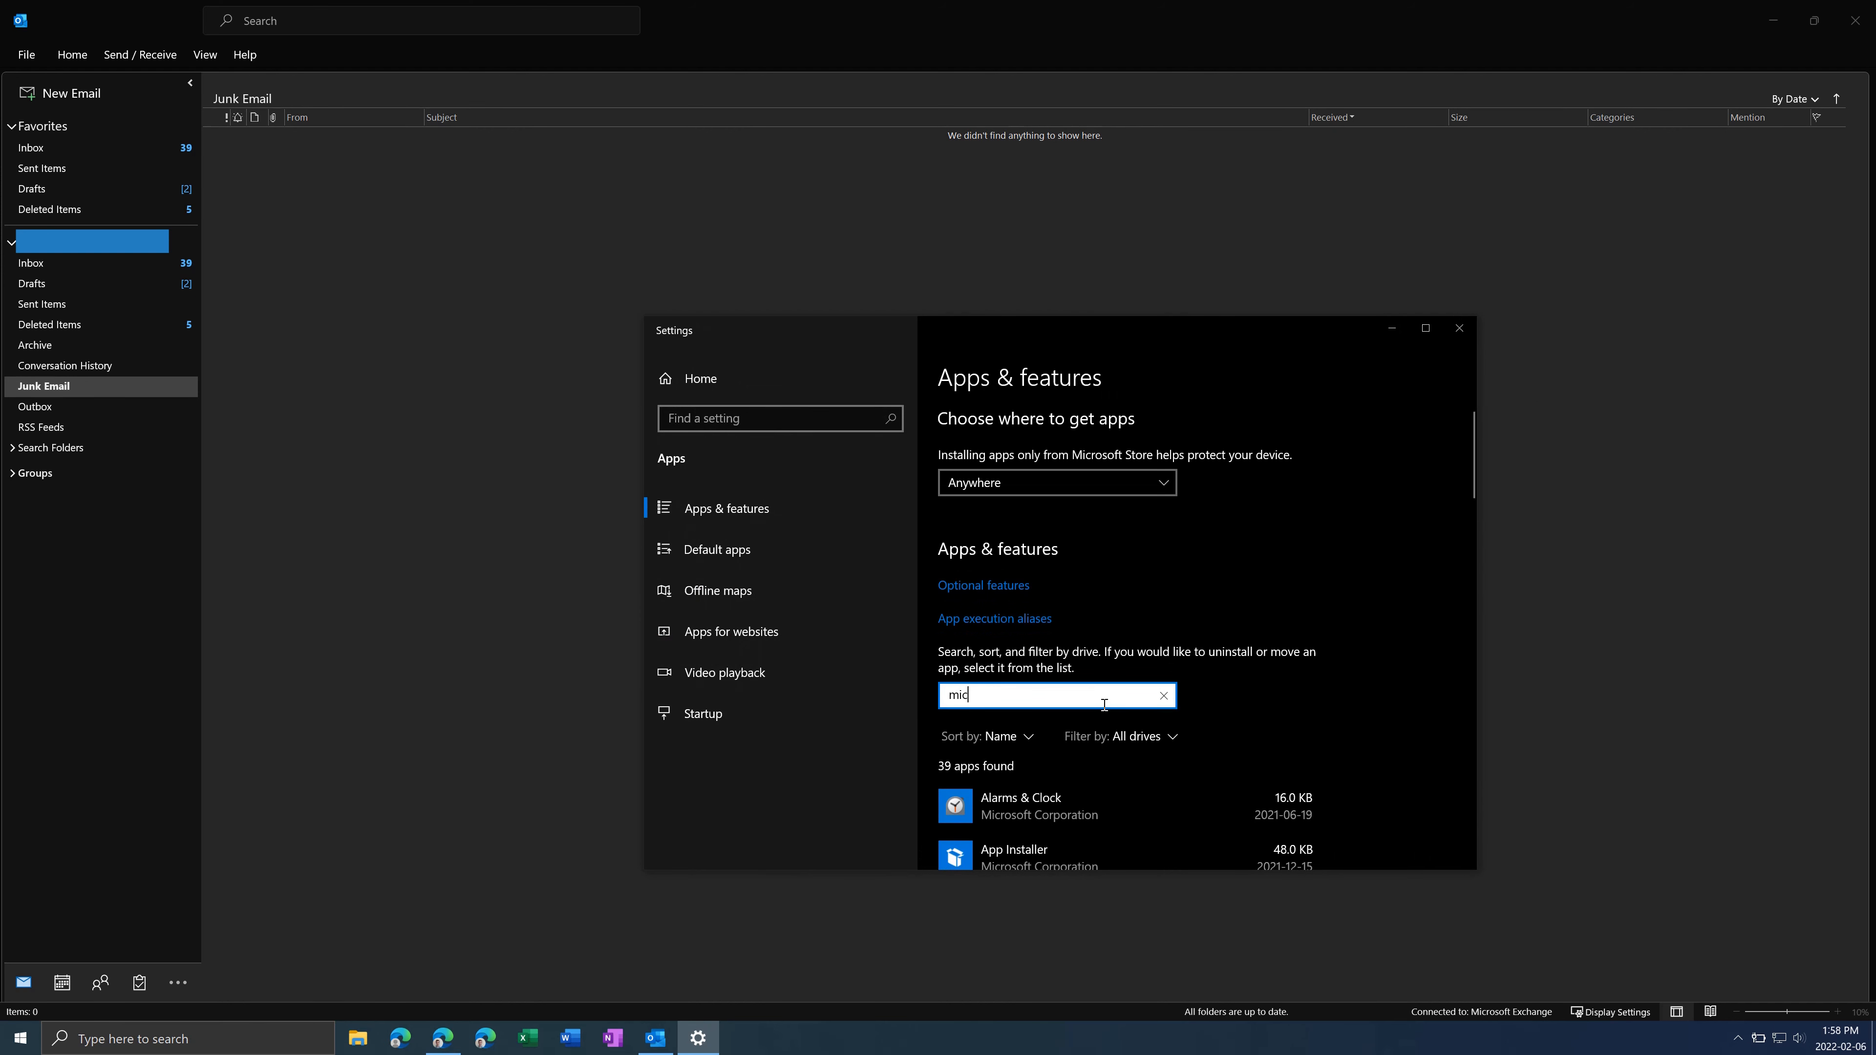
type("ros")
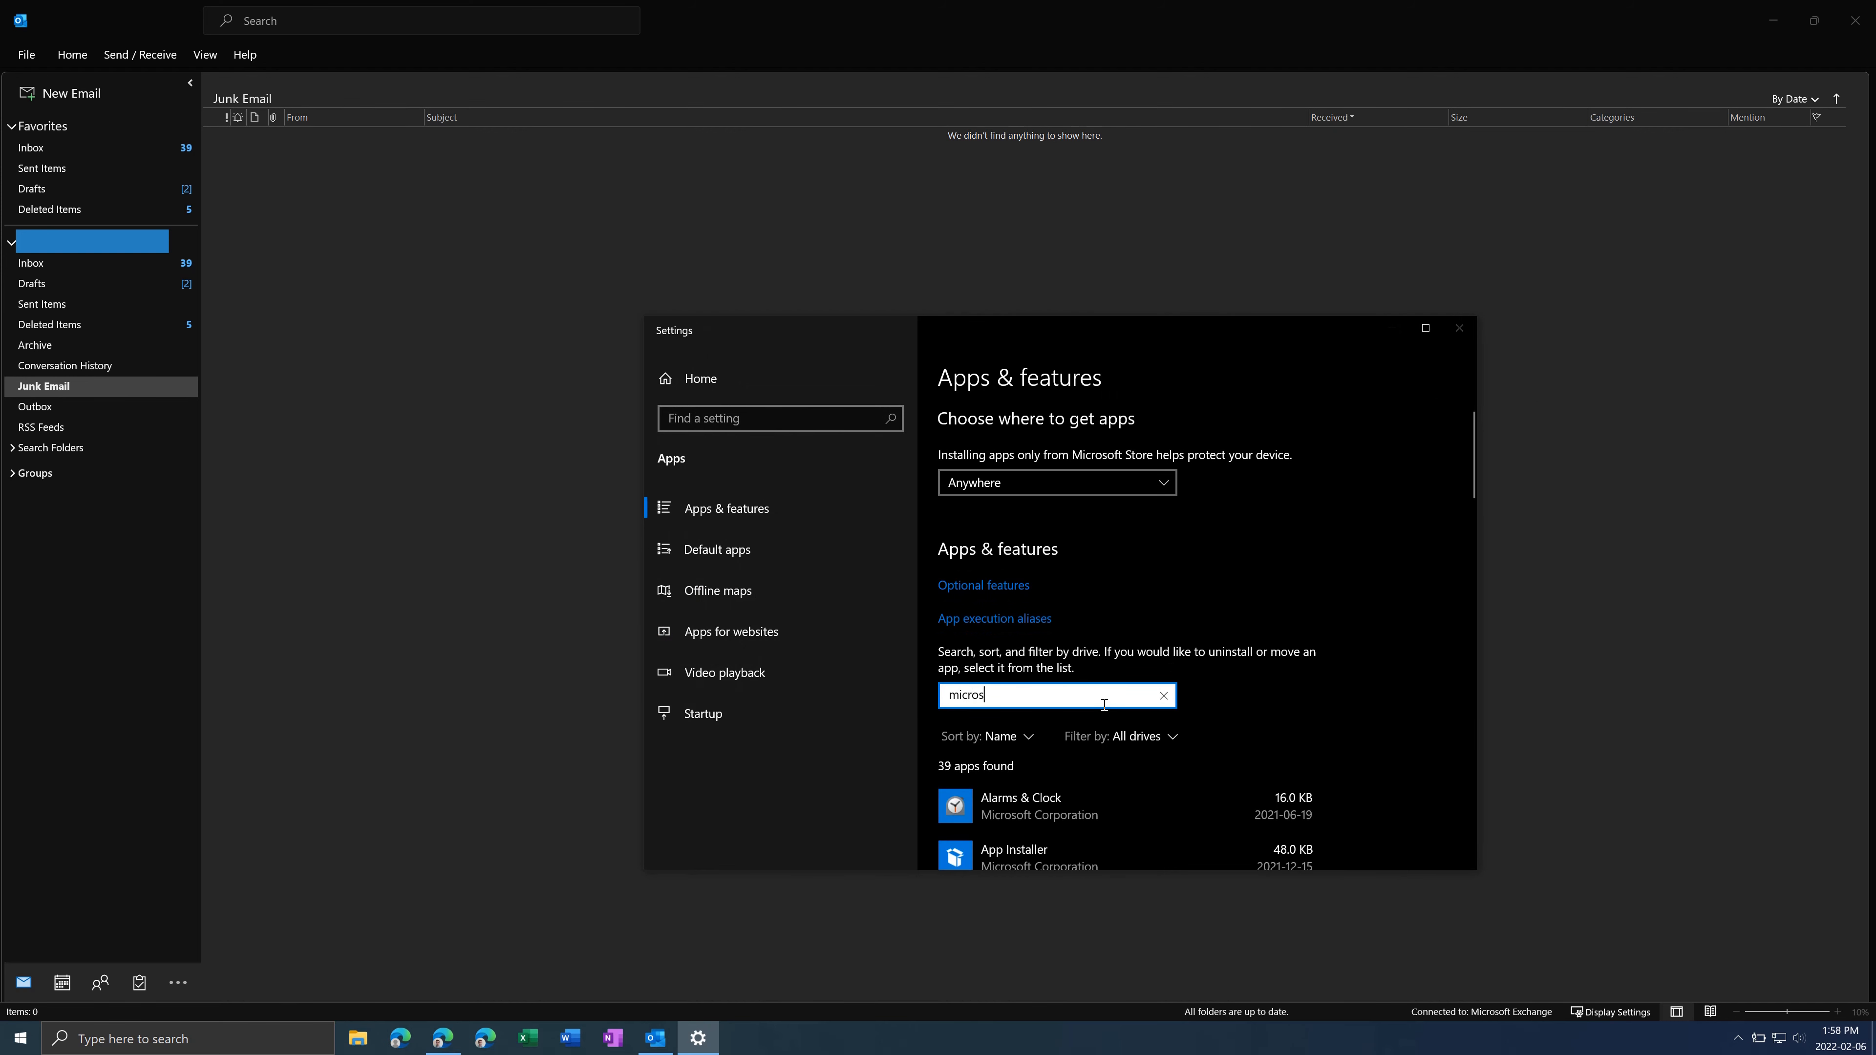
type("Microsoft wo")
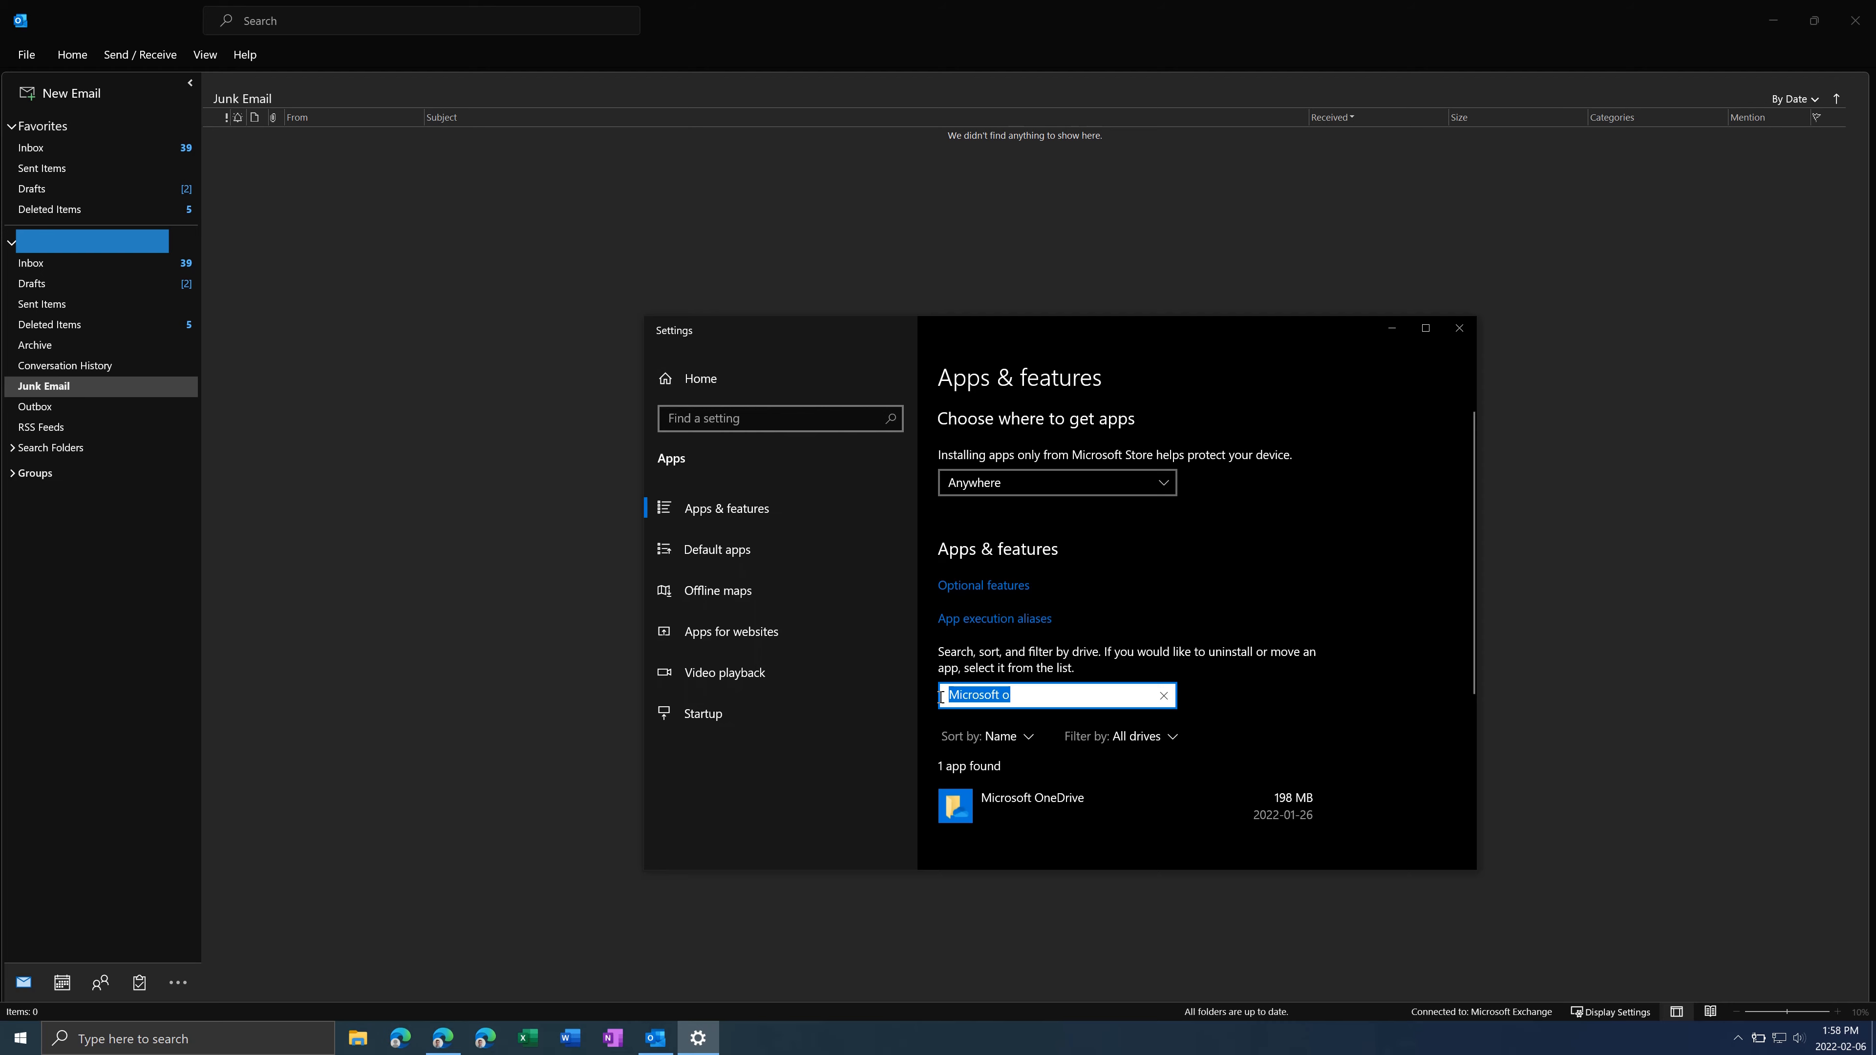
left_click(1162, 695)
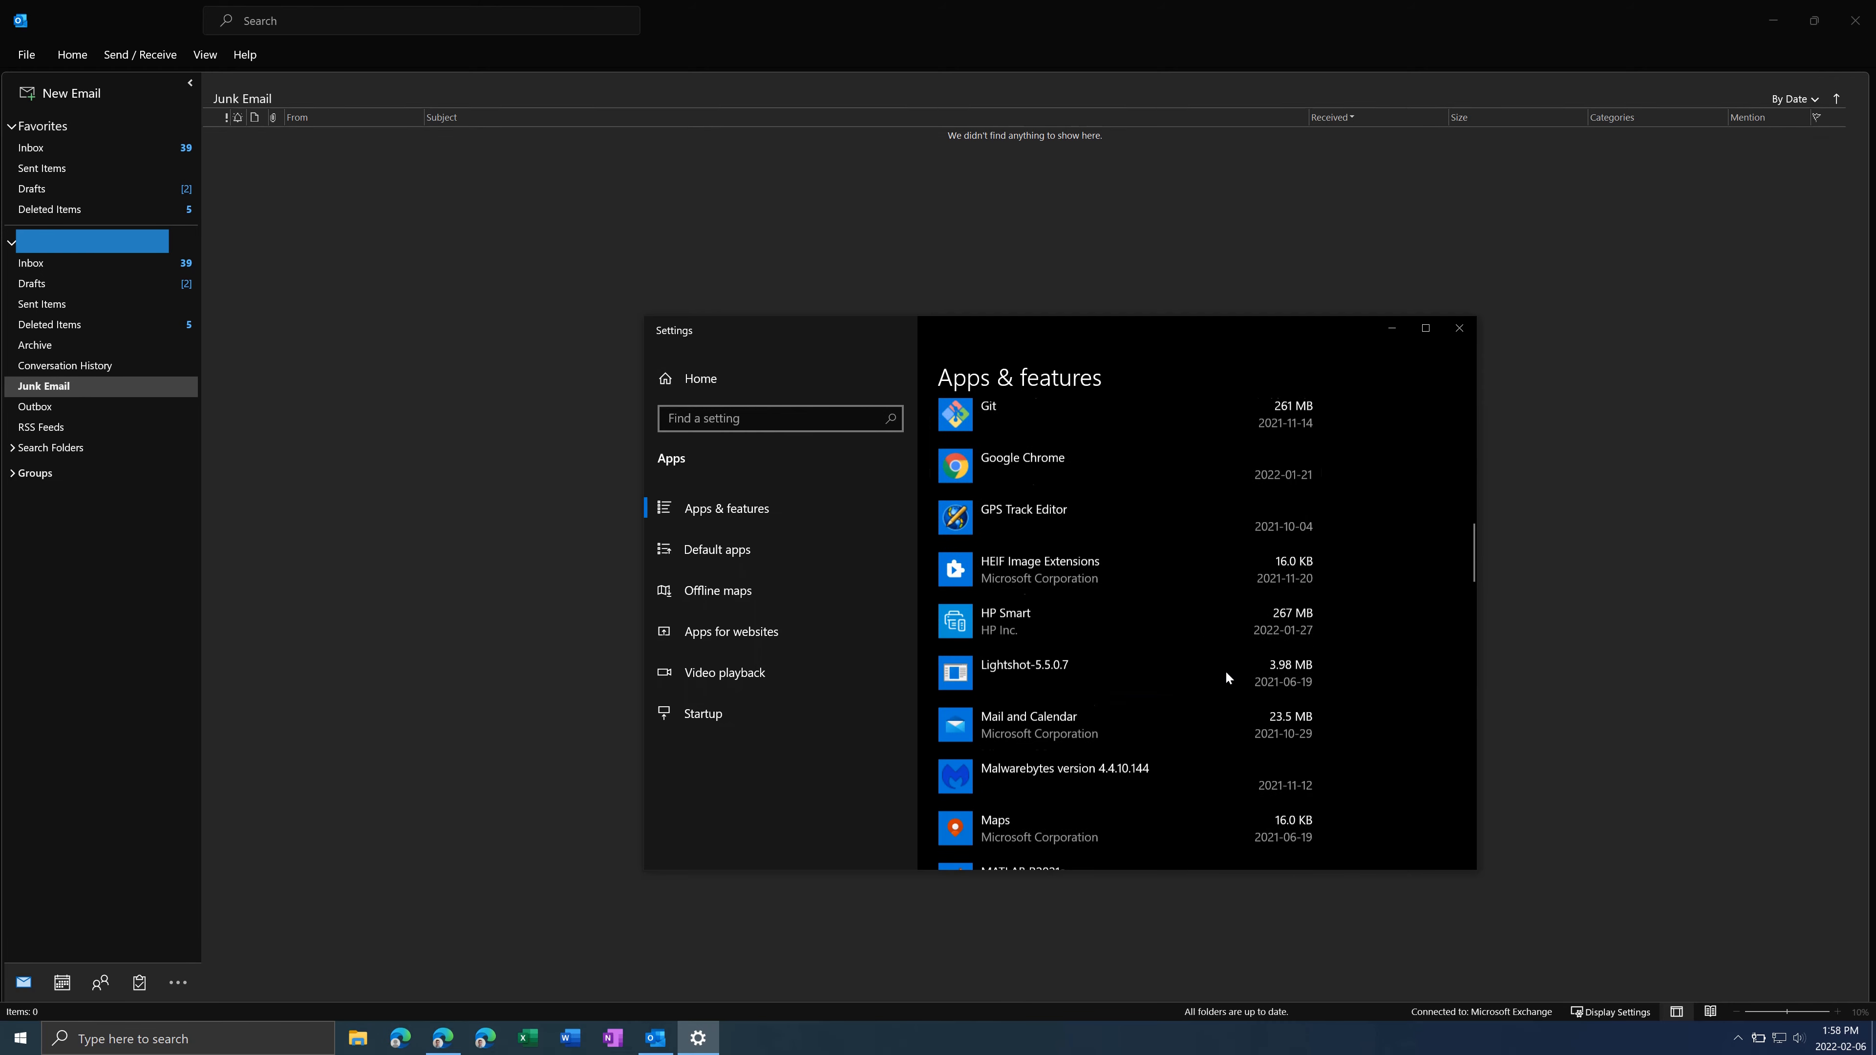
scroll("down", 3)
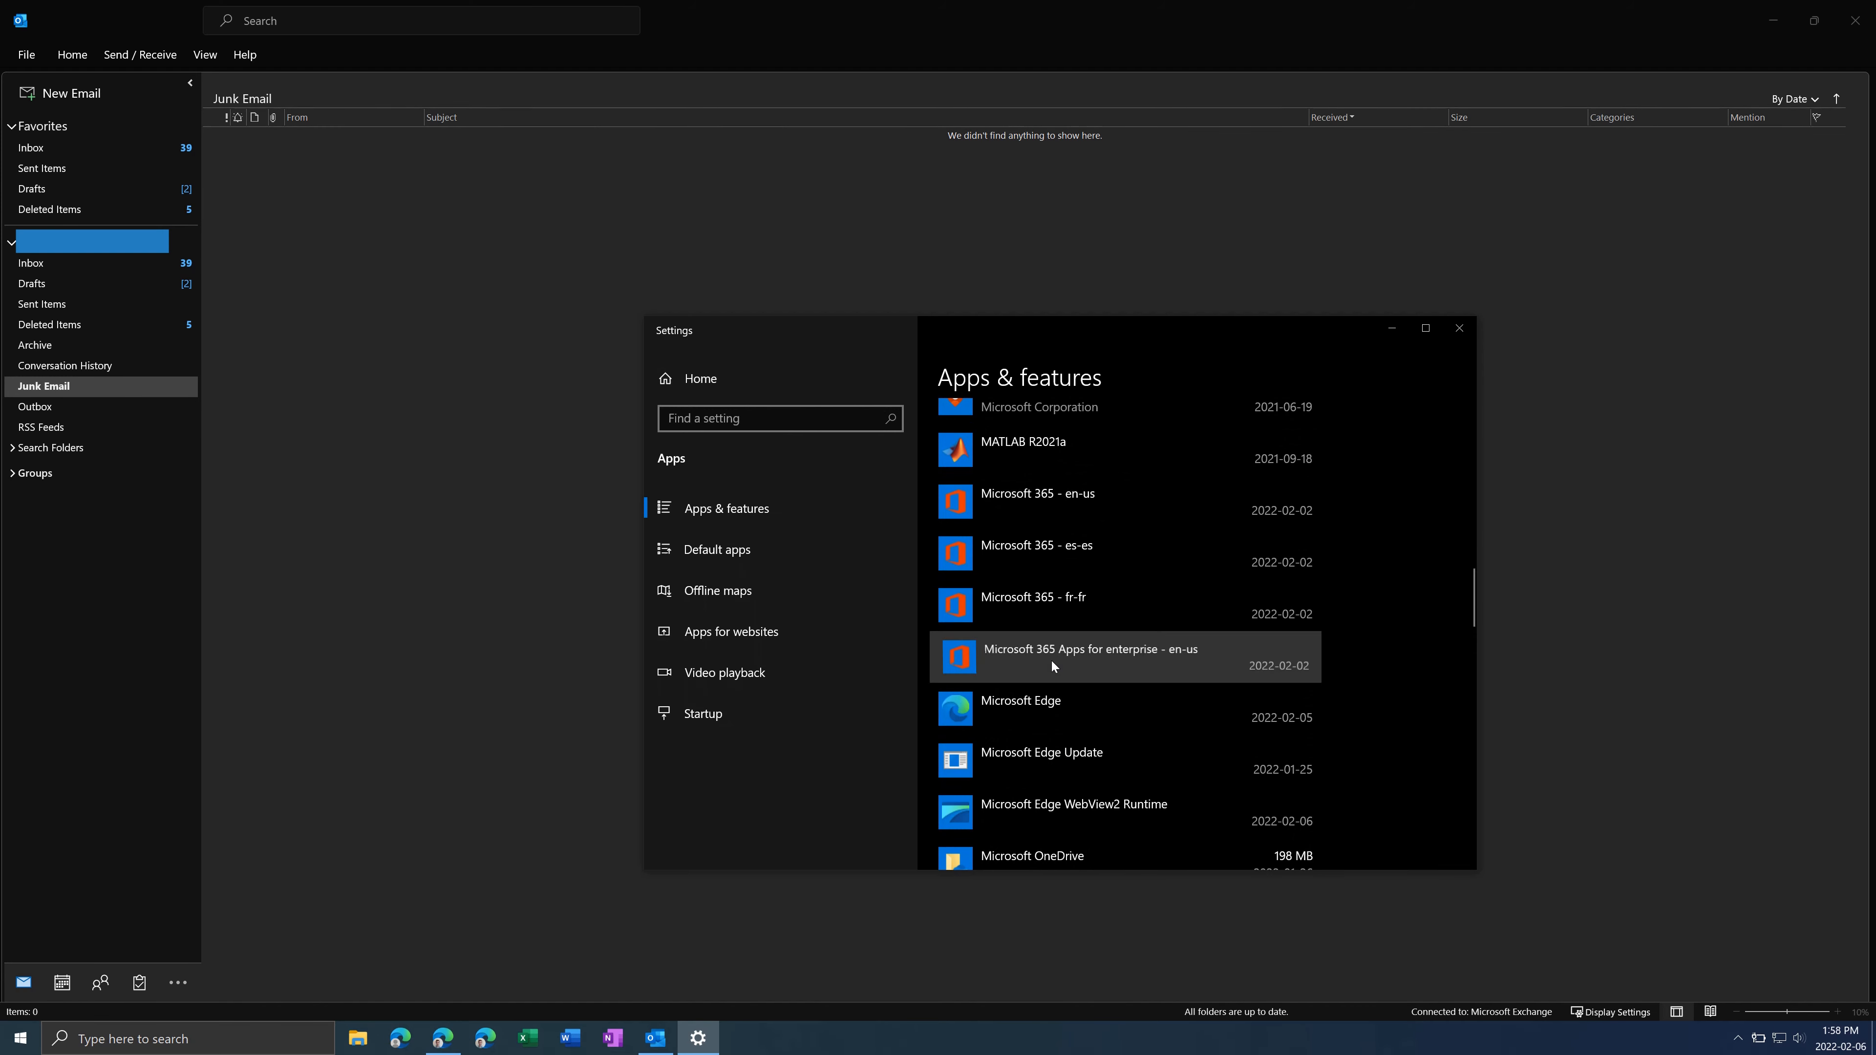
Select Microsoft 365 Apps for enterprise - en-us and choose Modify to reach the repair dialog.
left_click(1089, 649)
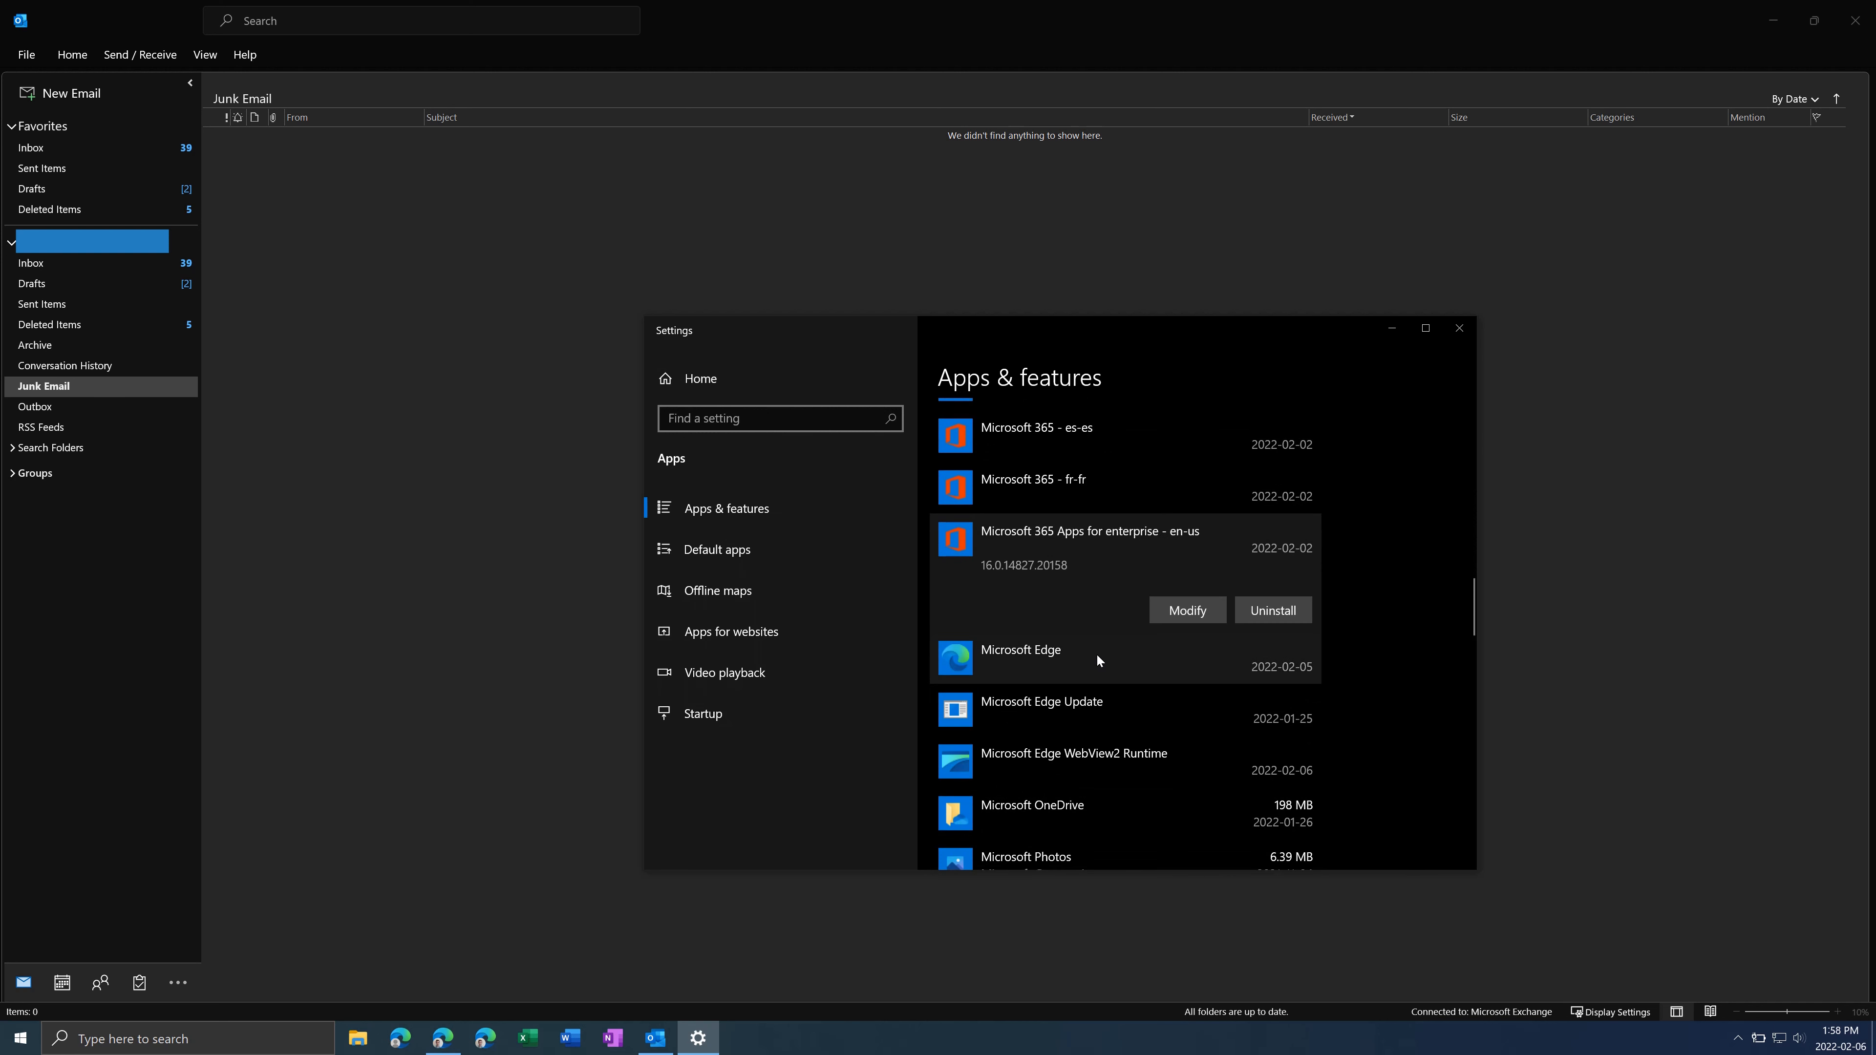
mouse_move(1070, 592)
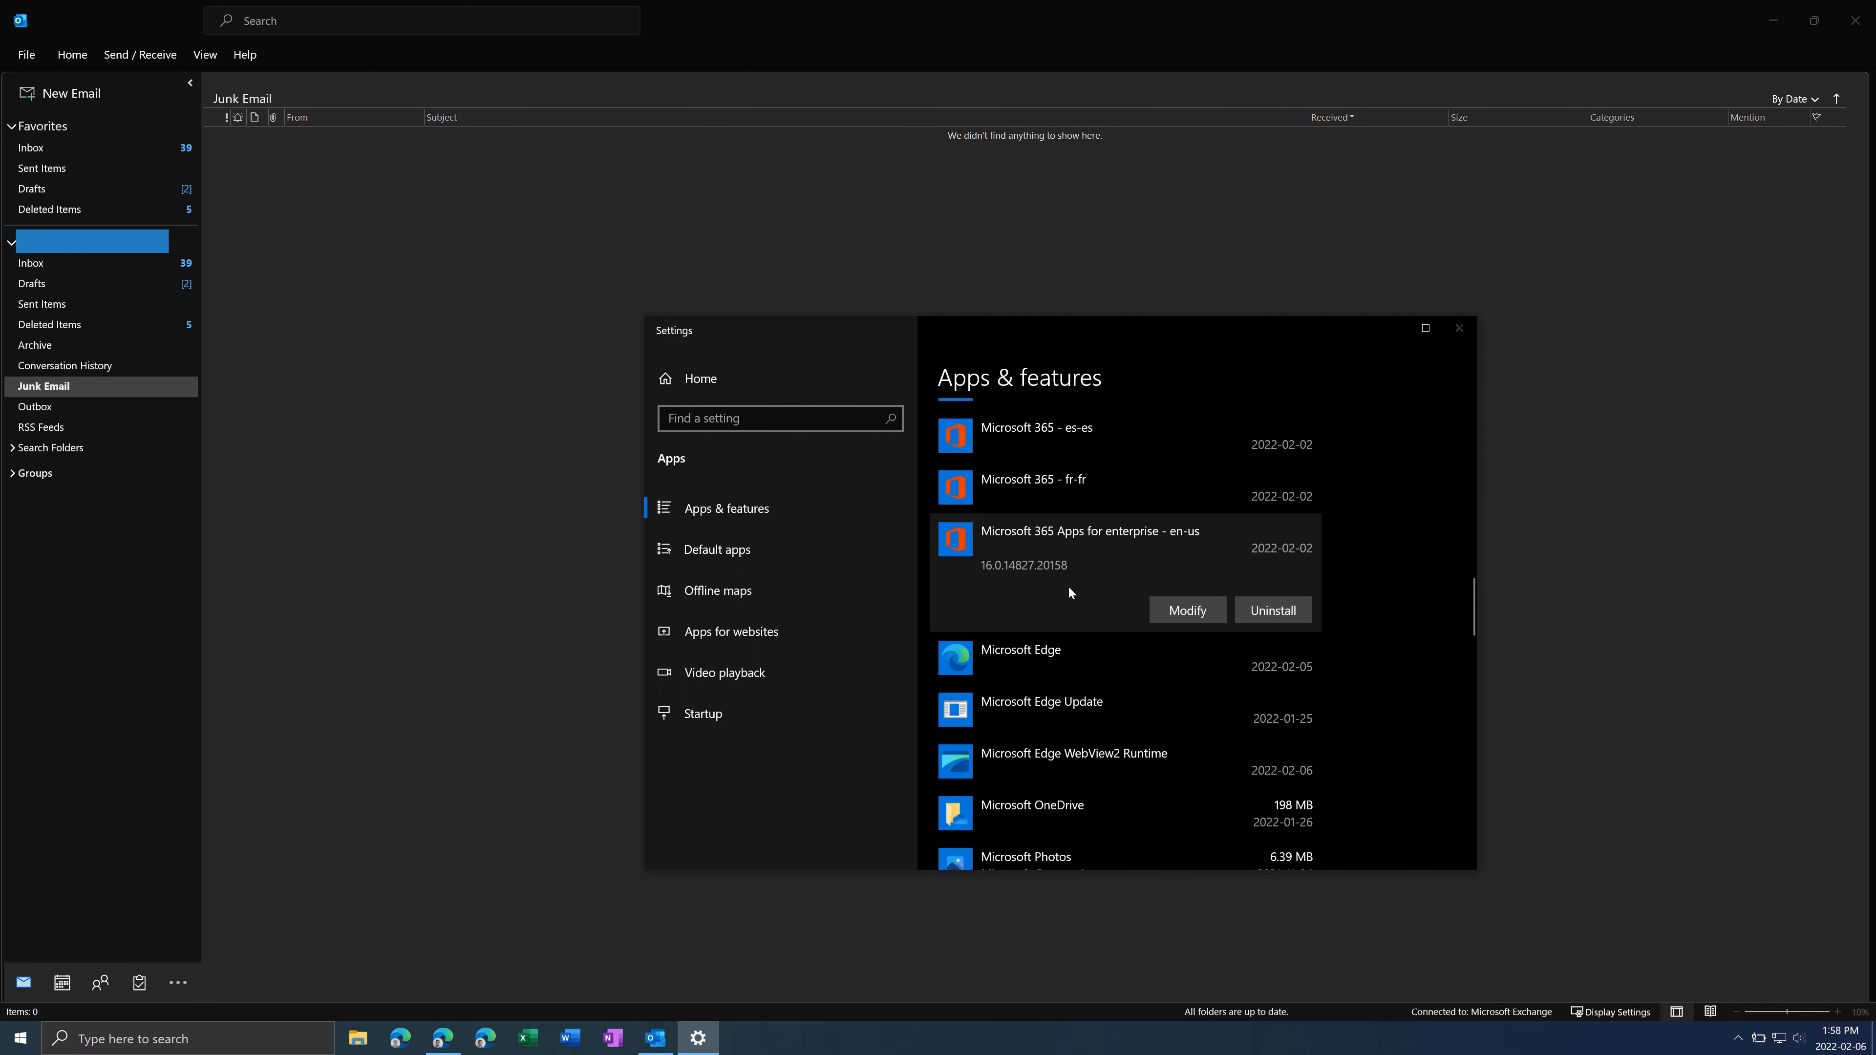
left_click(1185, 610)
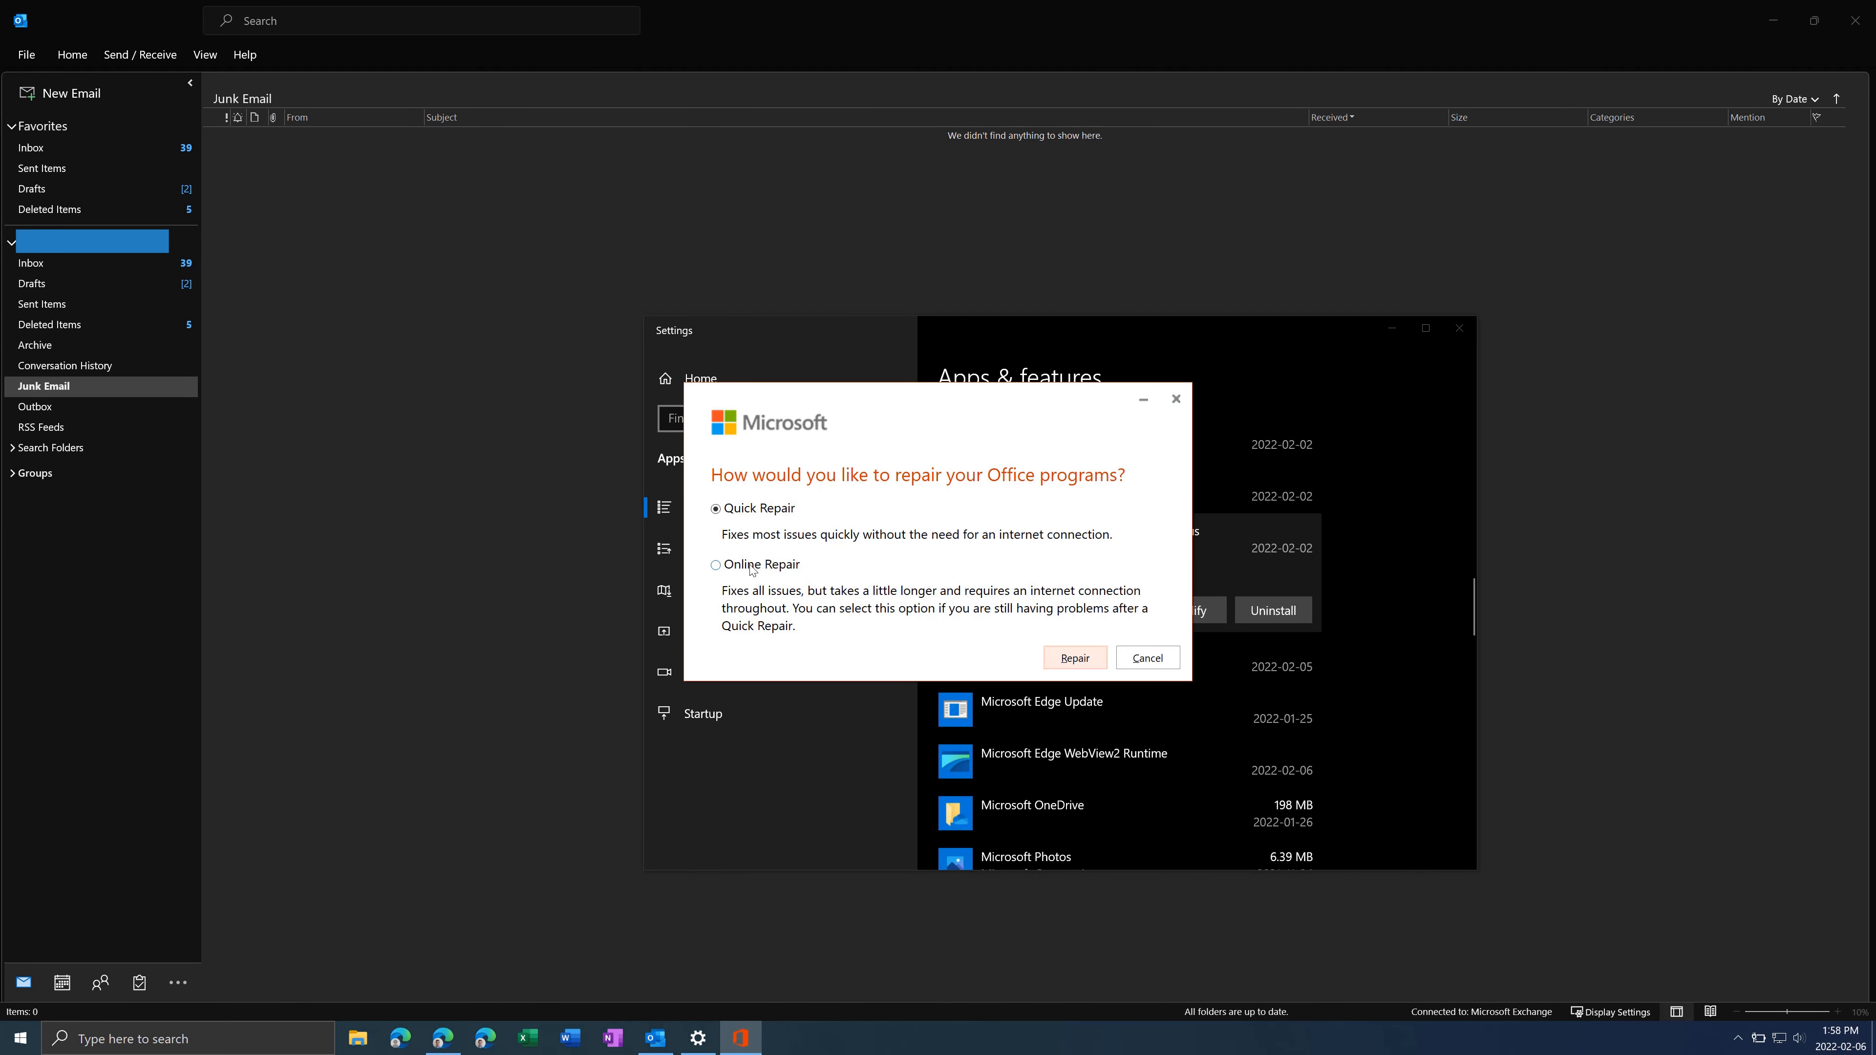
Start an Online Repair of Office and close the Settings window.
left_click(715, 564)
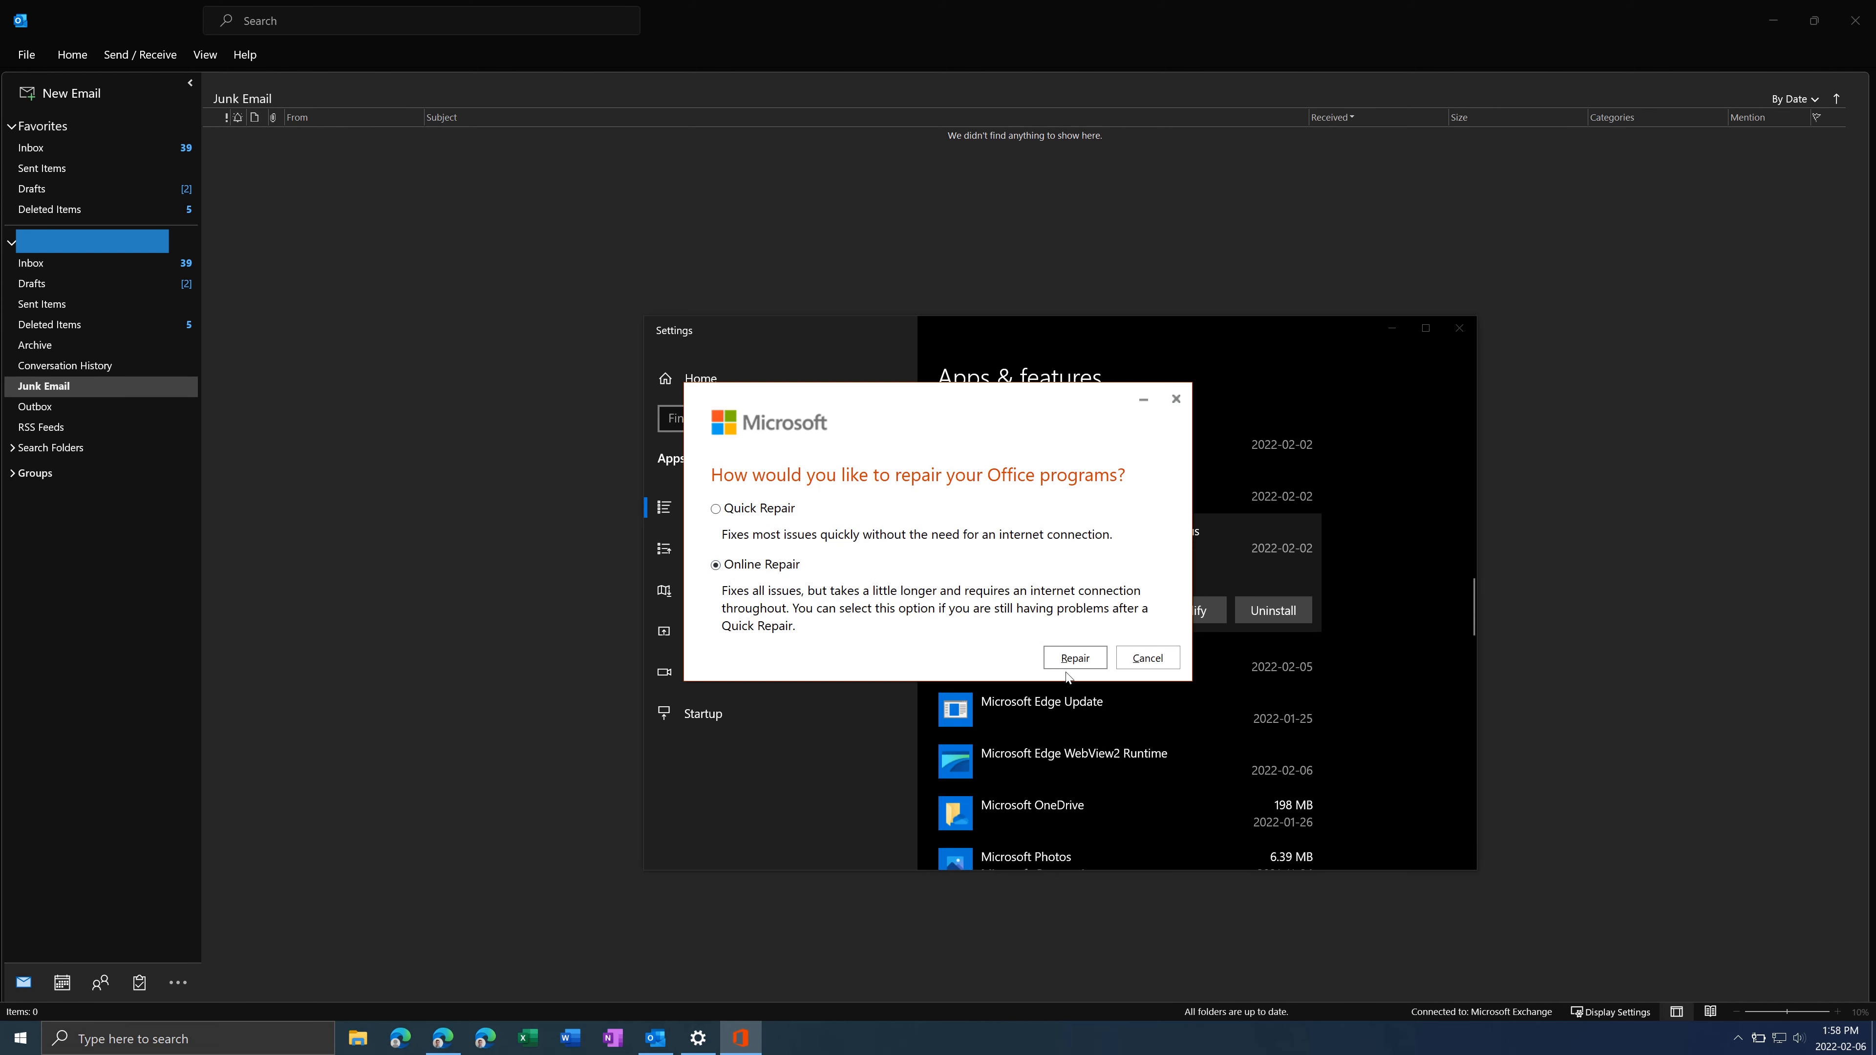
left_click(1145, 657)
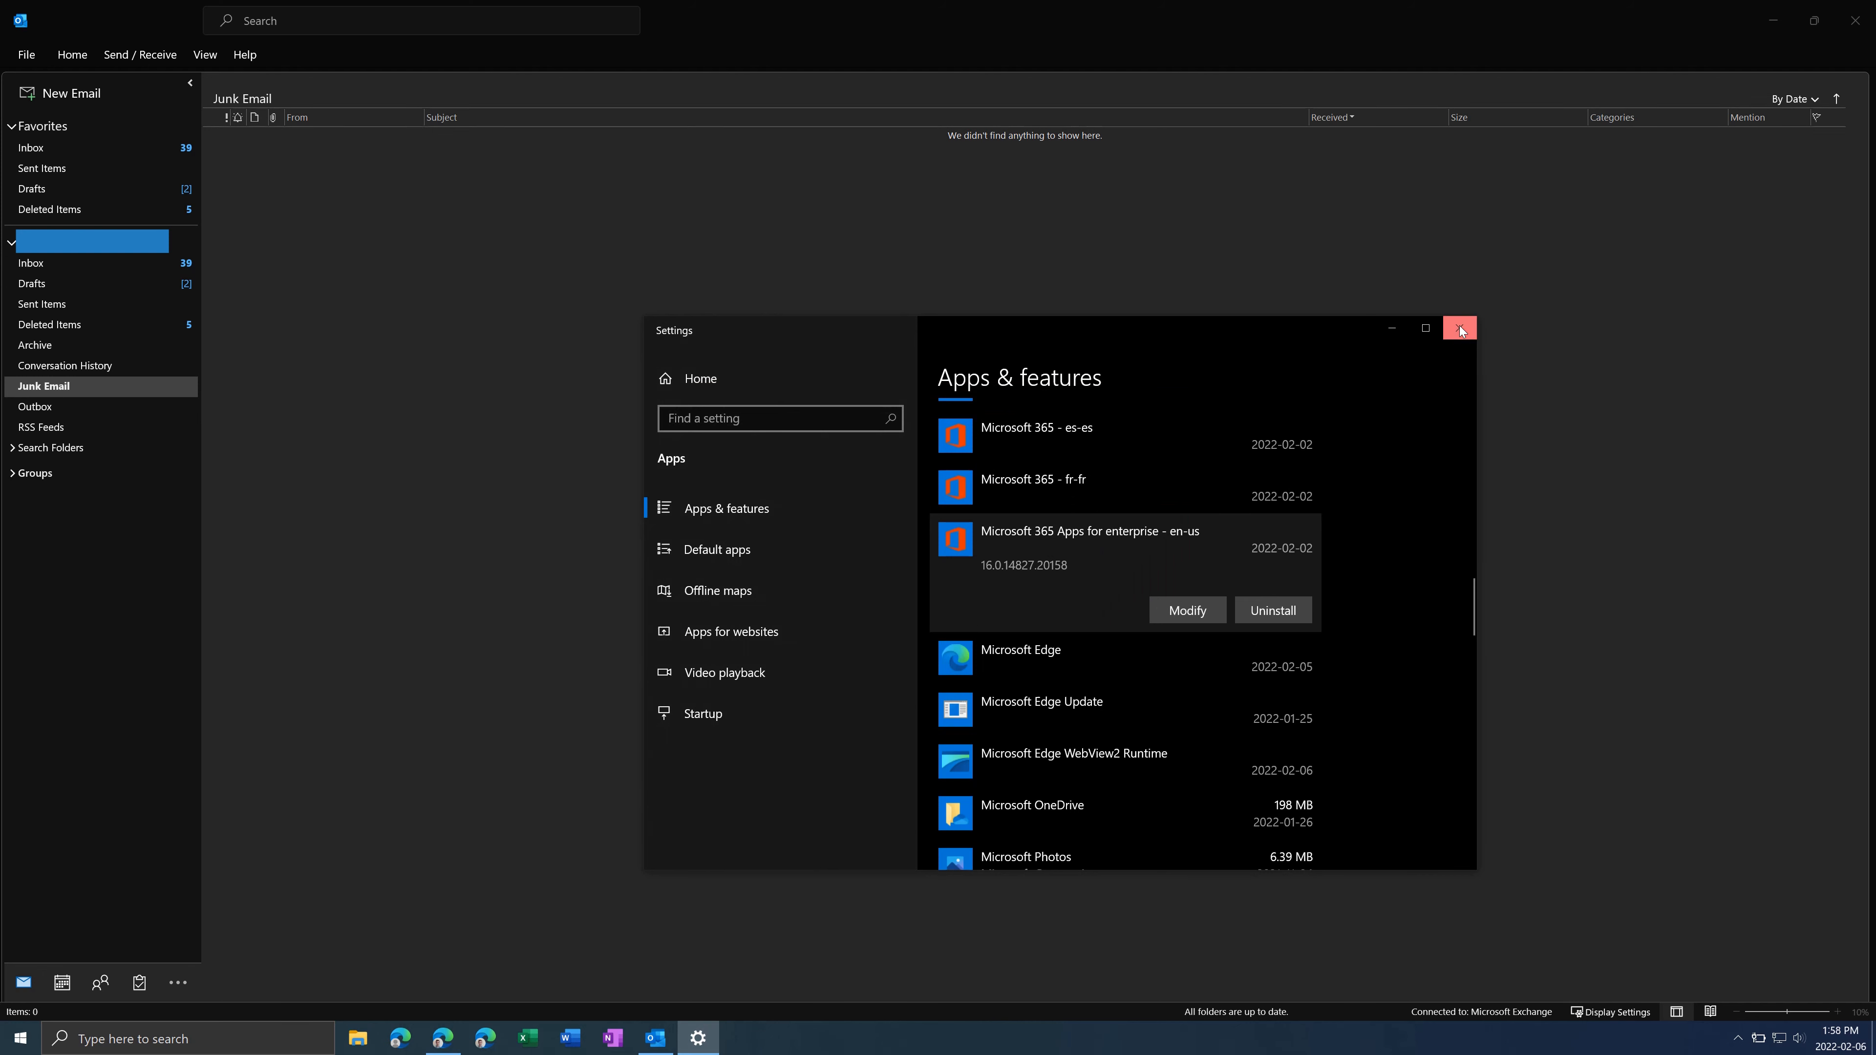
left_click(1459, 328)
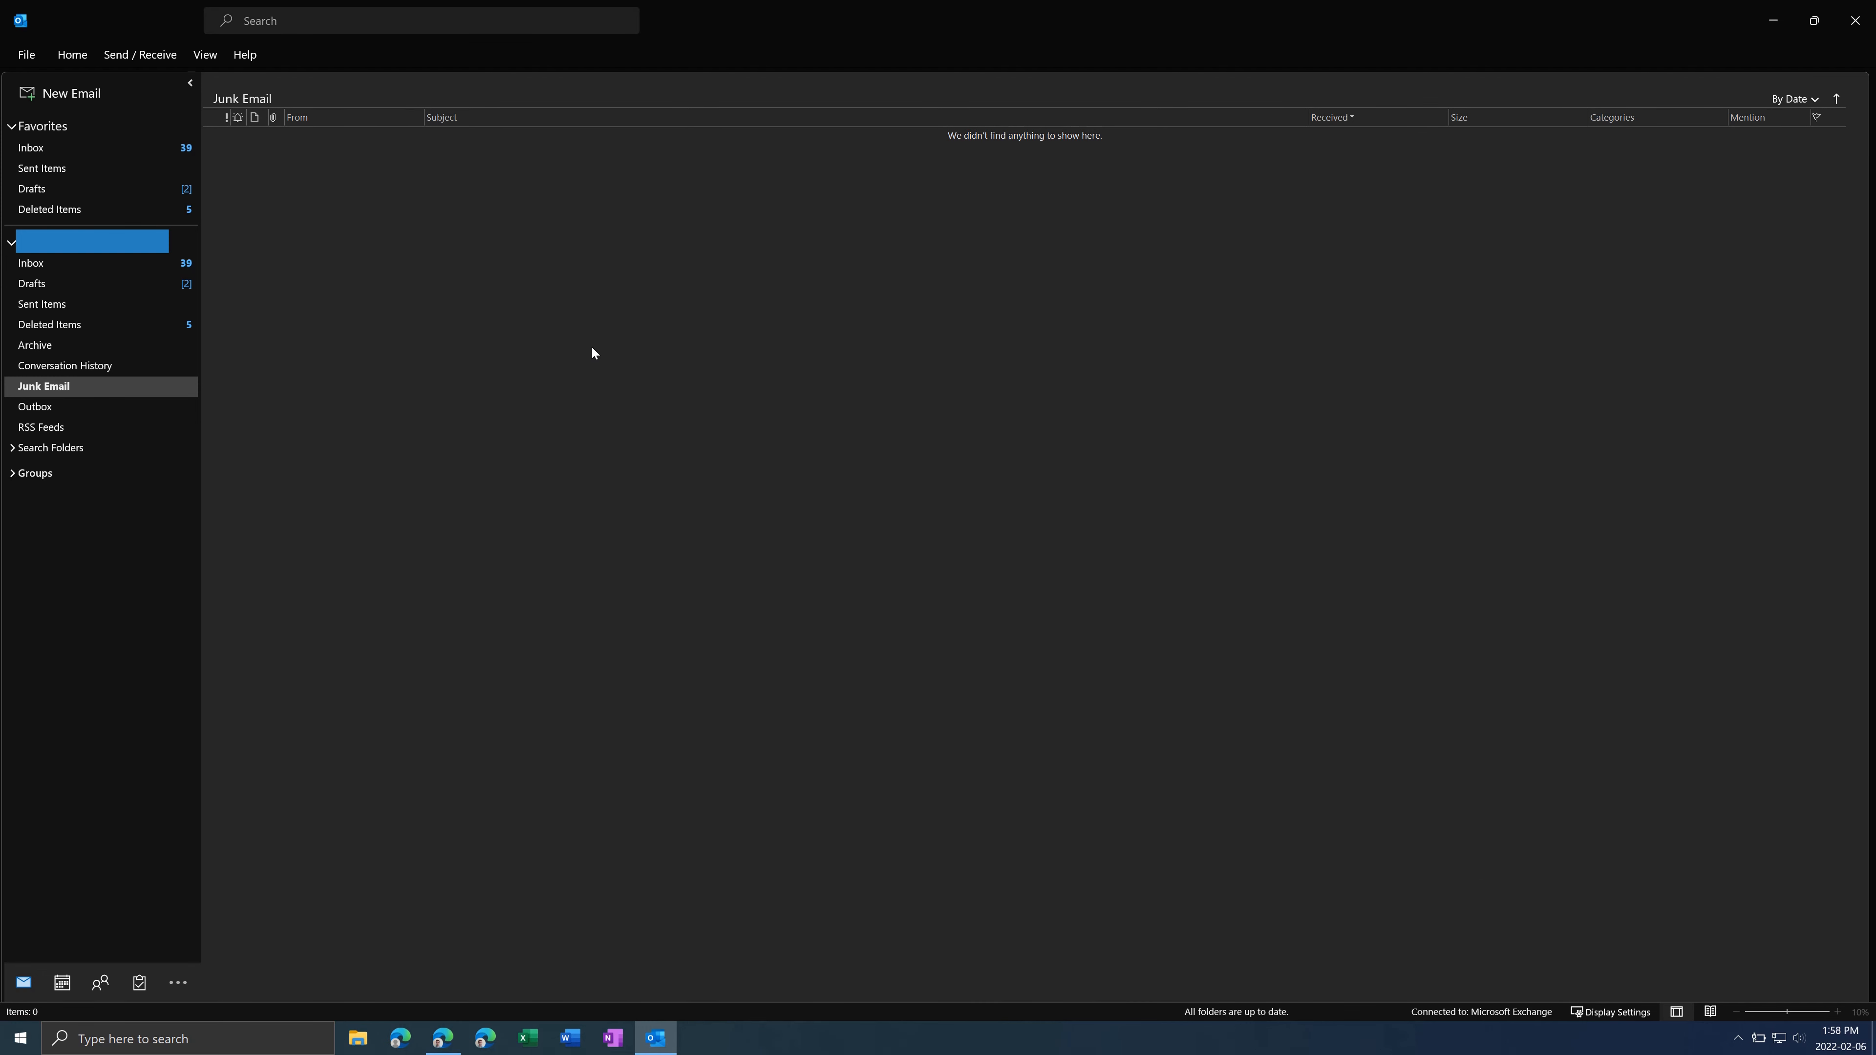
mouse_move(396, 321)
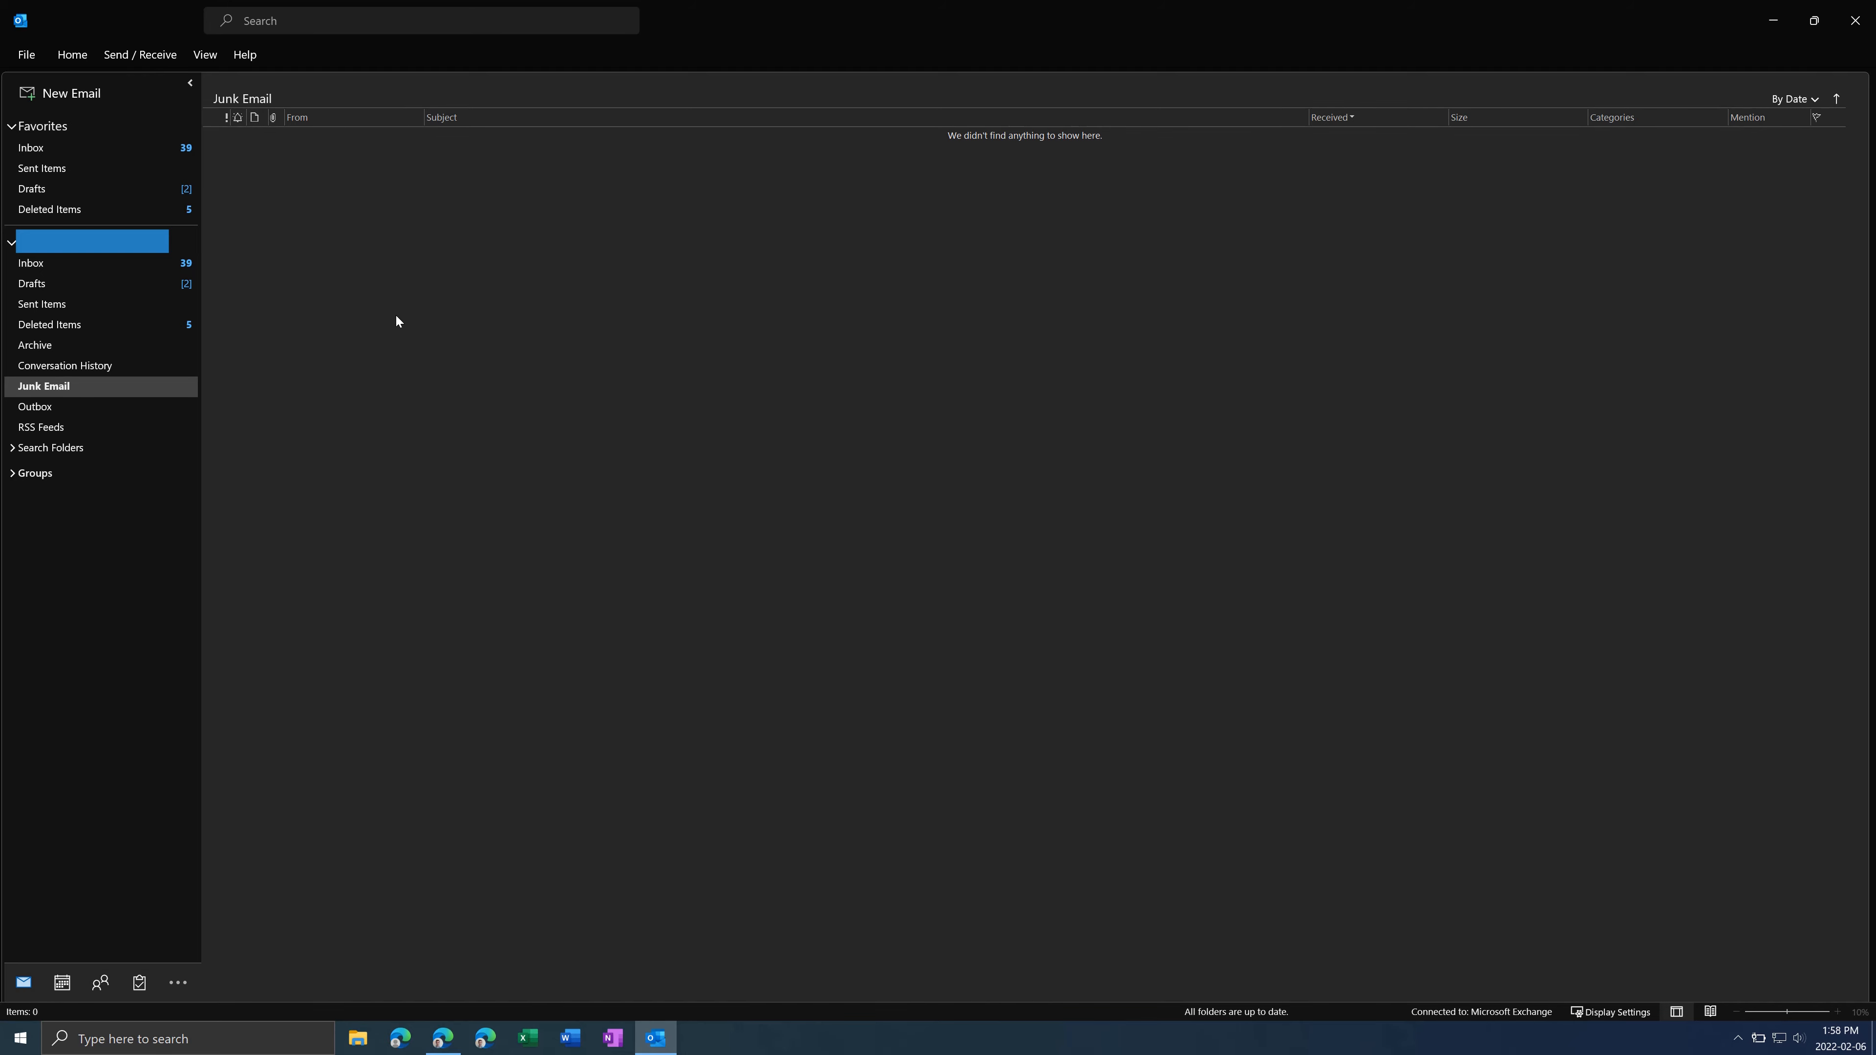
mouse_move(573, 720)
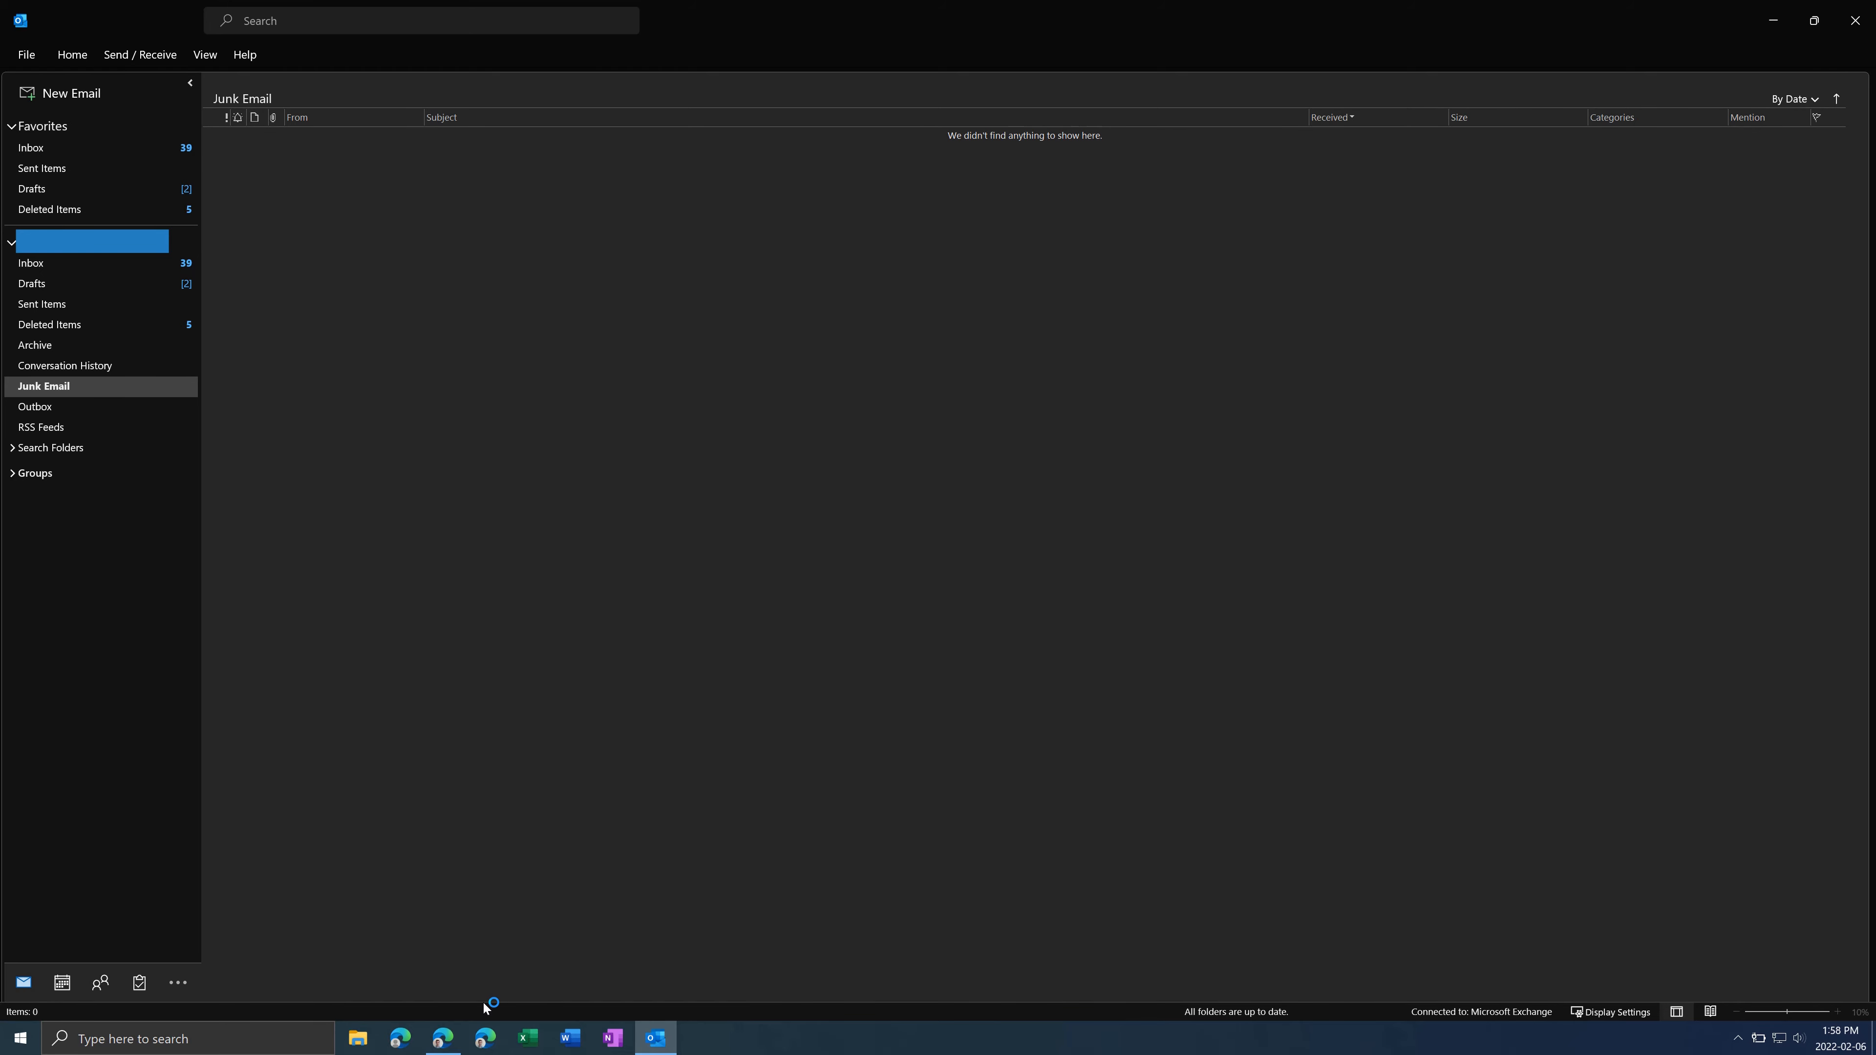
Switch to Microsoft Edge showing Outlook on the web.
left_click(443, 1037)
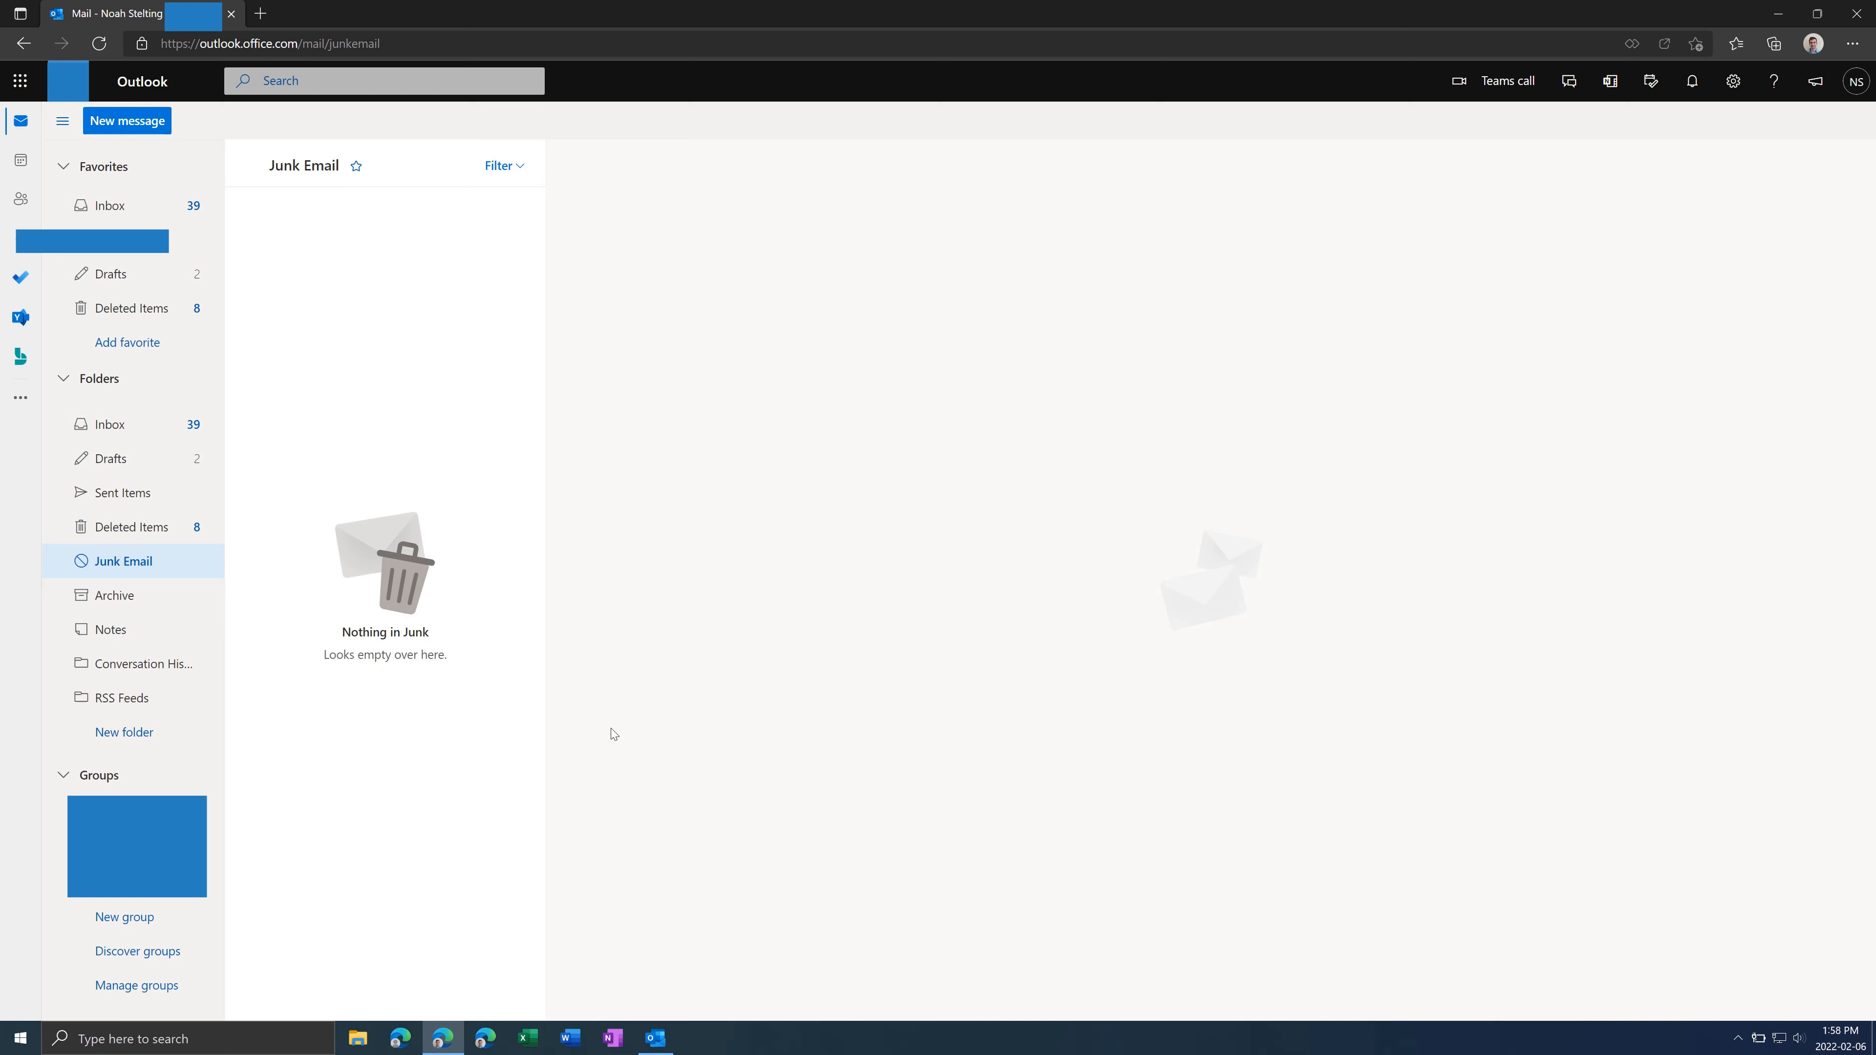
mouse_move(597, 739)
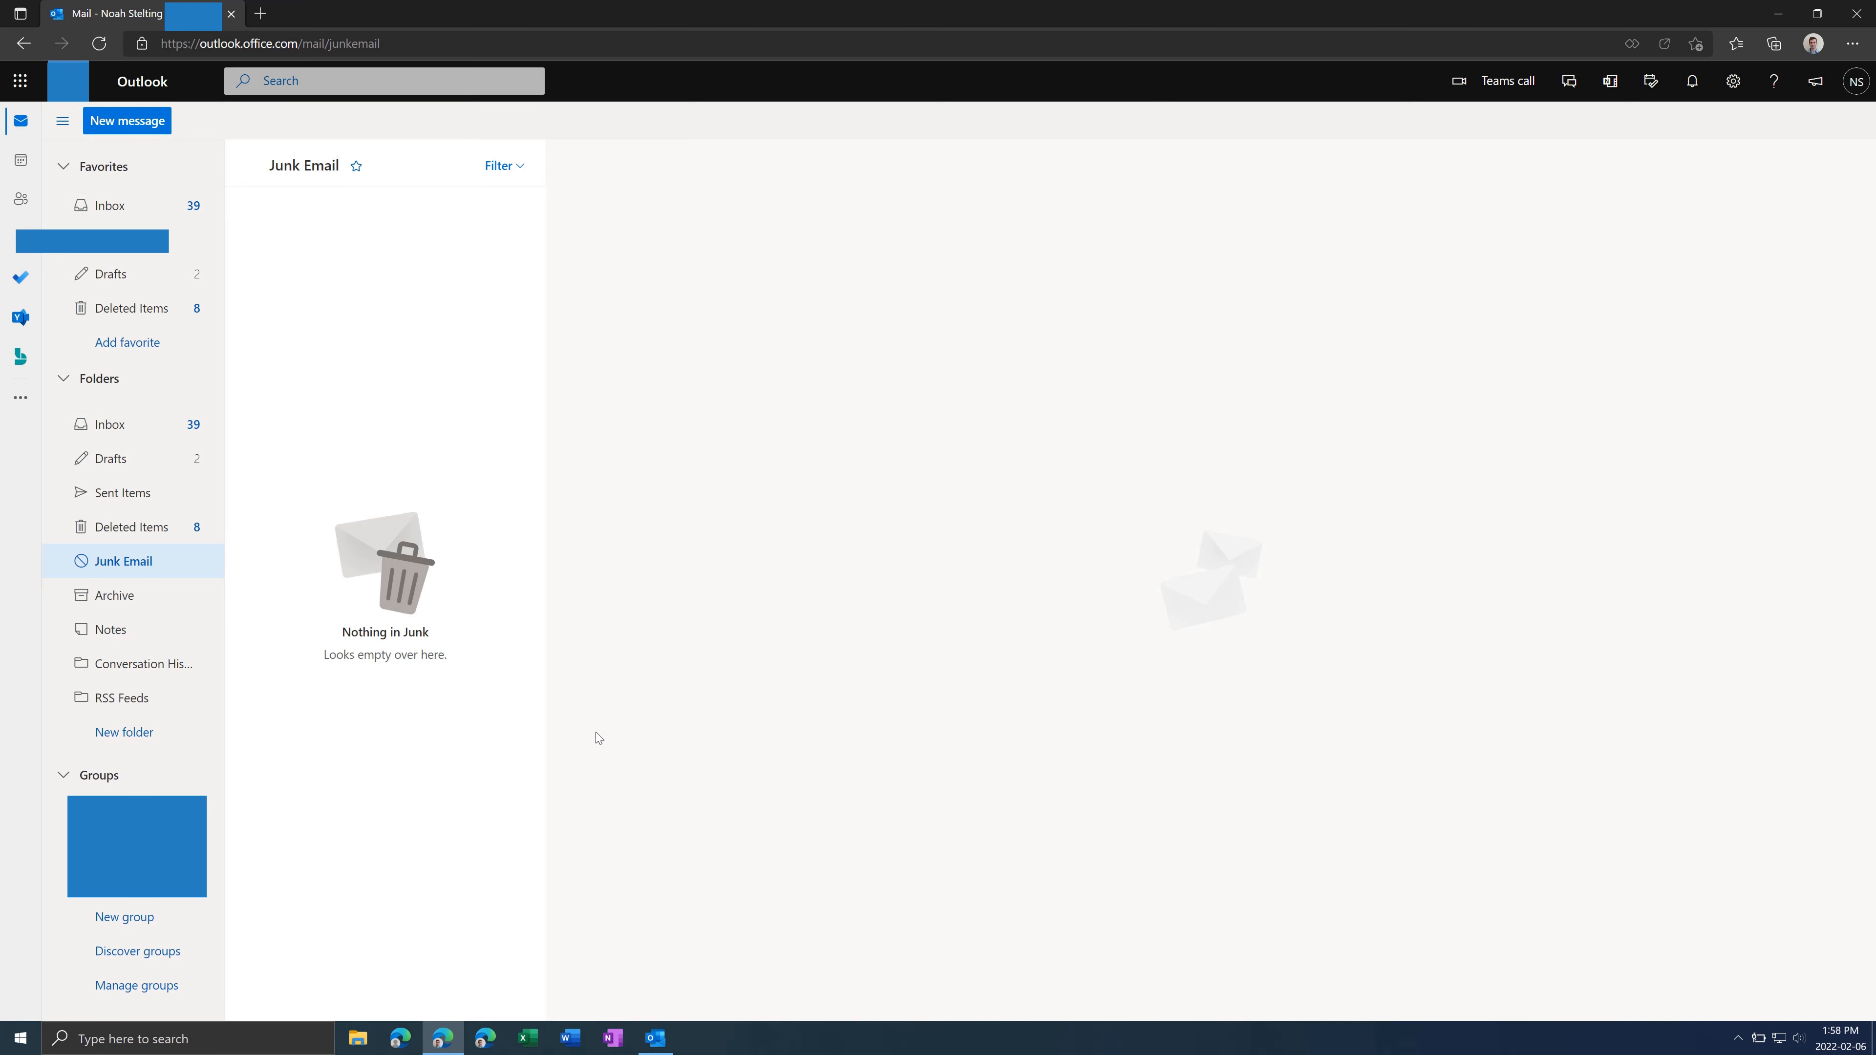
mouse_move(587, 736)
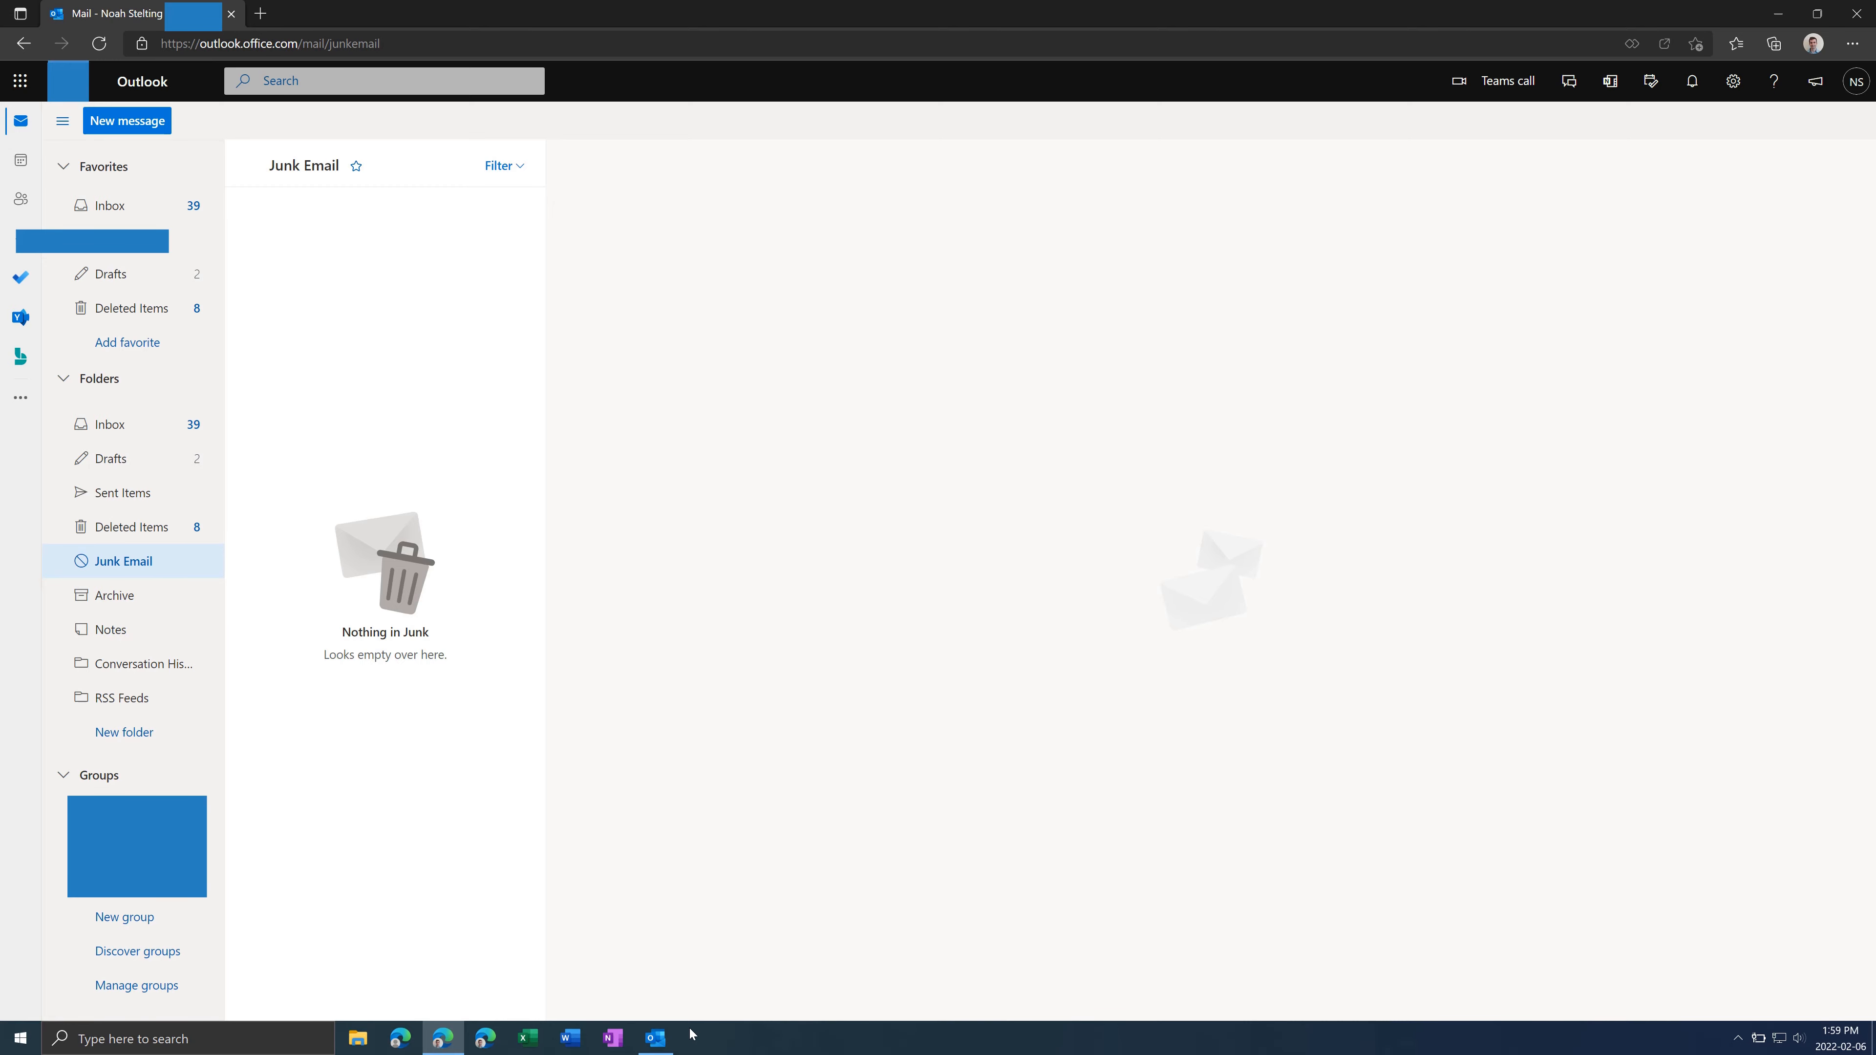
Return from the browser's Junk Email view to the desktop Outlook app.
left_click(654, 1038)
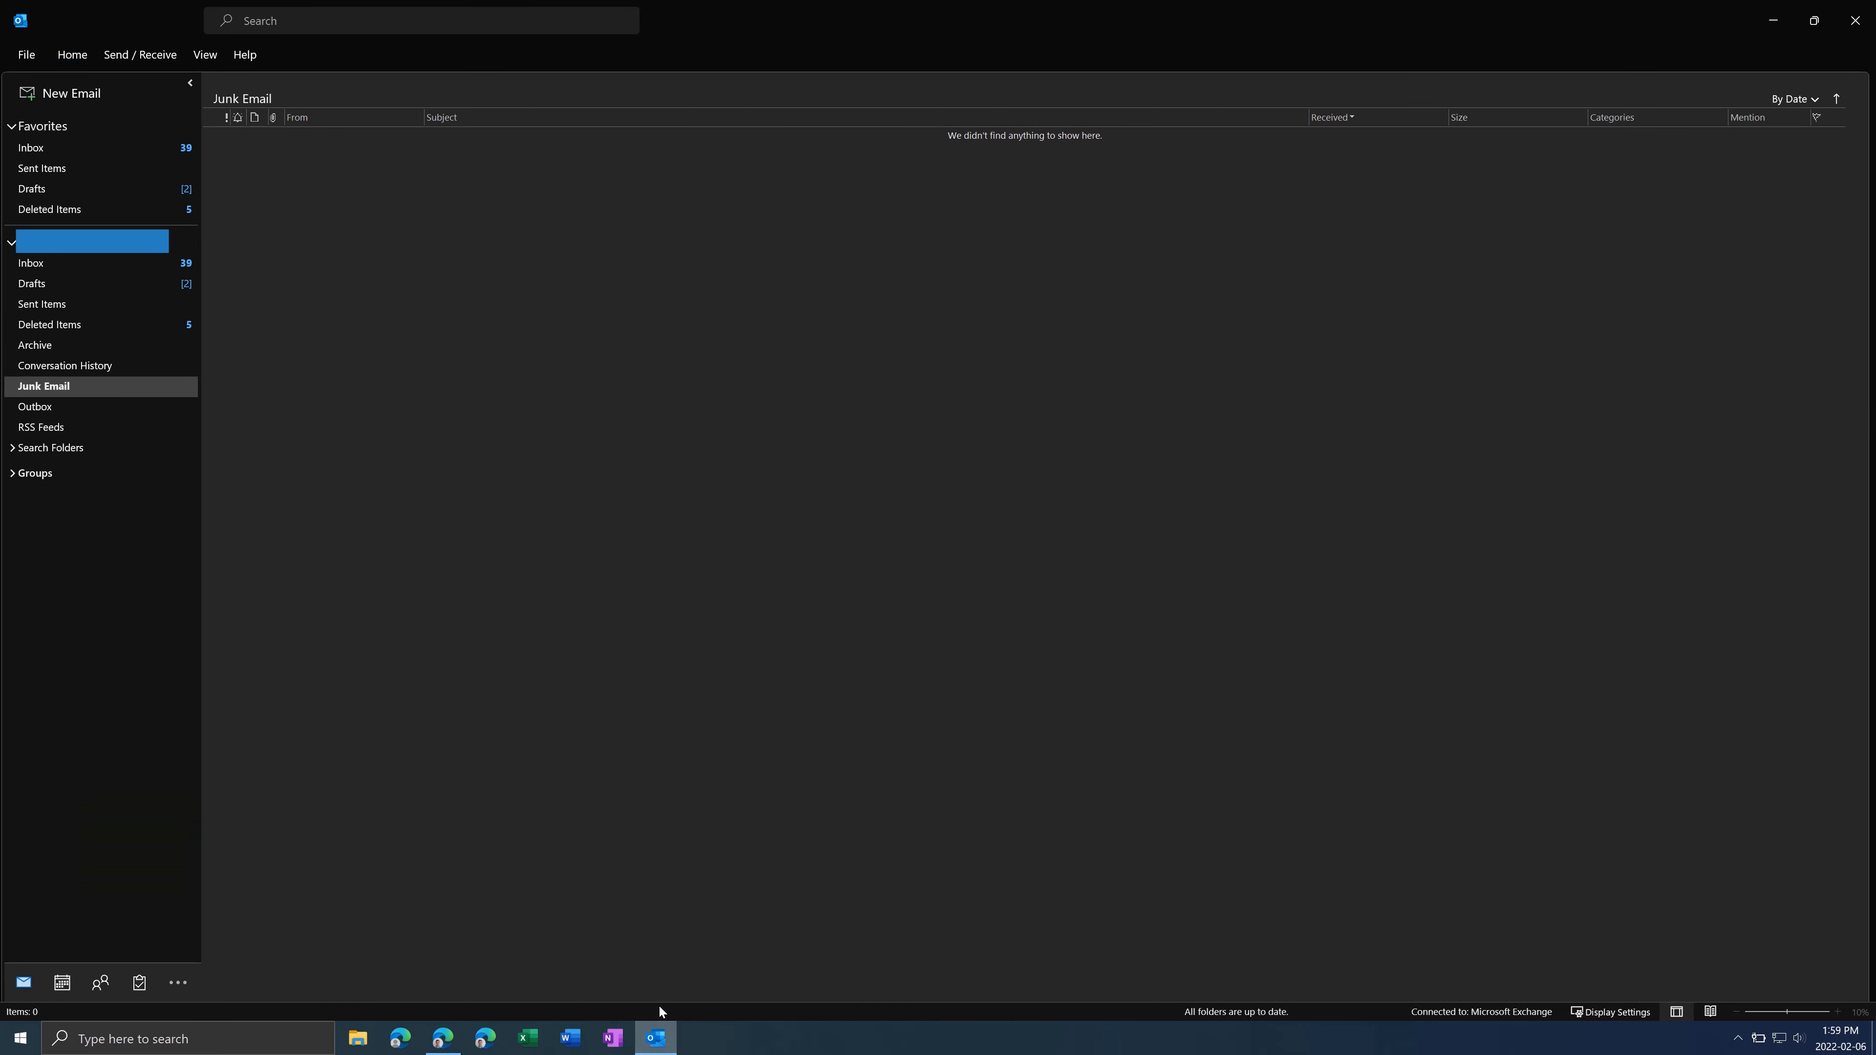